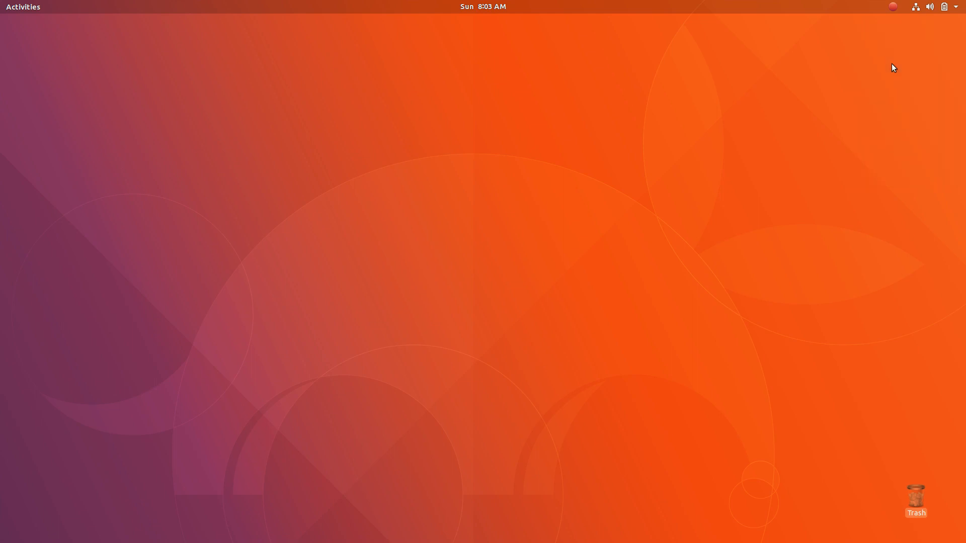
{"action": "mouse_move", "coordinate": [552, 76]}
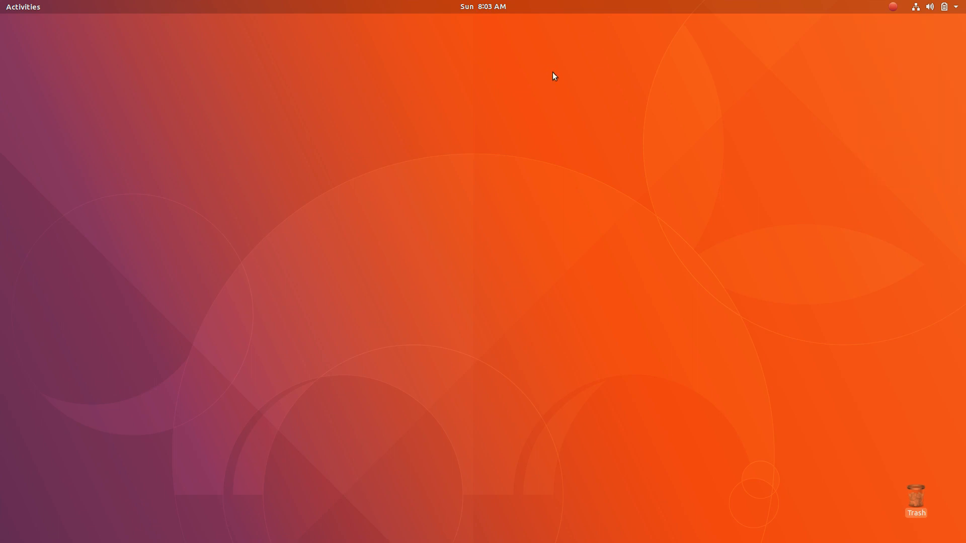
Open the Activities overview to show the dock of favourite applications.
{"action": "left_click", "coordinate": [23, 7]}
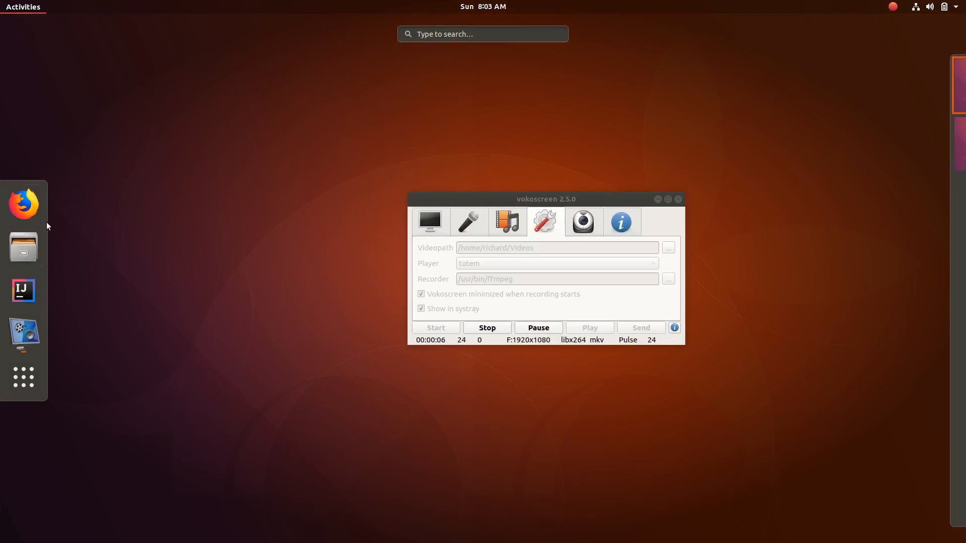
{"action": "mouse_move", "coordinate": [547, 255]}
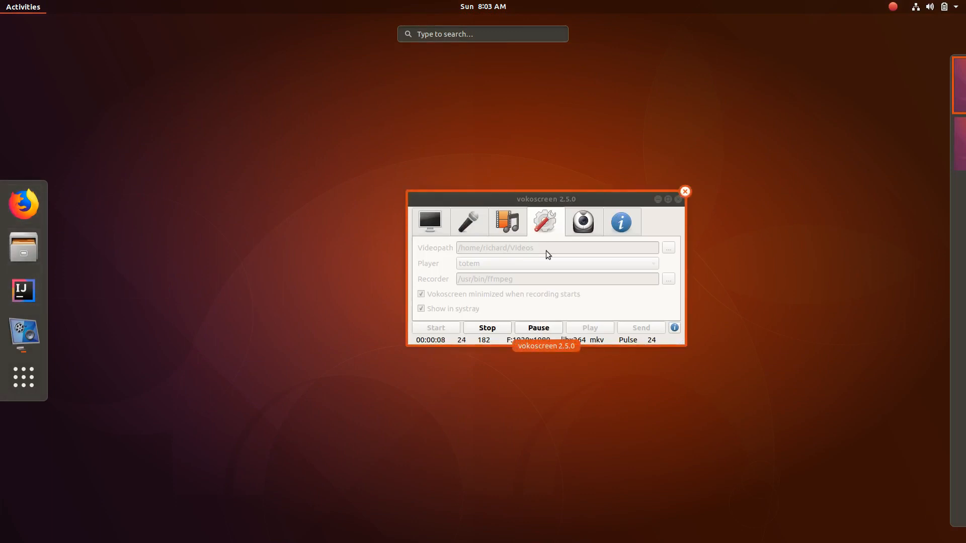
{"action": "mouse_move", "coordinate": [23, 290]}
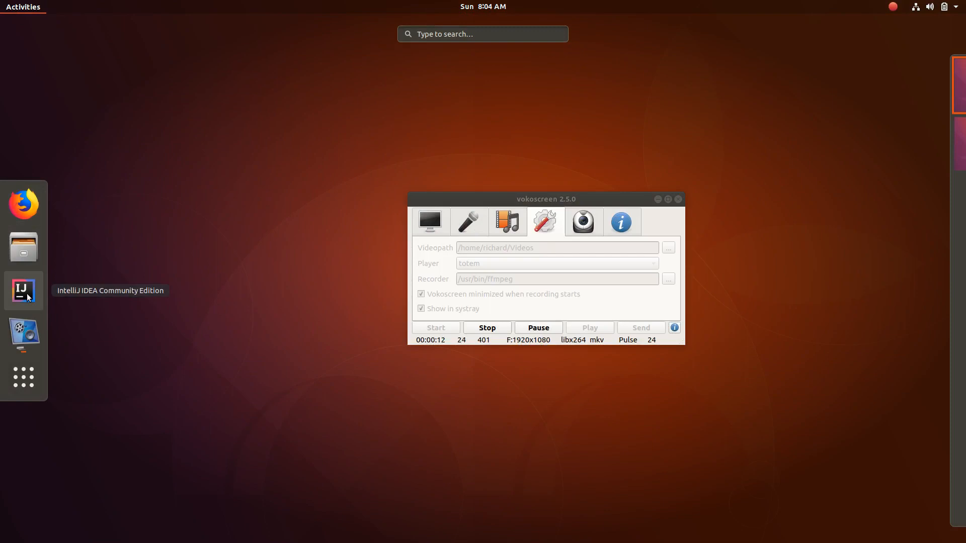
Launch IntelliJ IDEA on the flutterapp project, view main.dart's line-14 context menu, then select pubspec.yaml.
{"action": "left_click", "coordinate": [24, 291]}
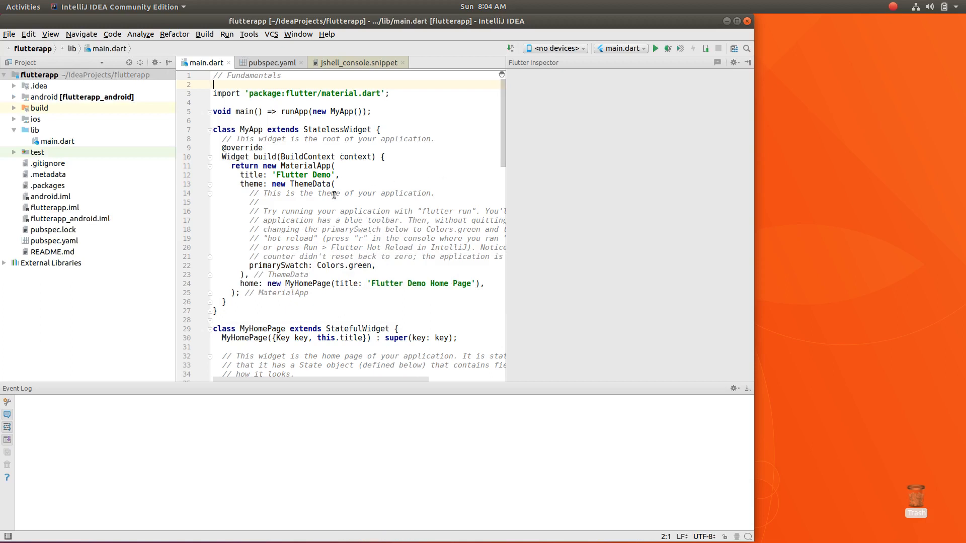
{"action": "left_click", "coordinate": [338, 193]}
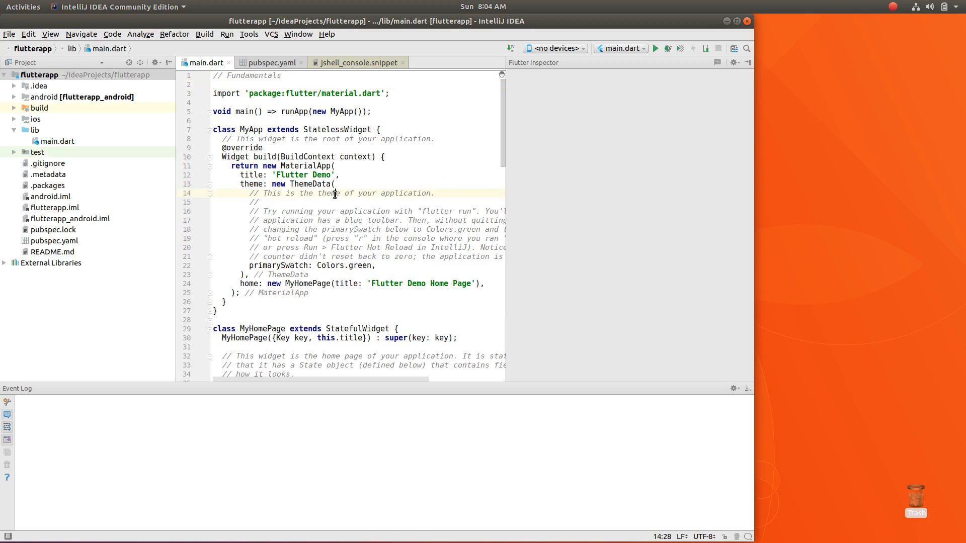
{"action": "right_click", "coordinate": [334, 193]}
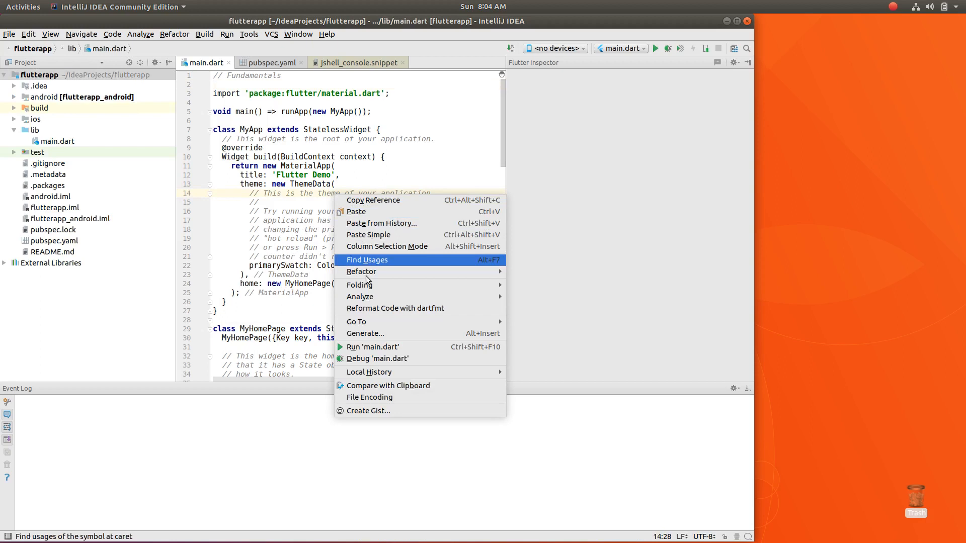
{"action": "mouse_move", "coordinate": [387, 308]}
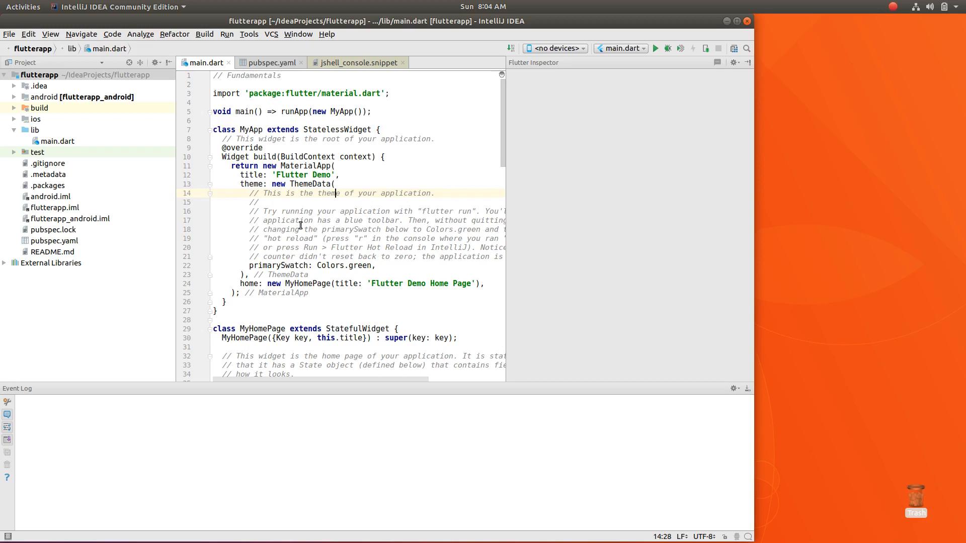
{"action": "mouse_move", "coordinate": [200, 207]}
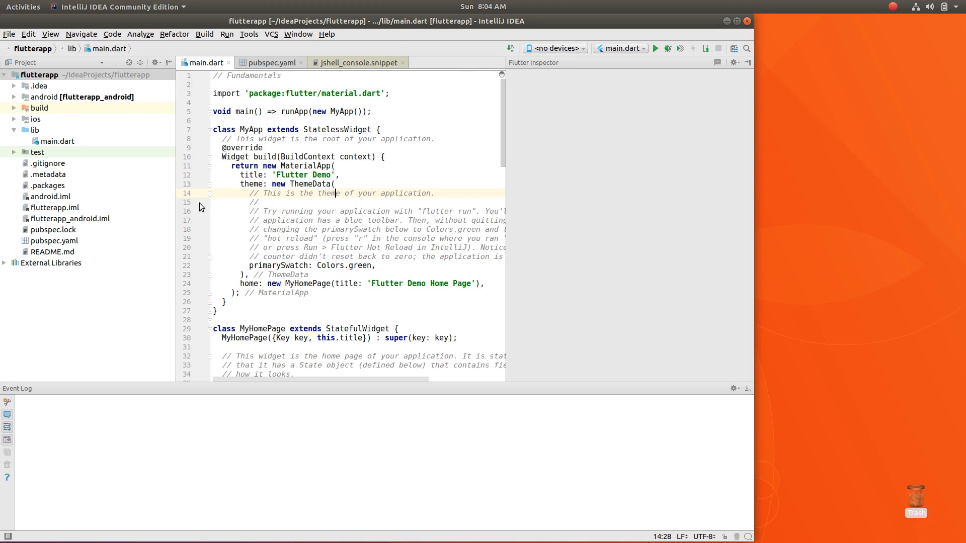
{"action": "left_click", "coordinate": [55, 241]}
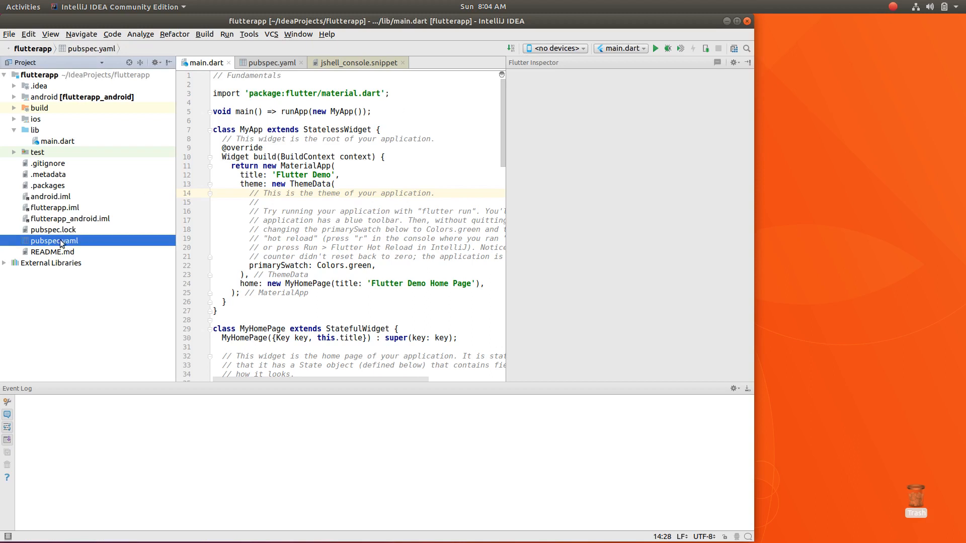
Open pubspec.yaml, run Flutter upgrade, and select the reported Dart 2.0.0-dev.16.0 version.
{"action": "left_click", "coordinate": [268, 63]}
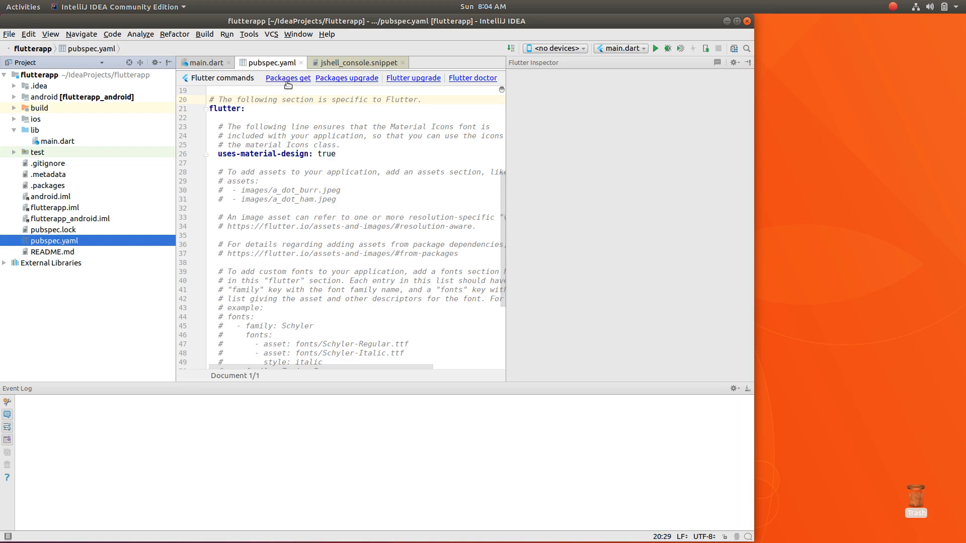
{"action": "mouse_move", "coordinate": [363, 81]}
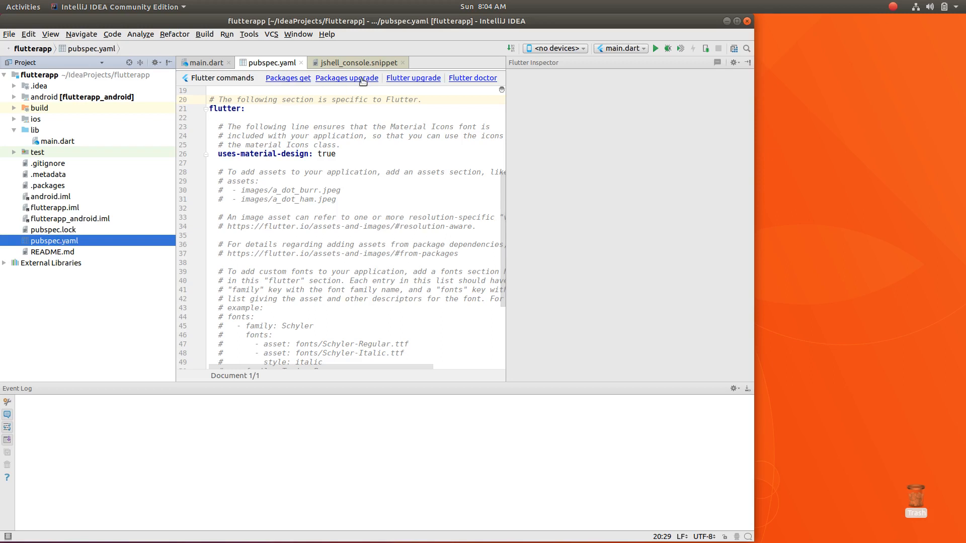
{"action": "mouse_move", "coordinate": [412, 78]}
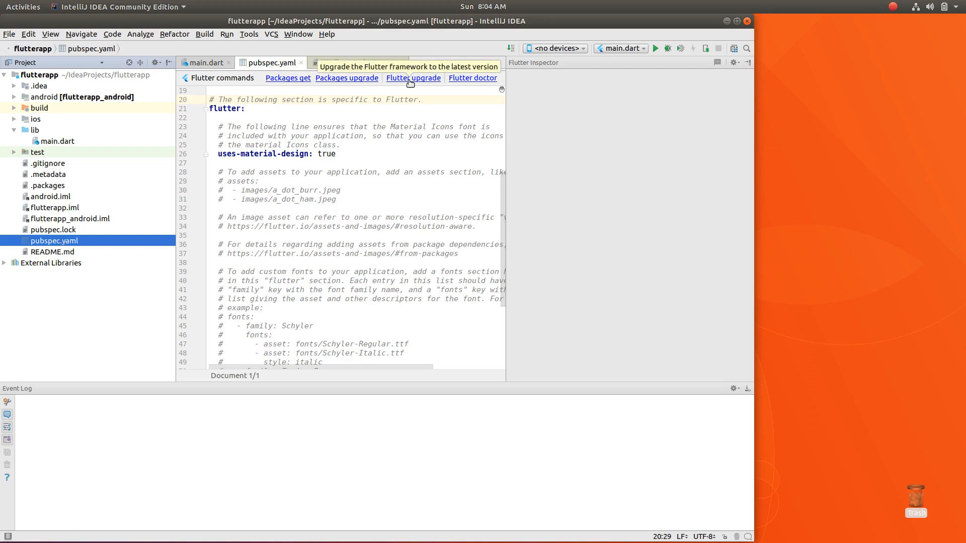
{"action": "left_click", "coordinate": [413, 77]}
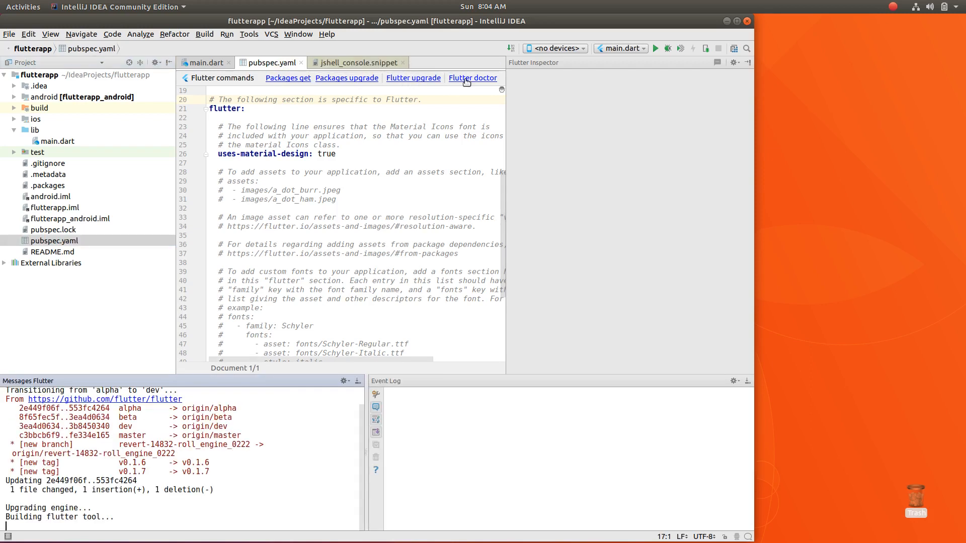
{"action": "mouse_move", "coordinate": [472, 77]}
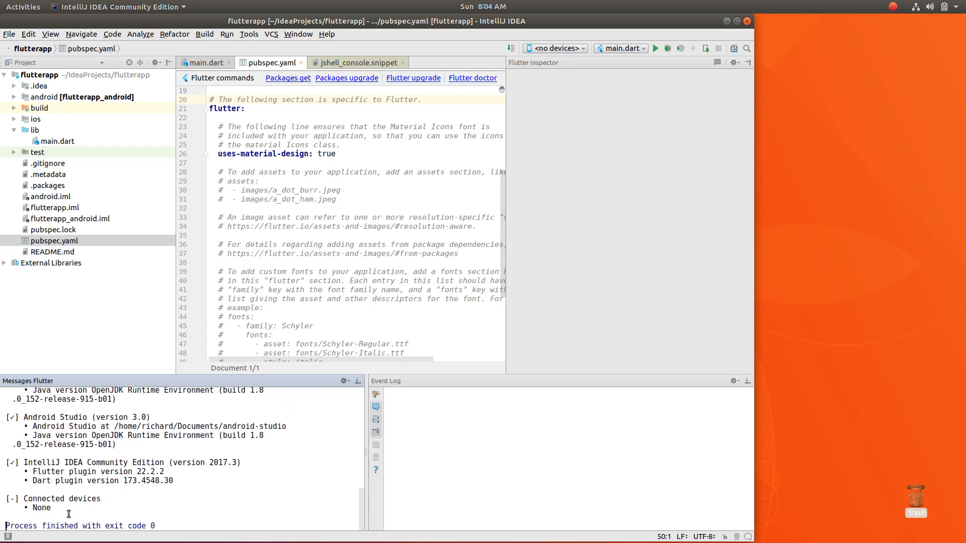
{"action": "left_click", "coordinate": [473, 77]}
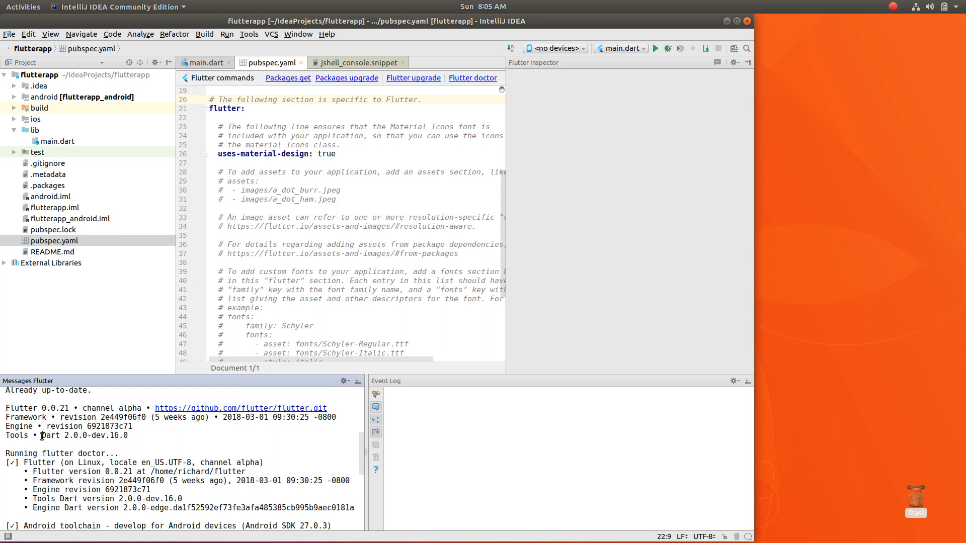
{"action": "double_click", "coordinate": [83, 436]}
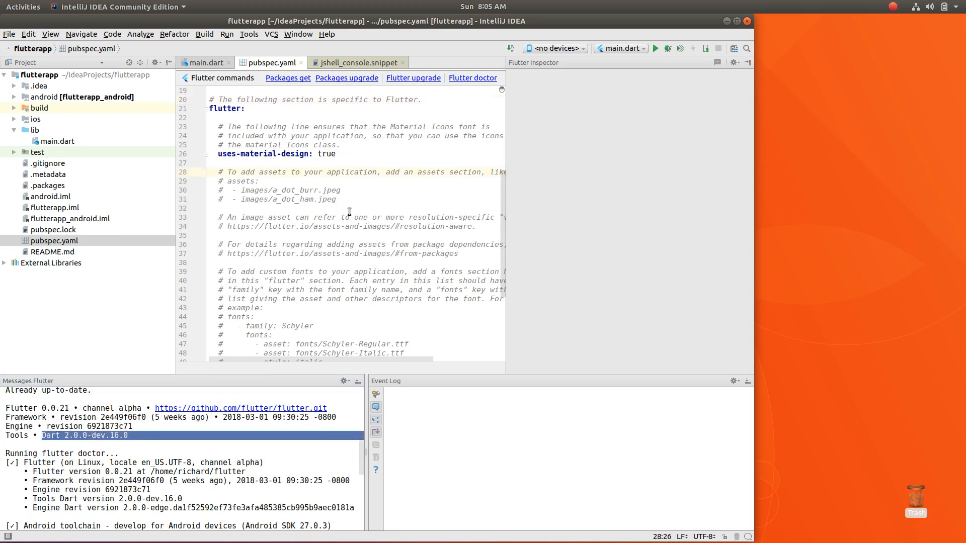
{"action": "mouse_move", "coordinate": [553, 48]}
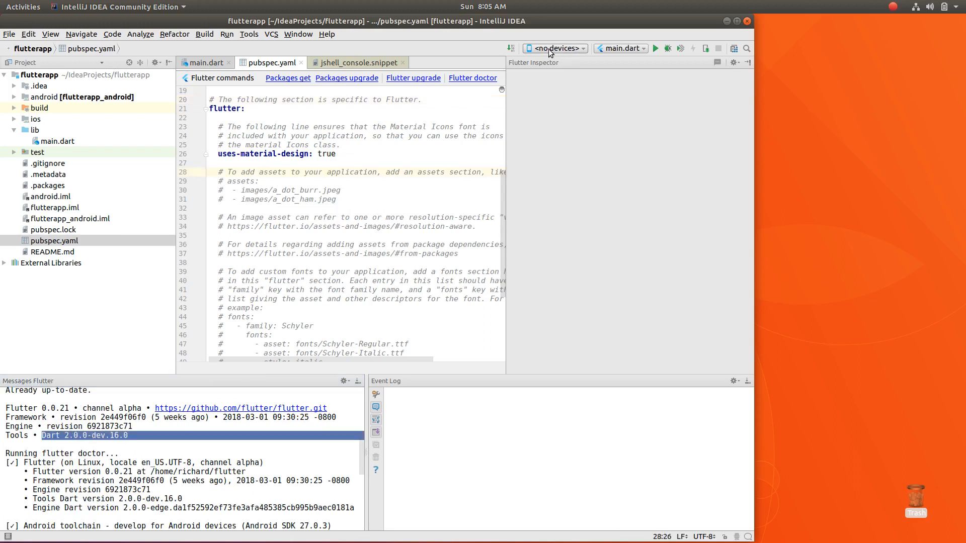
Return to main.dart's MyApp class and target the Android SDK built for x86 emulator.
{"action": "left_click", "coordinate": [57, 141]}
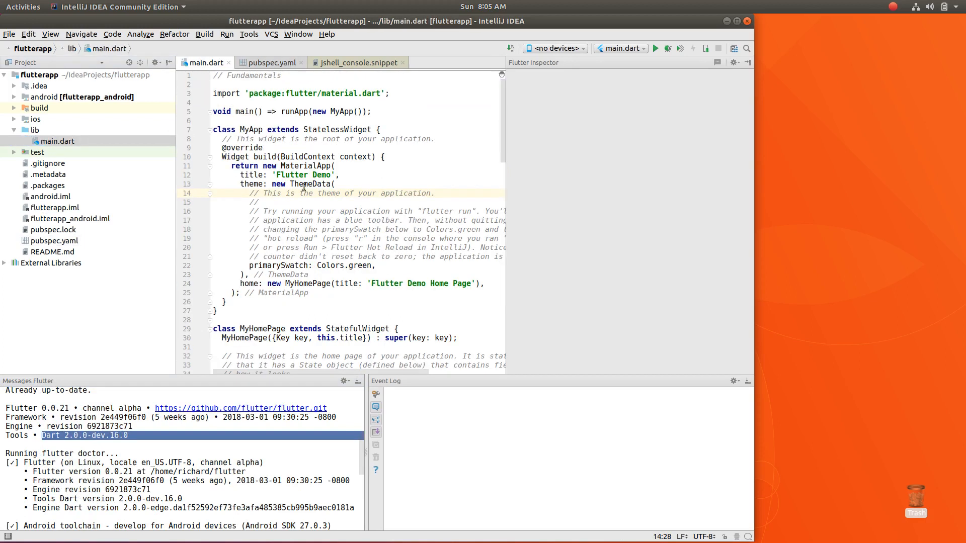
{"action": "left_click", "coordinate": [9, 33]}
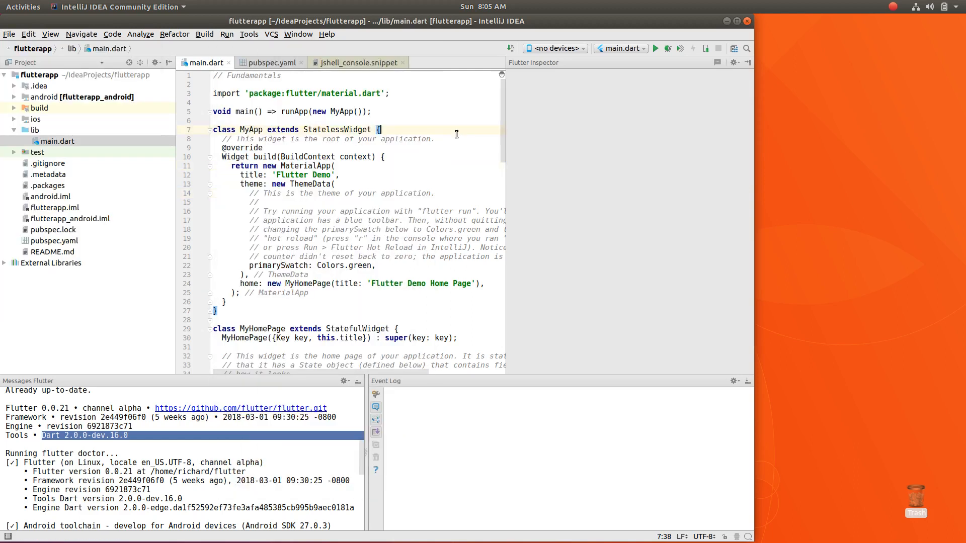
{"action": "left_click", "coordinate": [554, 49]}
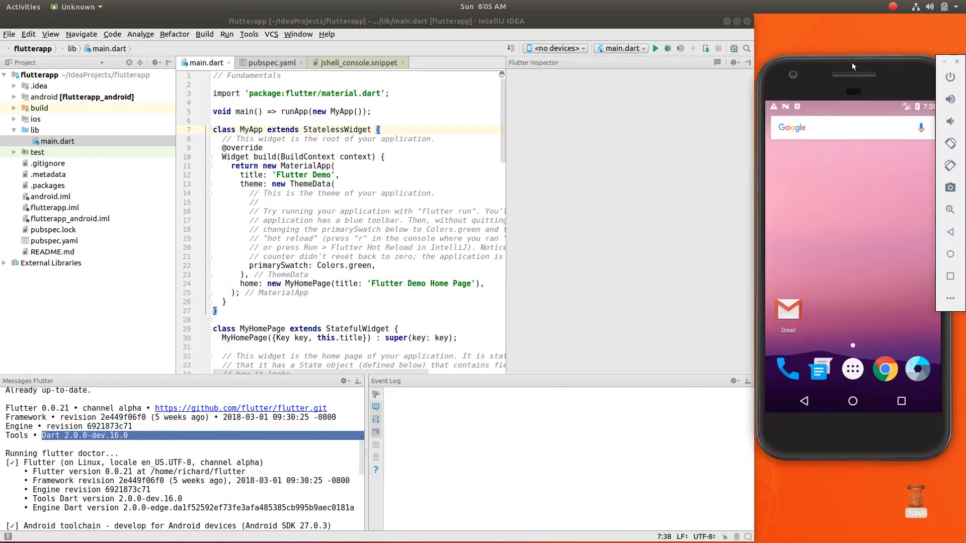
{"action": "left_click", "coordinate": [554, 48]}
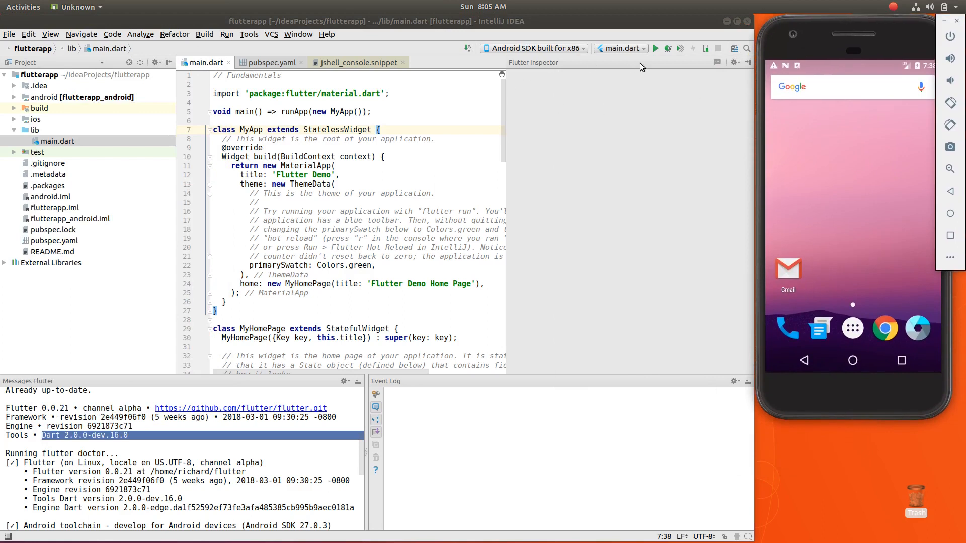
{"action": "mouse_move", "coordinate": [656, 54]}
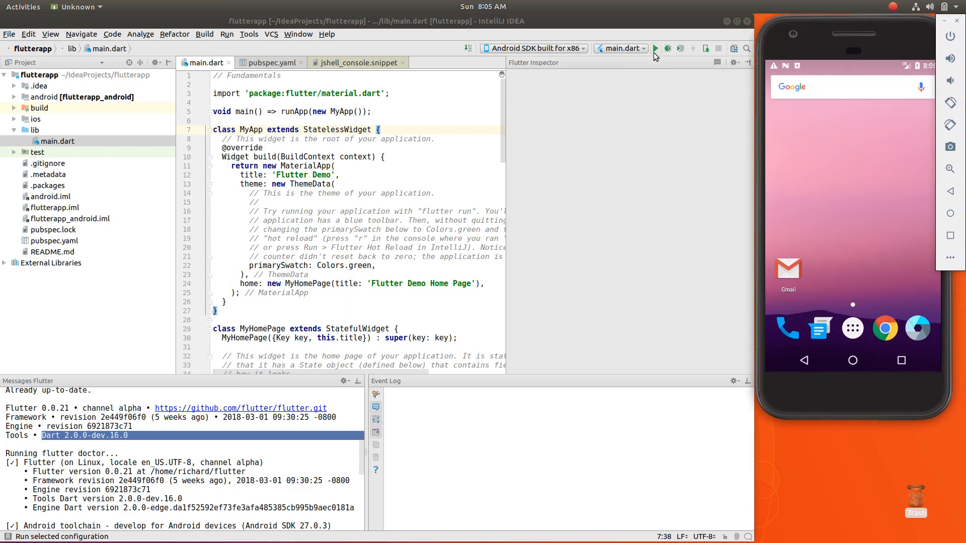
Run main.dart on the emulator, letting Gradle build and install the debug APK.
{"action": "left_click", "coordinate": [655, 48]}
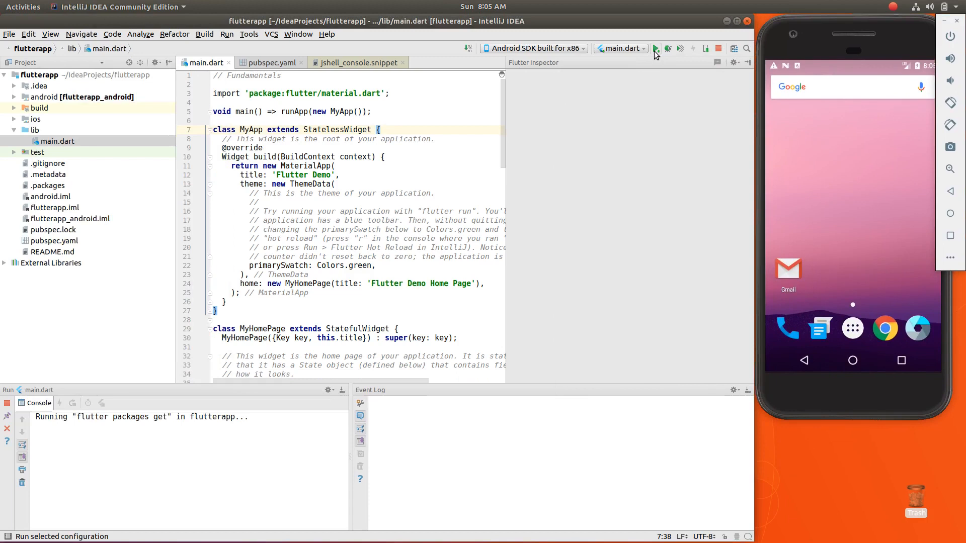
{"action": "left_click", "coordinate": [226, 34]}
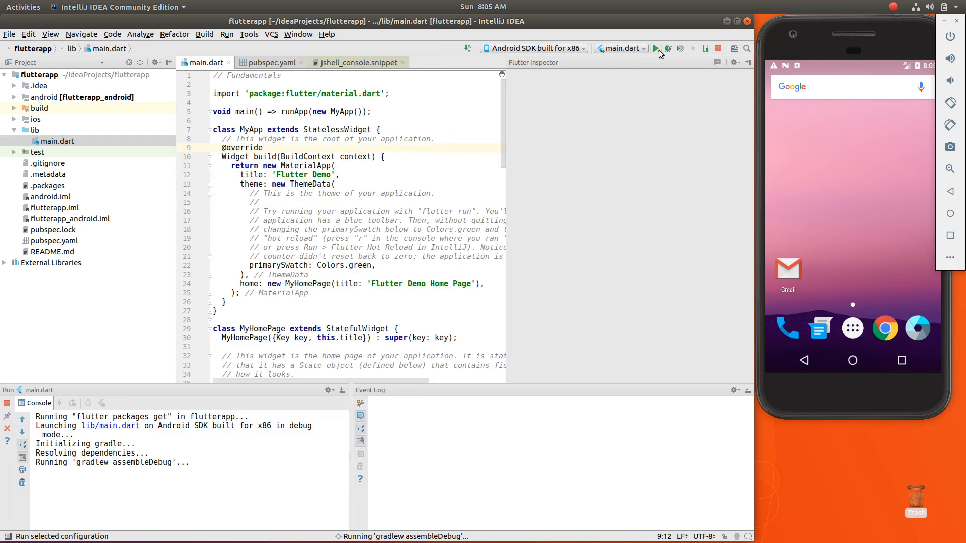
{"action": "mouse_move", "coordinate": [656, 48]}
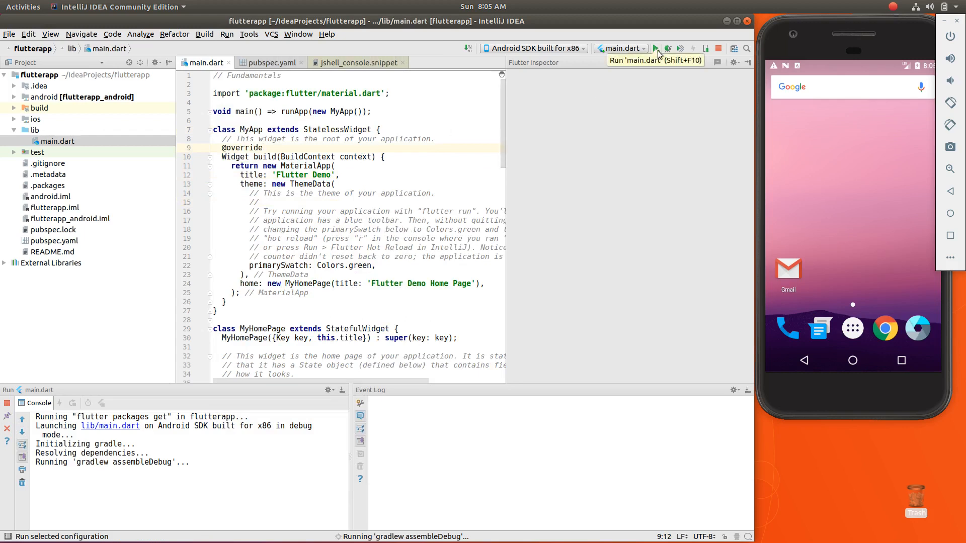
{"action": "mouse_move", "coordinate": [134, 486]}
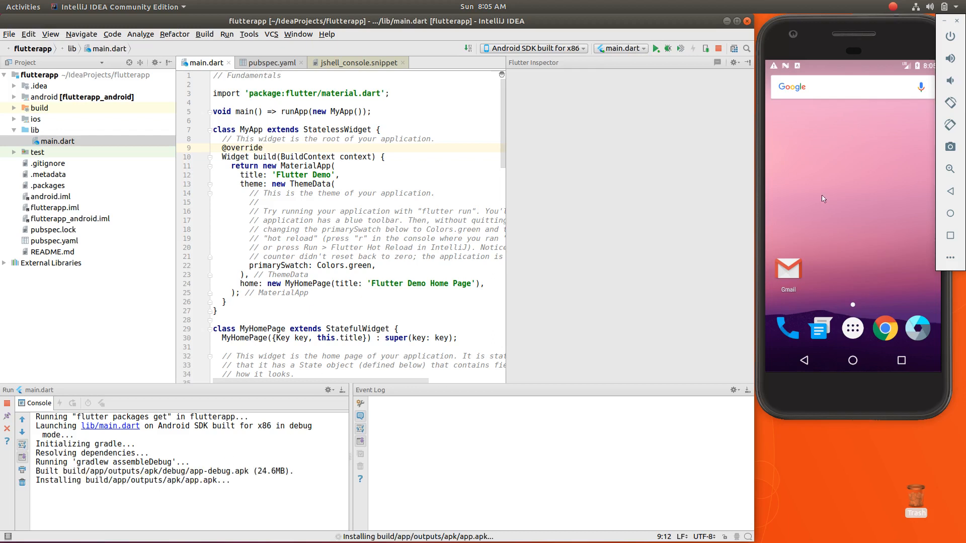
{"action": "mouse_move", "coordinate": [865, 232]}
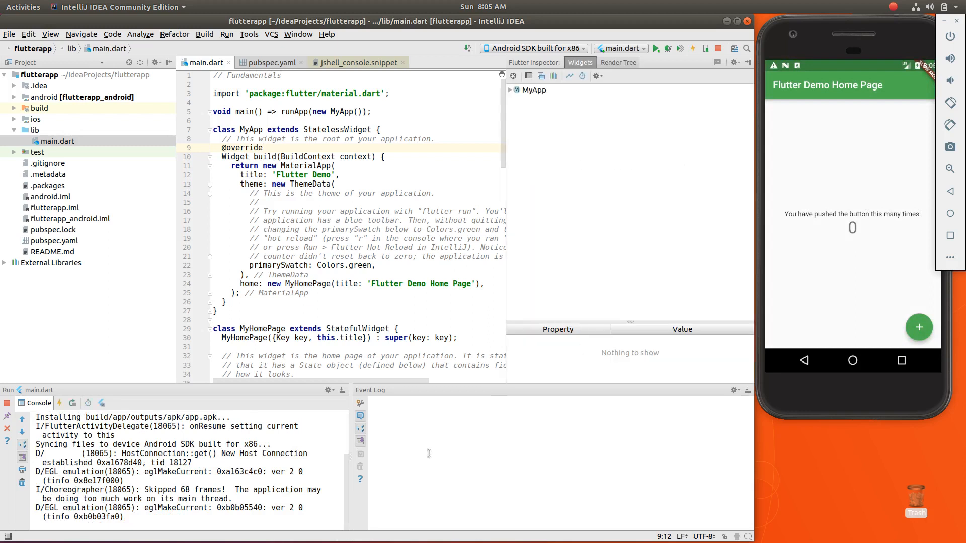
{"action": "mouse_move", "coordinate": [246, 459]}
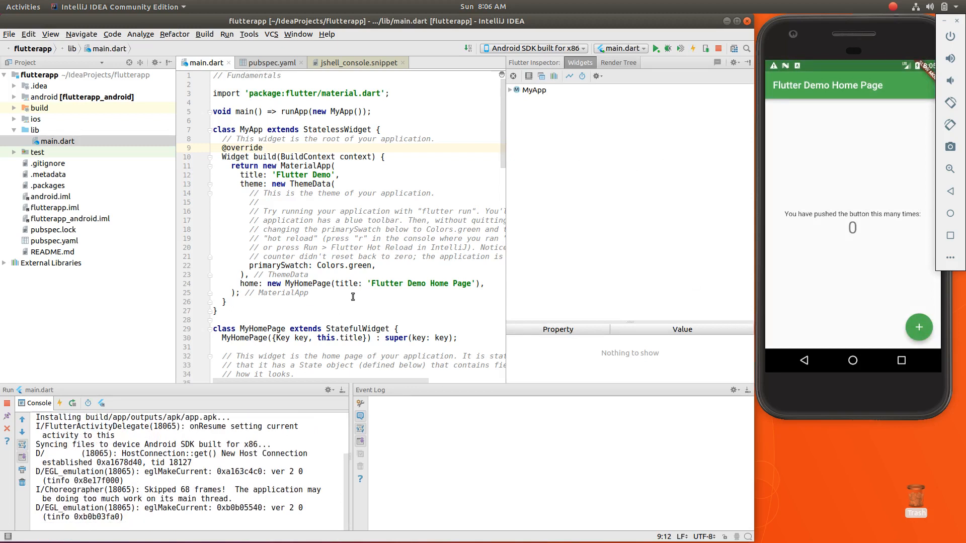
{"action": "mouse_move", "coordinate": [840, 149]}
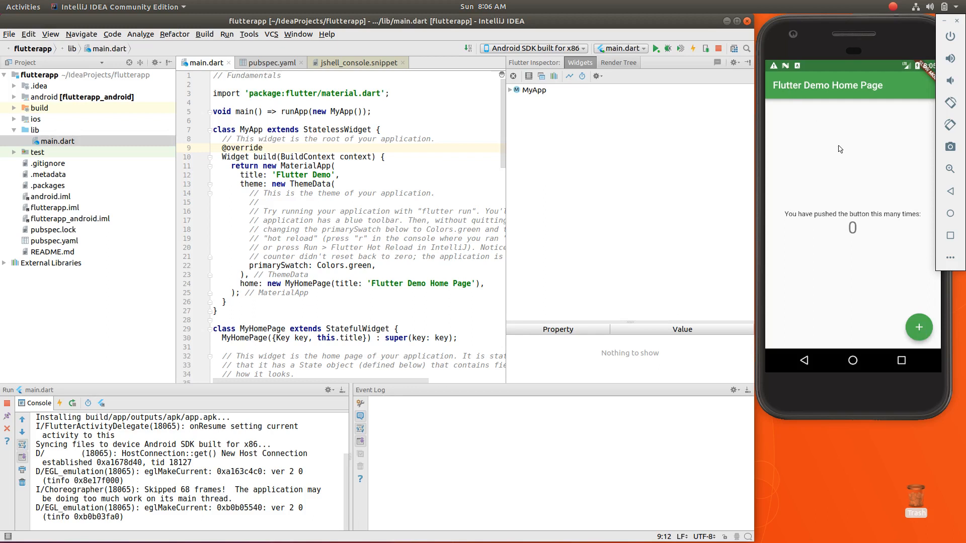
{"action": "mouse_move", "coordinate": [919, 327]}
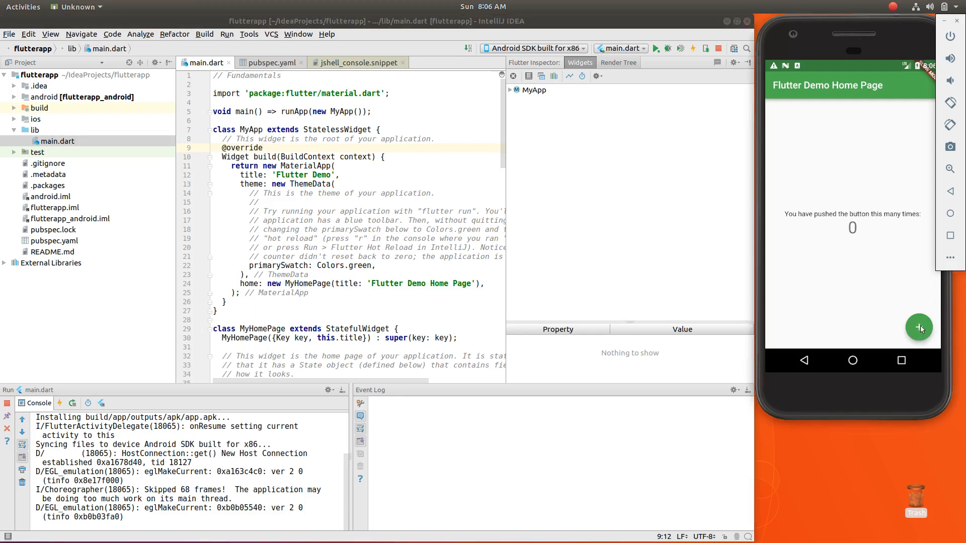
Tap the demo app's floating + button repeatedly to raise the counter to 6.
{"action": "left_click", "coordinate": [919, 327]}
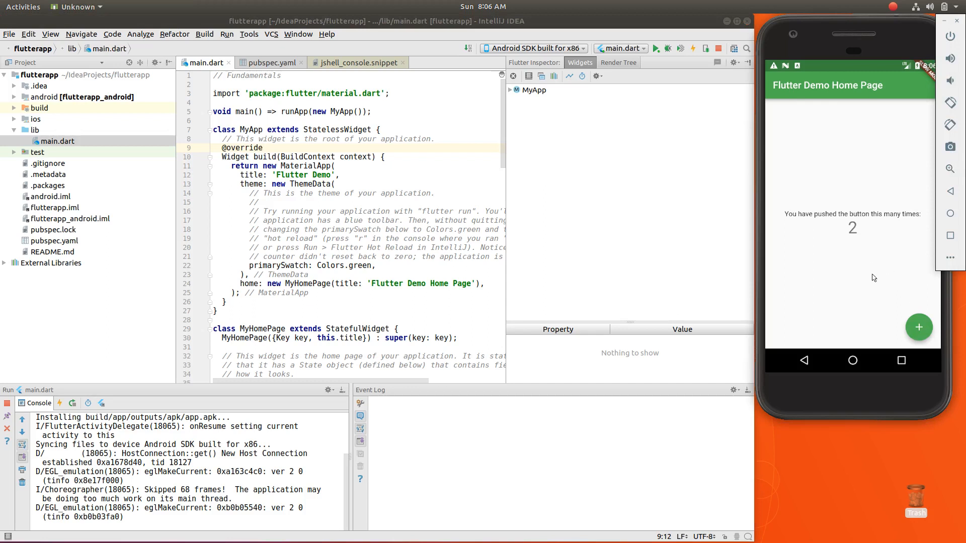
{"action": "left_click", "coordinate": [919, 327]}
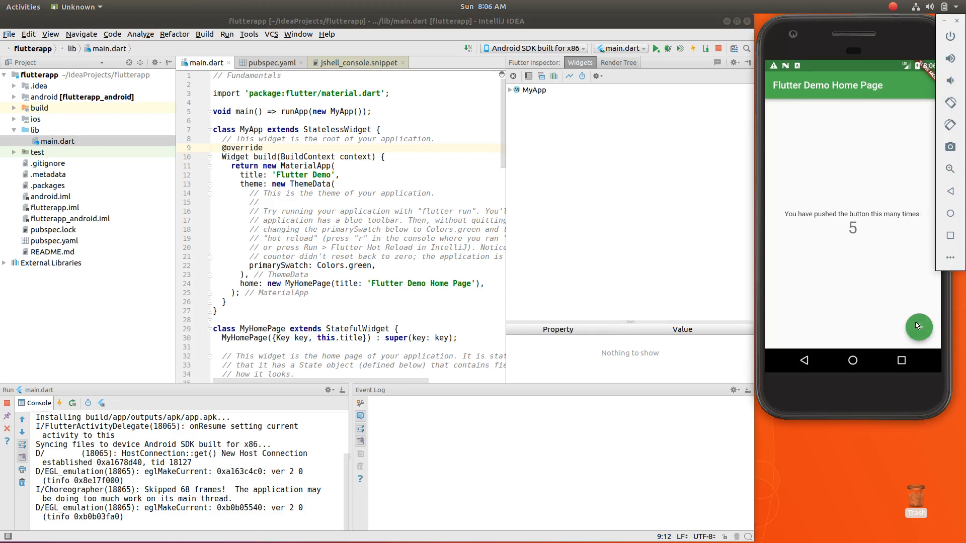
{"action": "left_click", "coordinate": [918, 327]}
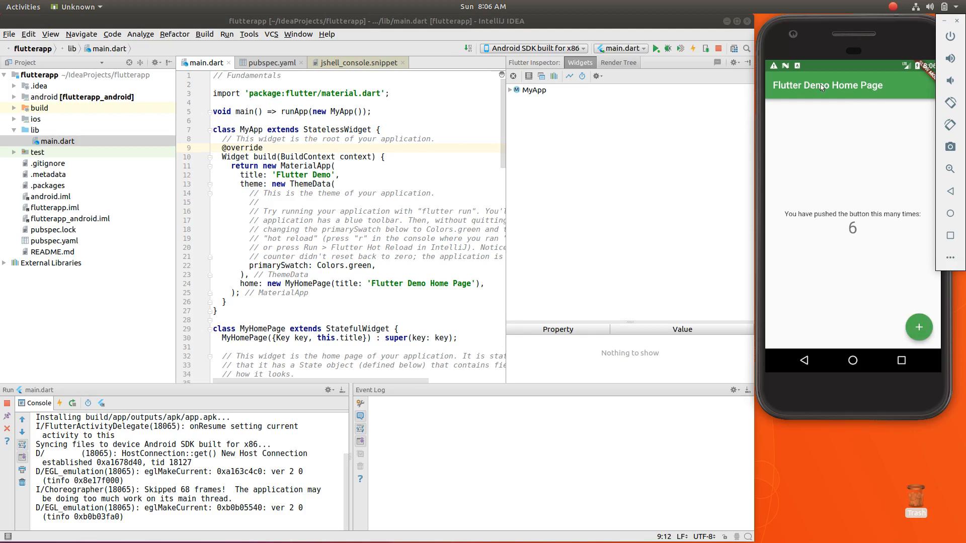
{"action": "mouse_move", "coordinate": [856, 94]}
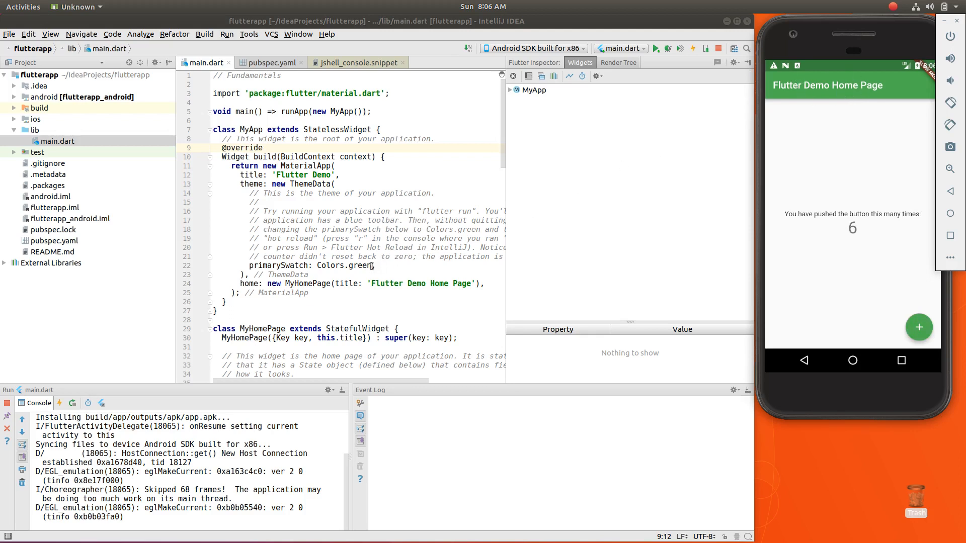
Change primarySwatch from green to red and Save All to hot reload the app.
{"action": "double_click", "coordinate": [359, 266]}
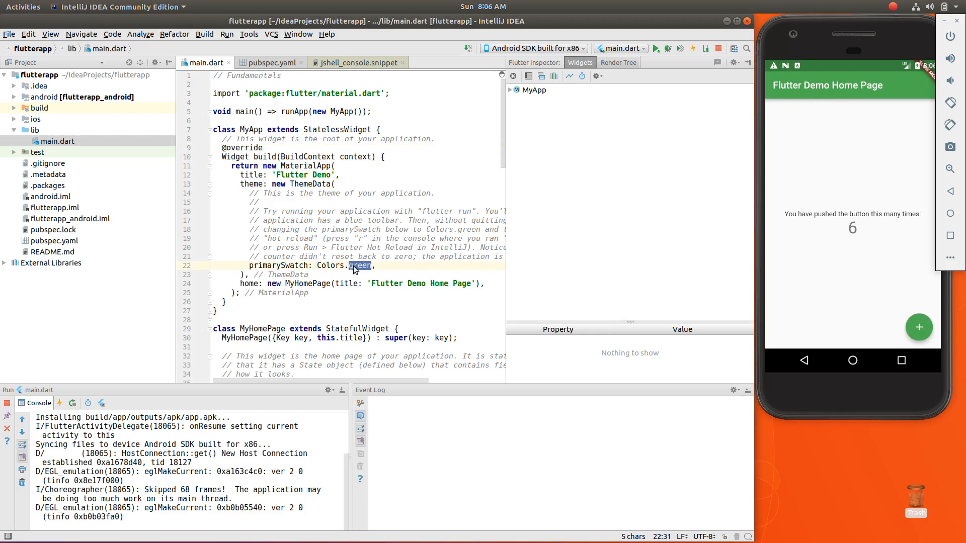
{"action": "type", "text": "red"}
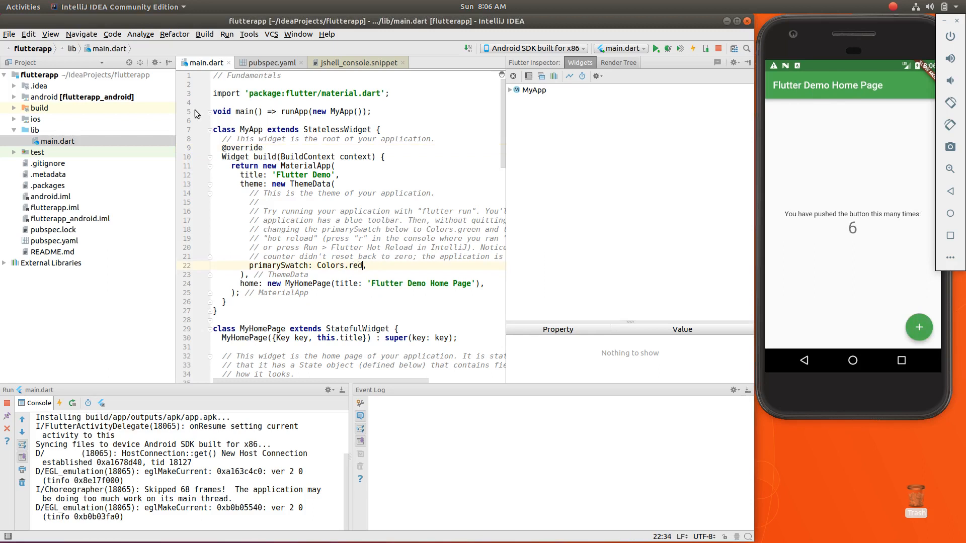
{"action": "left_click", "coordinate": [8, 33]}
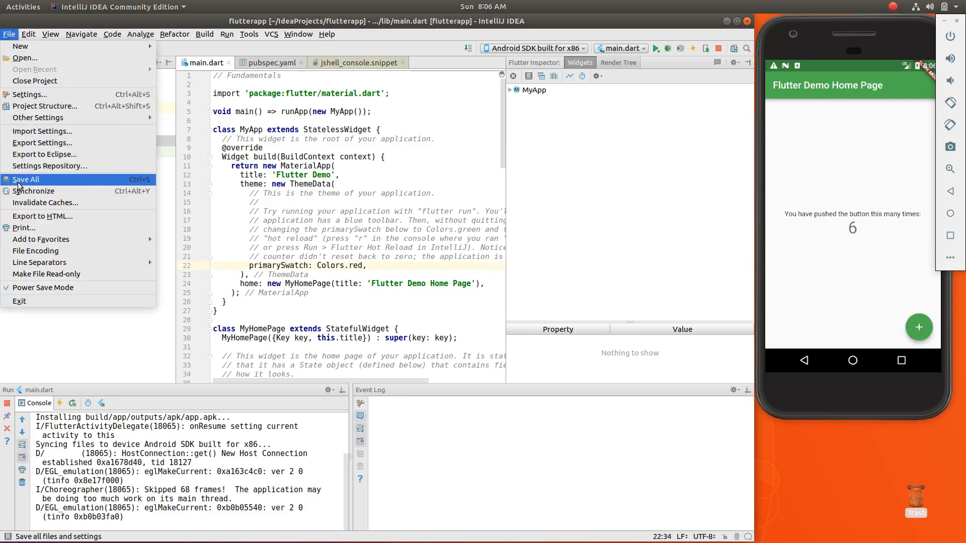
{"action": "left_click", "coordinate": [26, 179]}
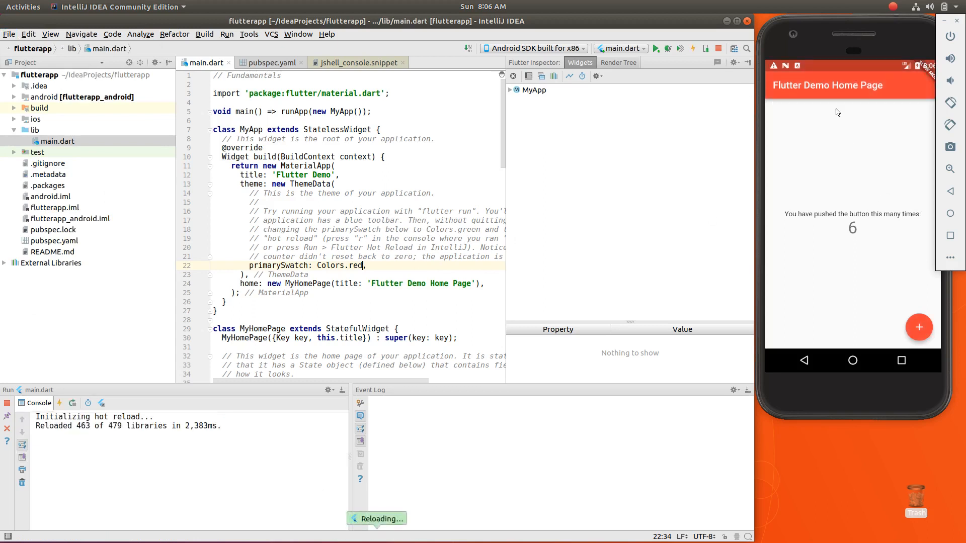
{"action": "mouse_move", "coordinate": [818, 98]}
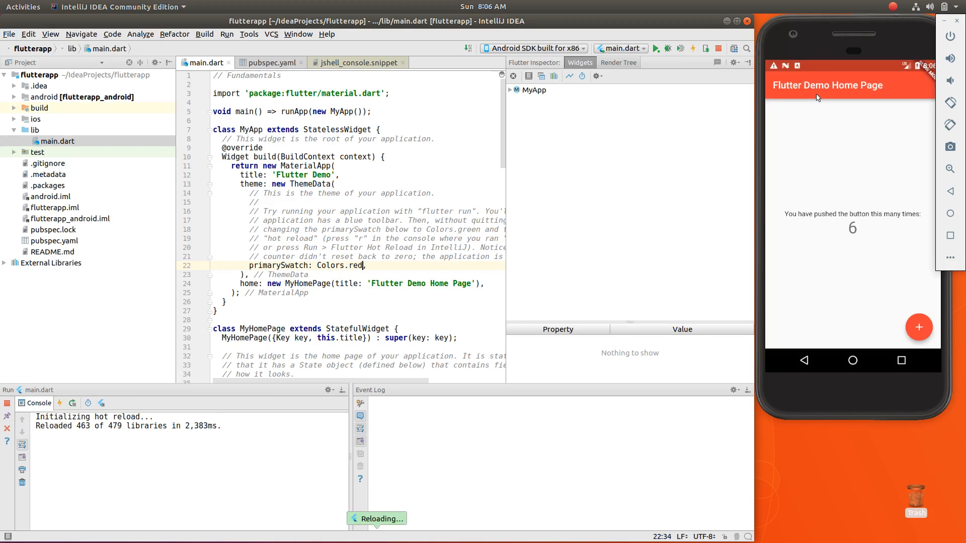
{"action": "mouse_move", "coordinate": [780, 105]}
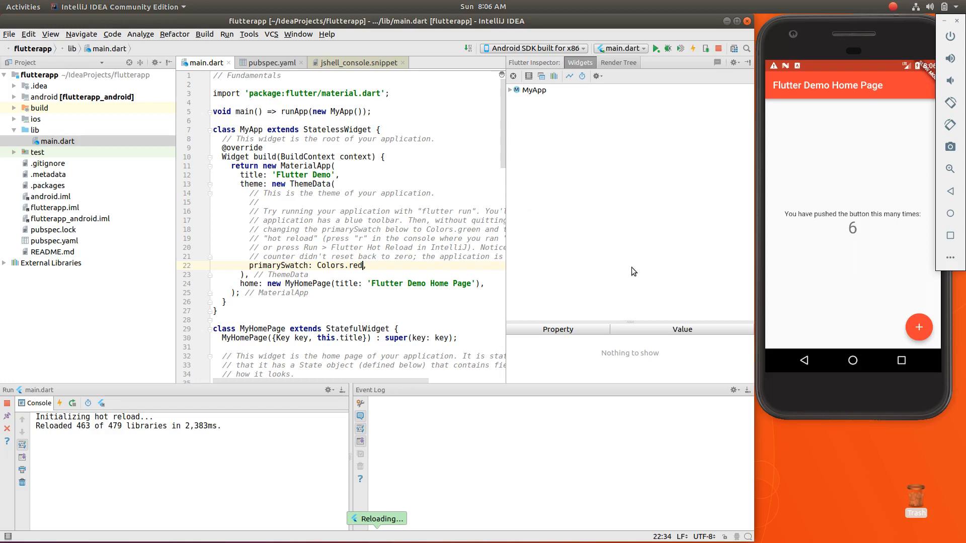
{"action": "mouse_move", "coordinate": [400, 239]}
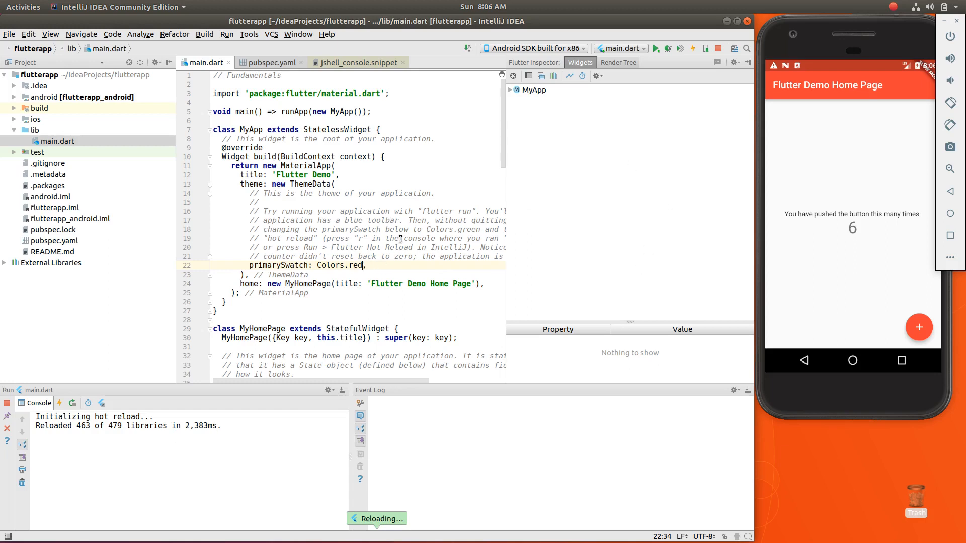
Change primarySwatch from red to blue and save to hot reload the app.
{"action": "type", "text": "b"}
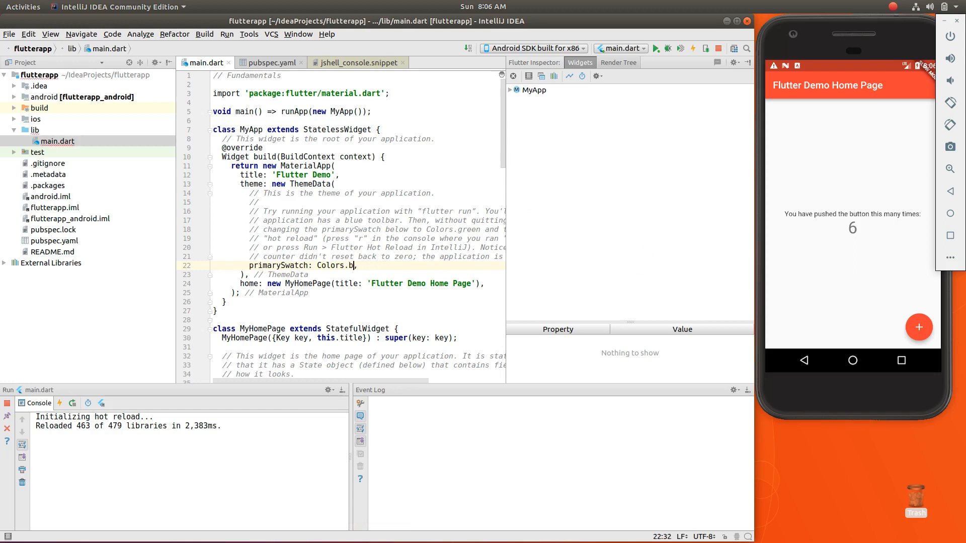
{"action": "type", "text": "lue"}
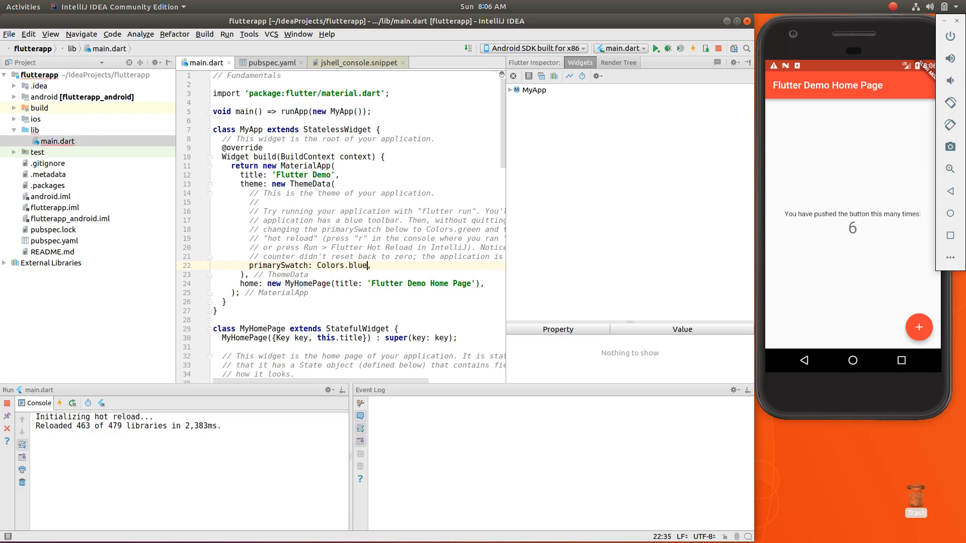
{"action": "left_click", "coordinate": [9, 34]}
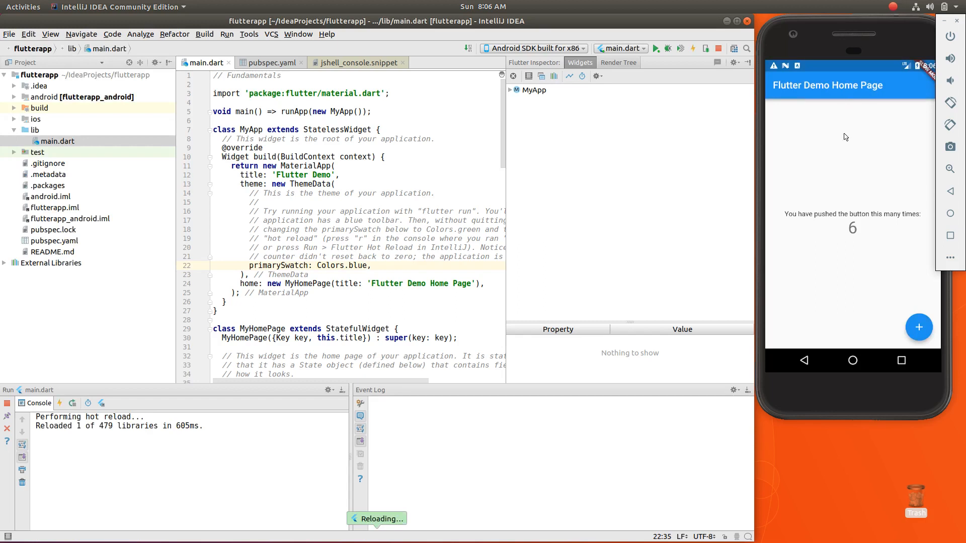
{"action": "mouse_move", "coordinate": [853, 192]}
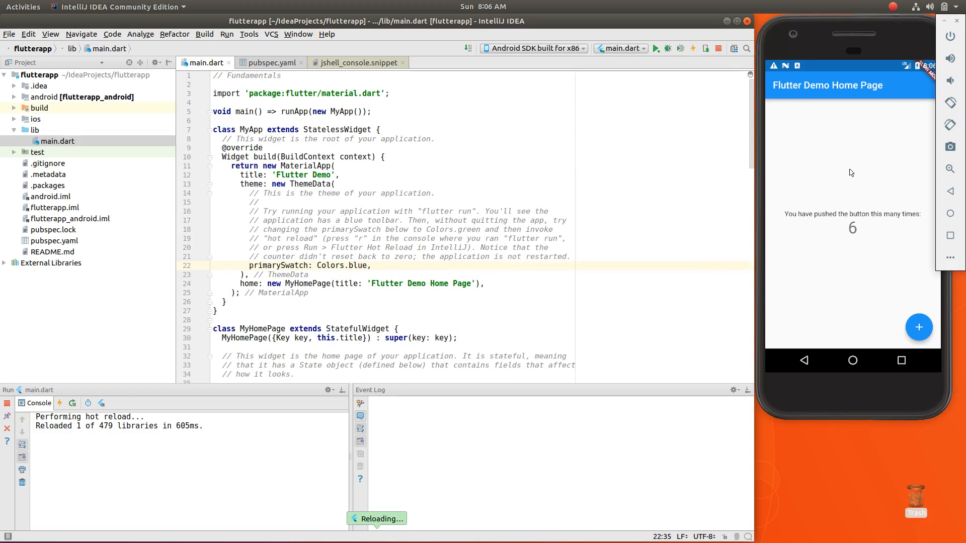
{"action": "mouse_move", "coordinate": [149, 453]}
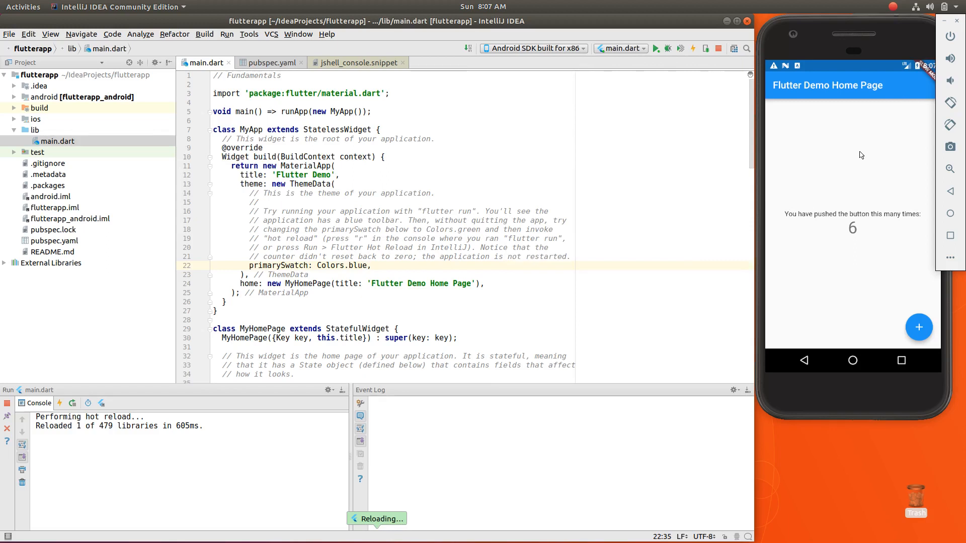
{"action": "mouse_move", "coordinate": [862, 171]}
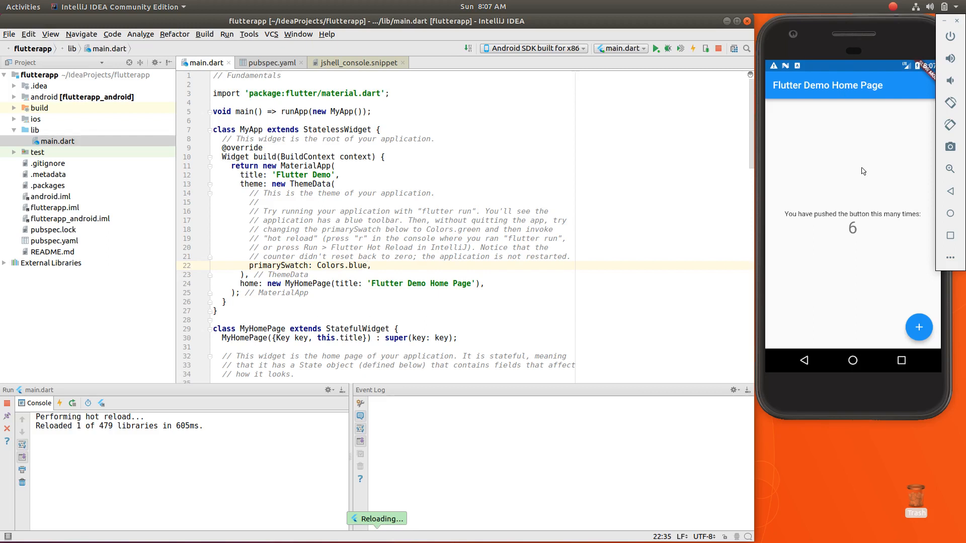
{"action": "mouse_move", "coordinate": [872, 183]}
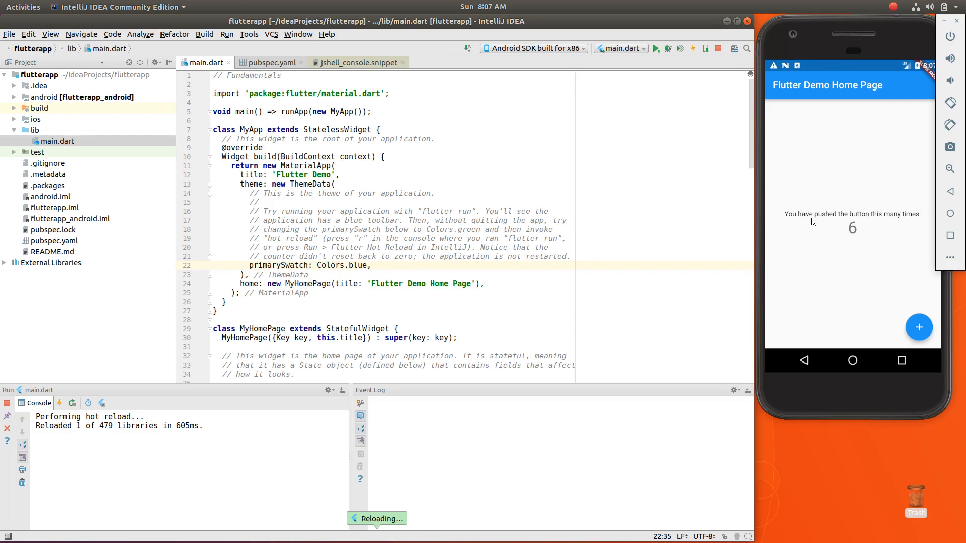
{"action": "mouse_move", "coordinate": [871, 250]}
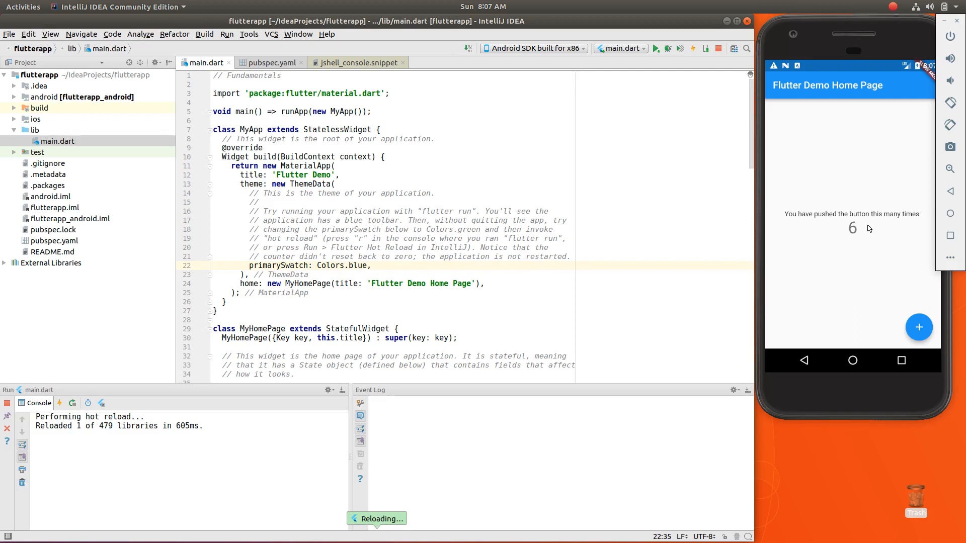
{"action": "mouse_move", "coordinate": [885, 252]}
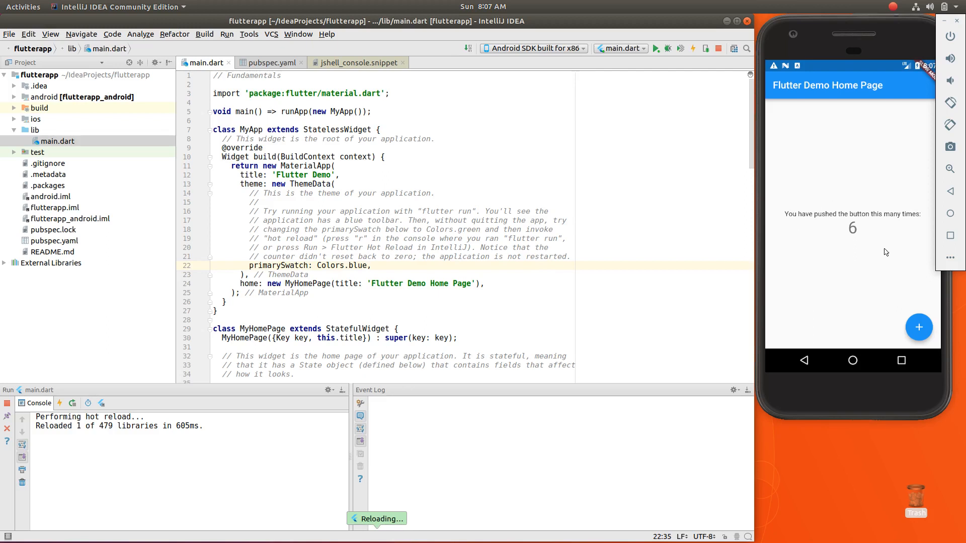
{"action": "mouse_move", "coordinate": [872, 216]}
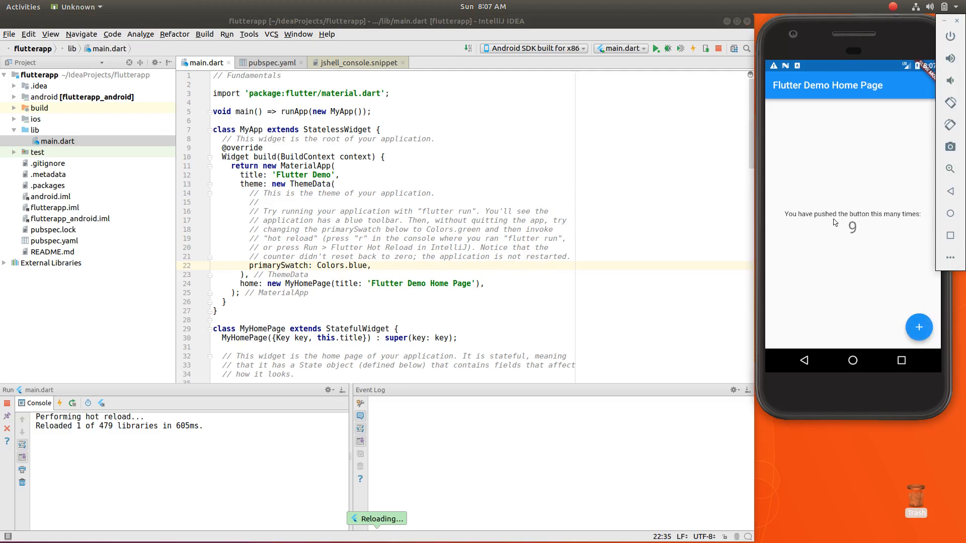
{"action": "mouse_move", "coordinate": [859, 238]}
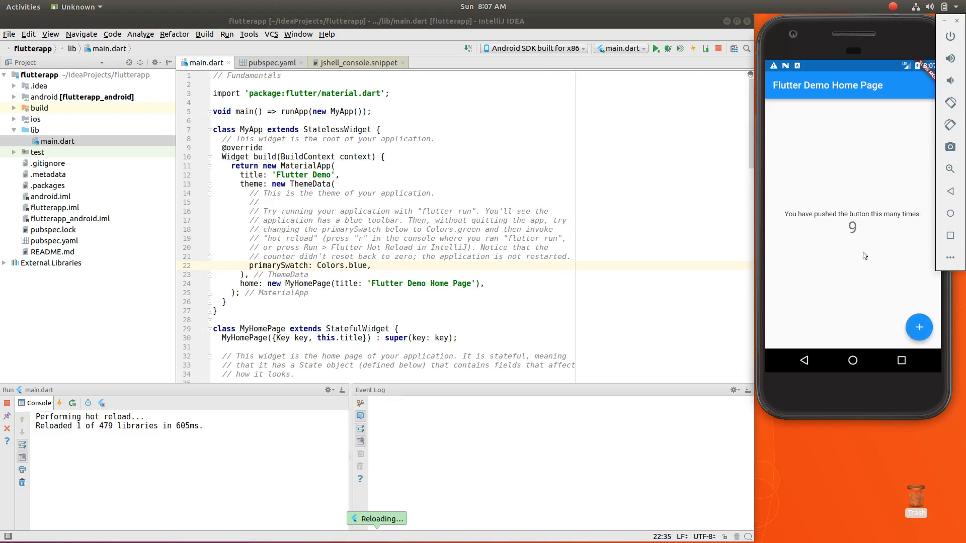
{"action": "mouse_move", "coordinate": [906, 269]}
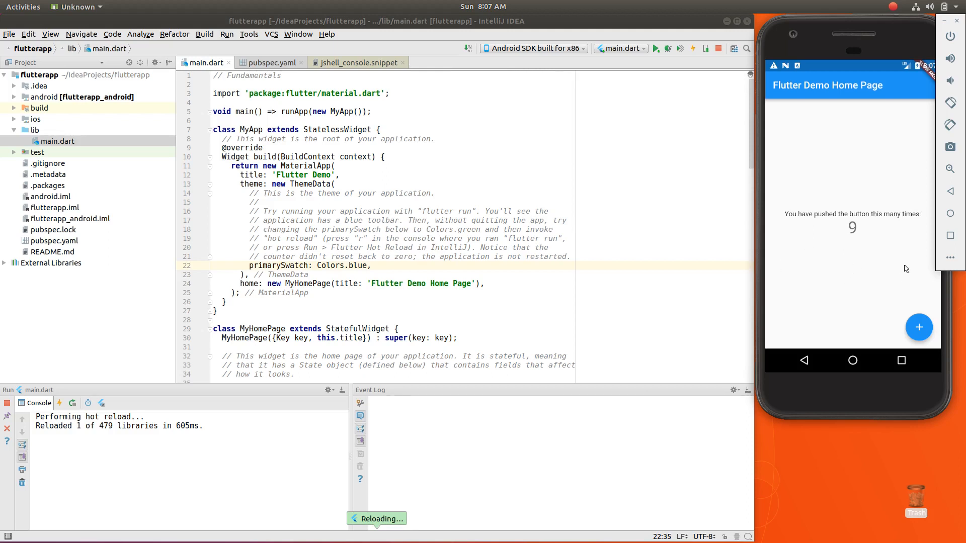
{"action": "mouse_move", "coordinate": [798, 111]}
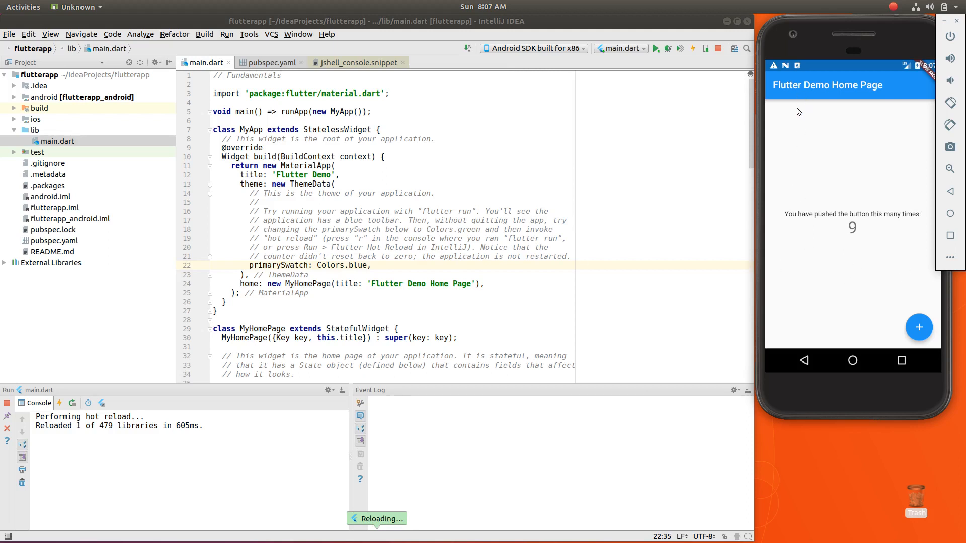
{"action": "mouse_move", "coordinate": [824, 252]}
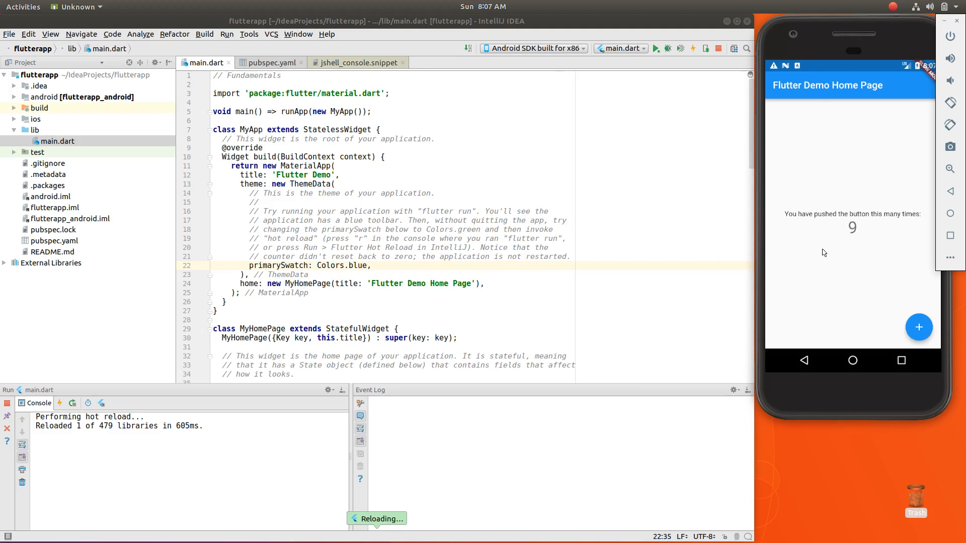
{"action": "mouse_move", "coordinate": [635, 93]}
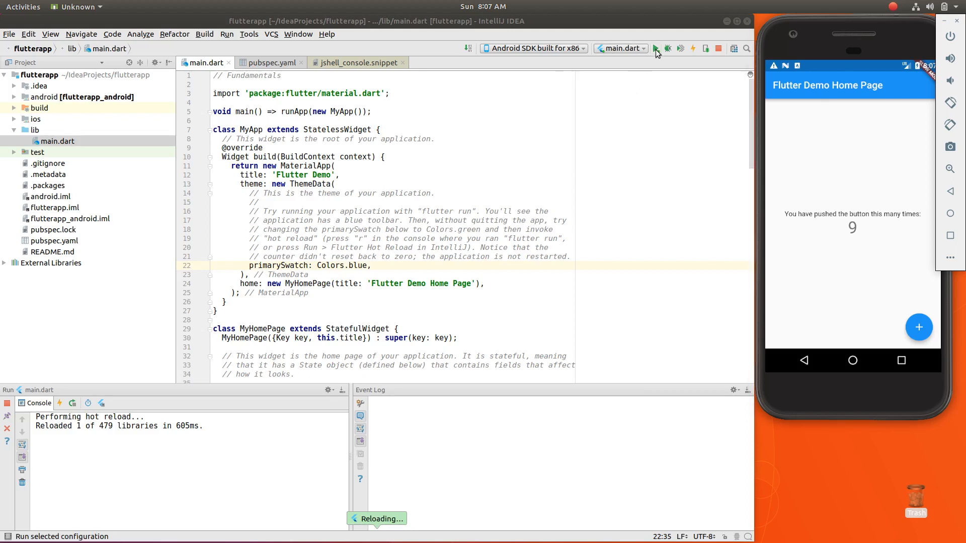
Fully restart the demo app, resetting the counter to 0 with the bar still blue.
{"action": "left_click", "coordinate": [705, 49]}
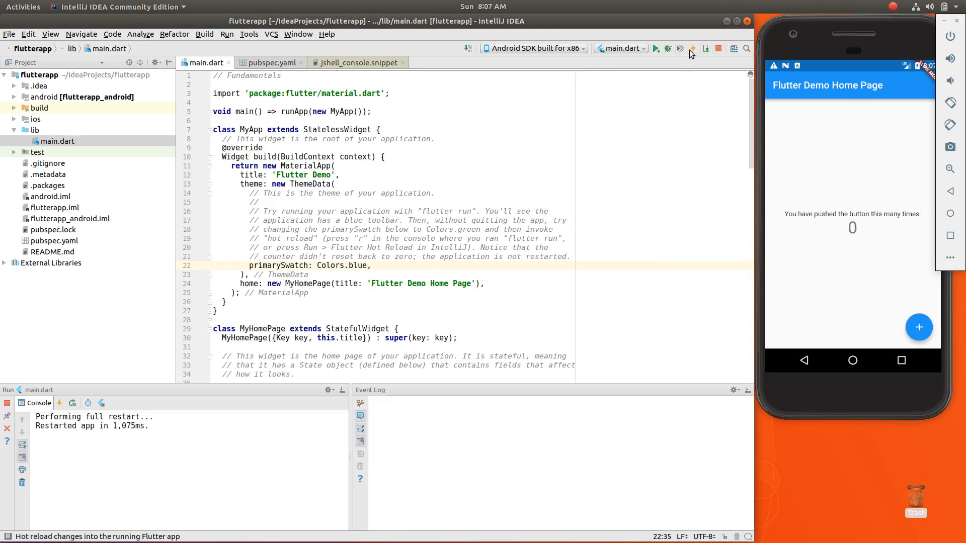
{"action": "mouse_move", "coordinate": [692, 49]}
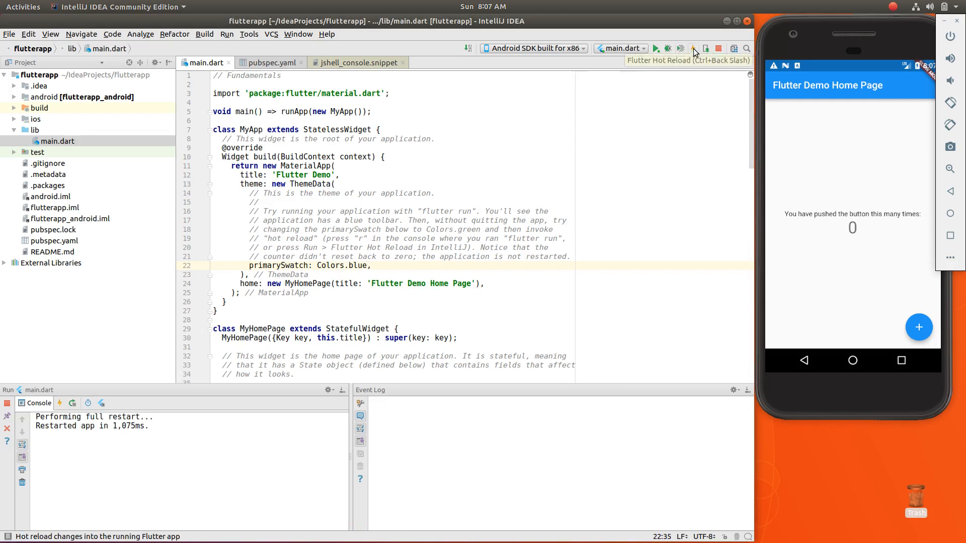
{"action": "mouse_move", "coordinate": [789, 315]}
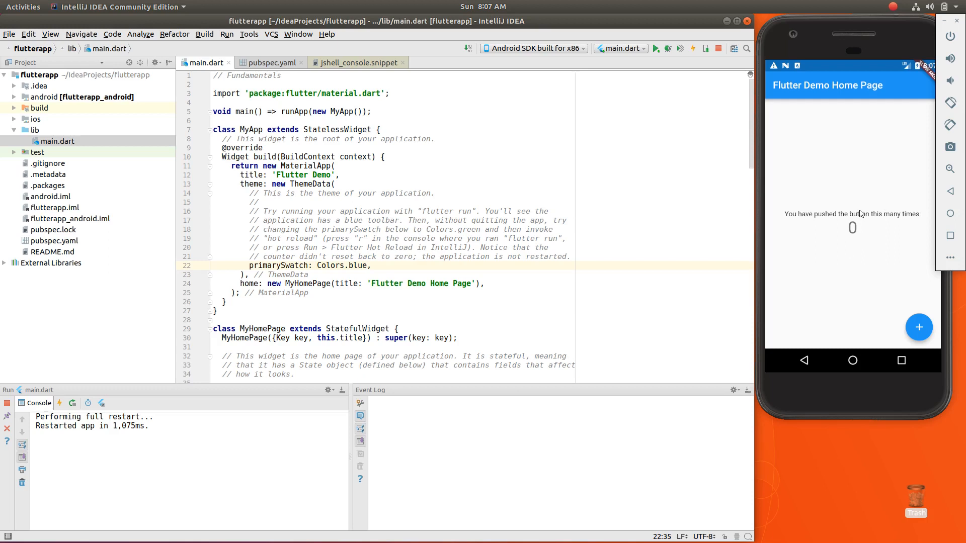
{"action": "mouse_move", "coordinate": [868, 243]}
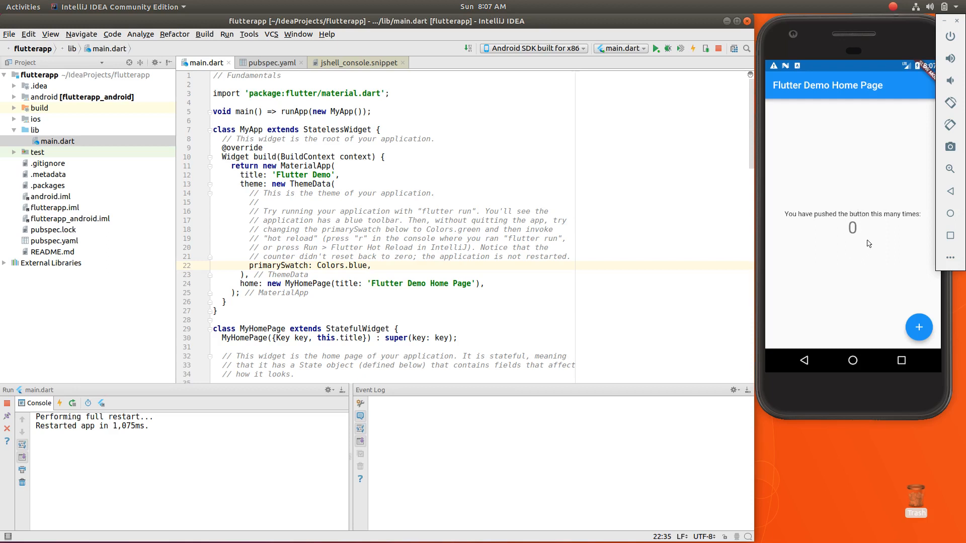
{"action": "mouse_move", "coordinate": [151, 430]}
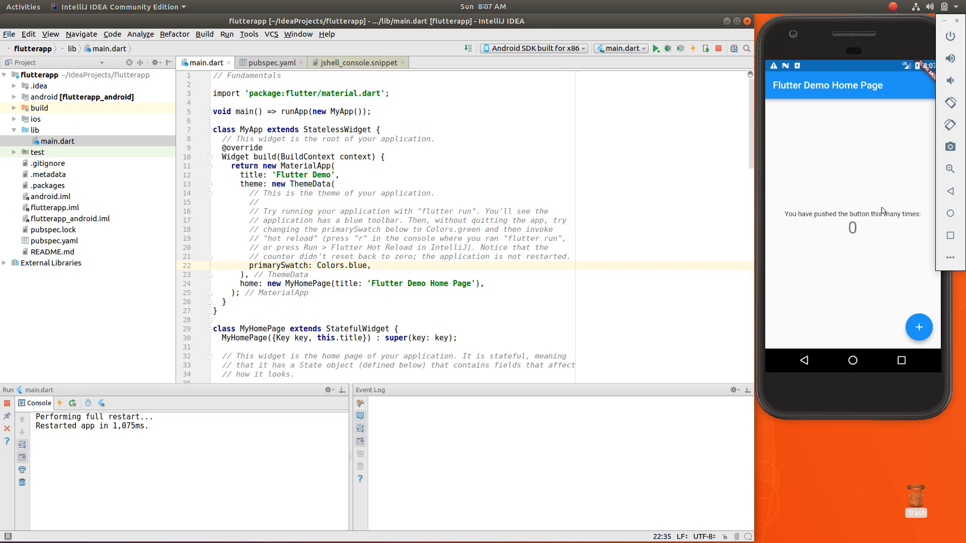
{"action": "mouse_move", "coordinate": [826, 187]}
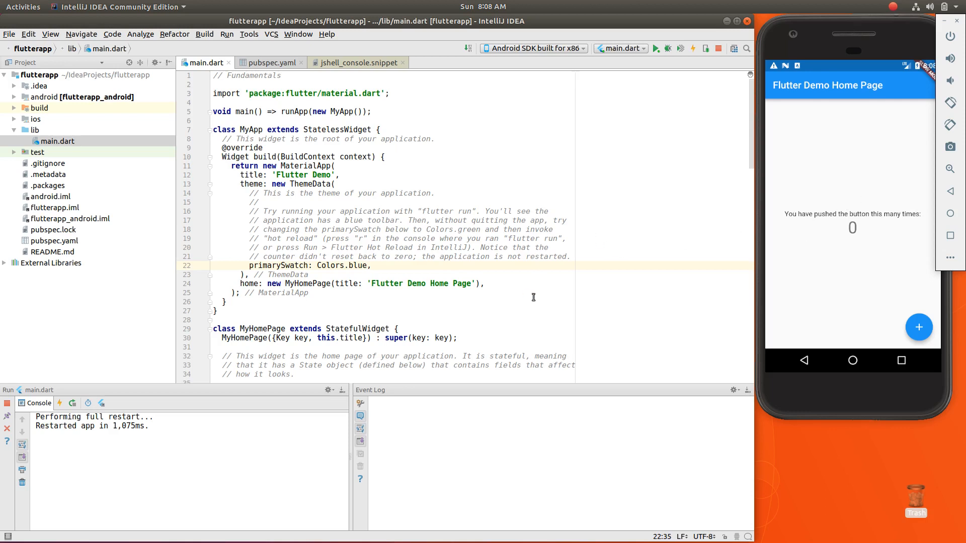
{"action": "mouse_move", "coordinate": [832, 227]}
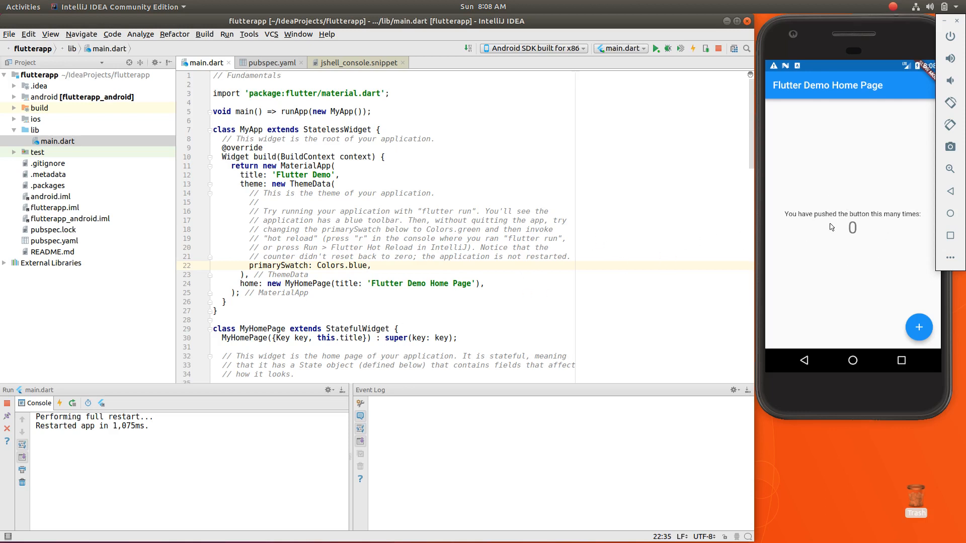
{"action": "mouse_move", "coordinate": [841, 235]}
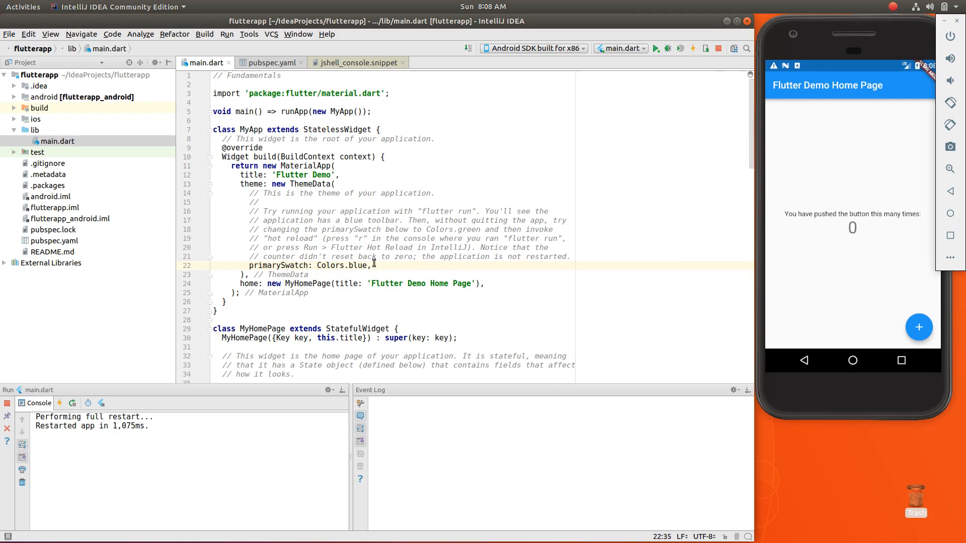
Change primarySwatch to Colors.purple and hot reload to turn the app purple.
{"action": "key", "text": "BackSpace"}
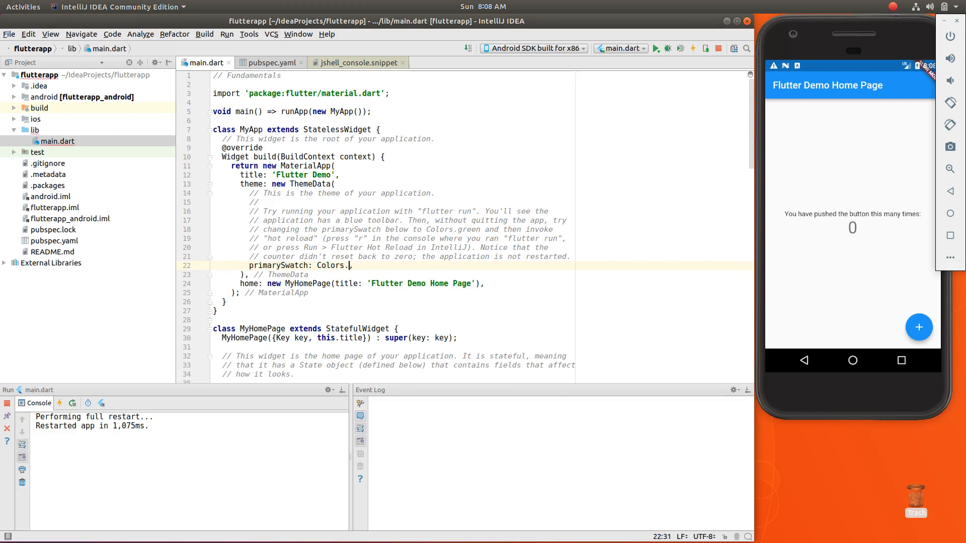
{"action": "type", "text": "pur"}
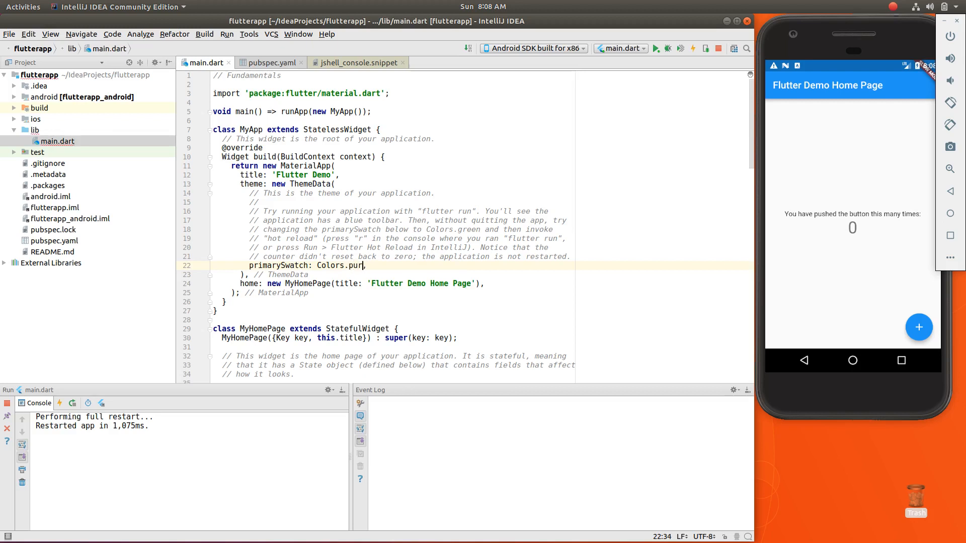
{"action": "type", "text": "ple"}
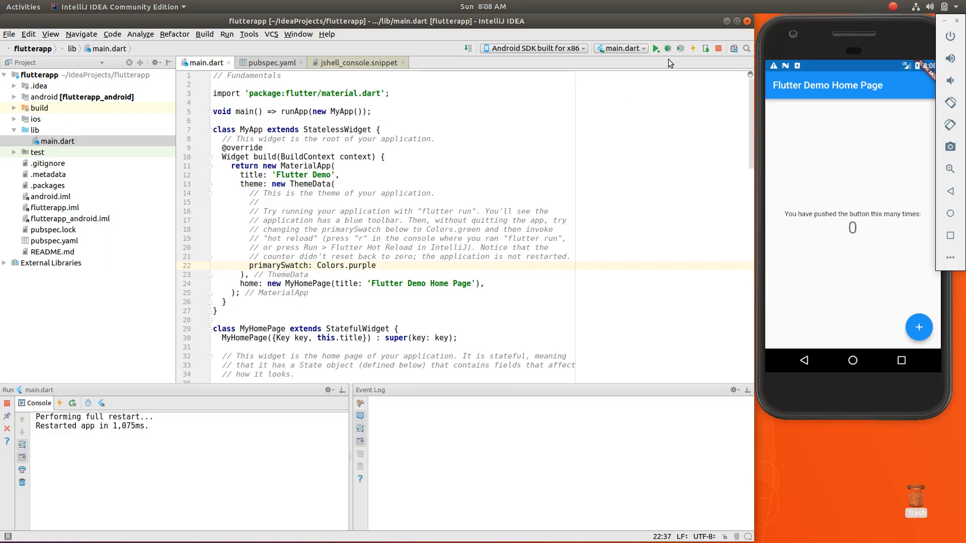
{"action": "left_click", "coordinate": [667, 49]}
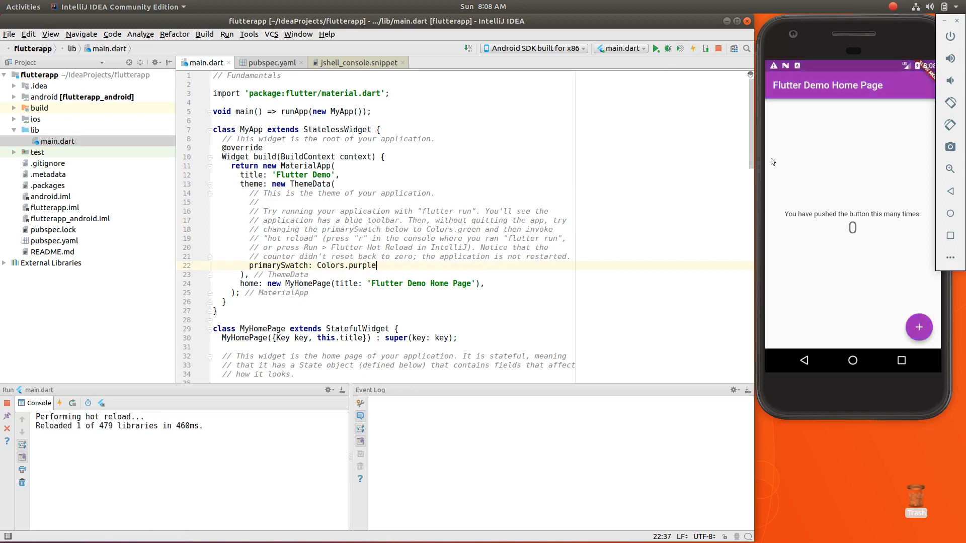
{"action": "mouse_move", "coordinate": [680, 48]}
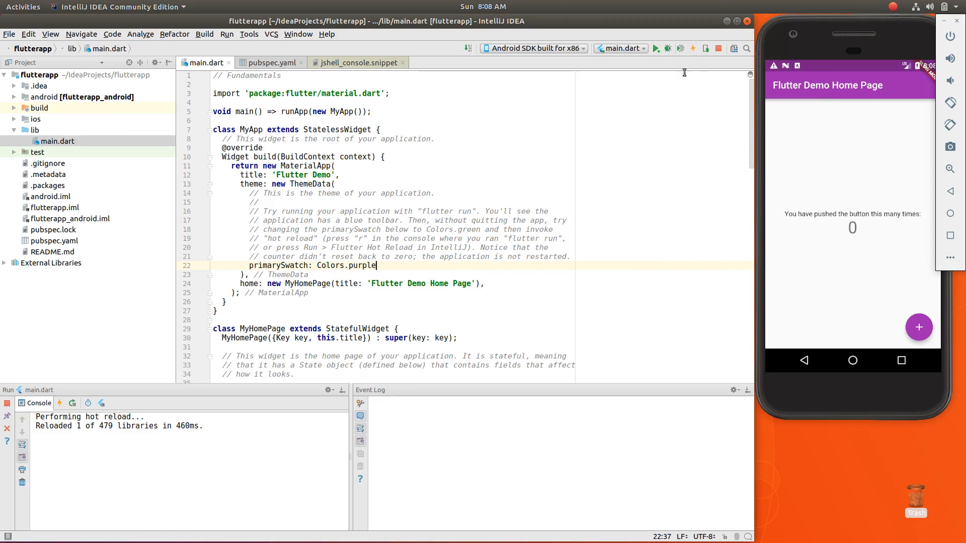
{"action": "mouse_move", "coordinate": [681, 48]}
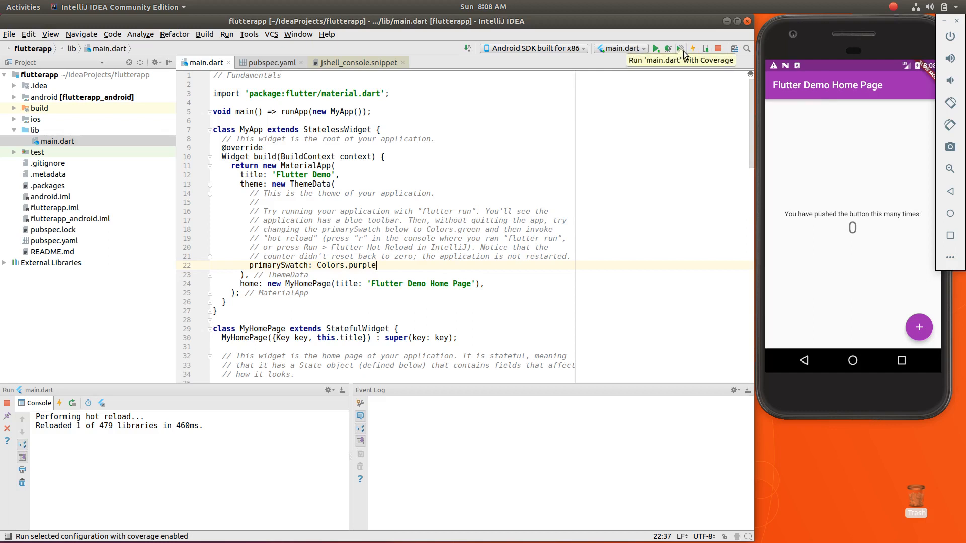
{"action": "mouse_move", "coordinate": [696, 72]}
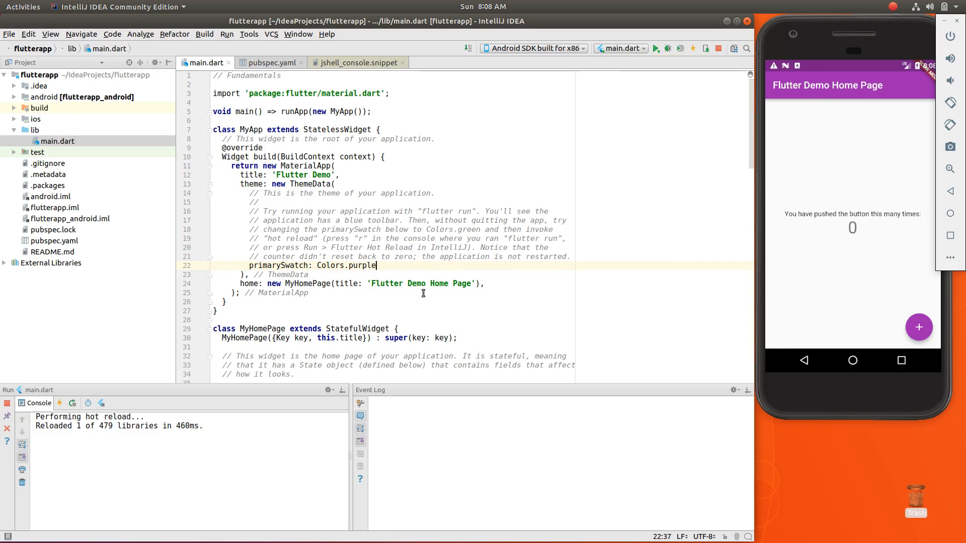
{"action": "mouse_move", "coordinate": [797, 263]}
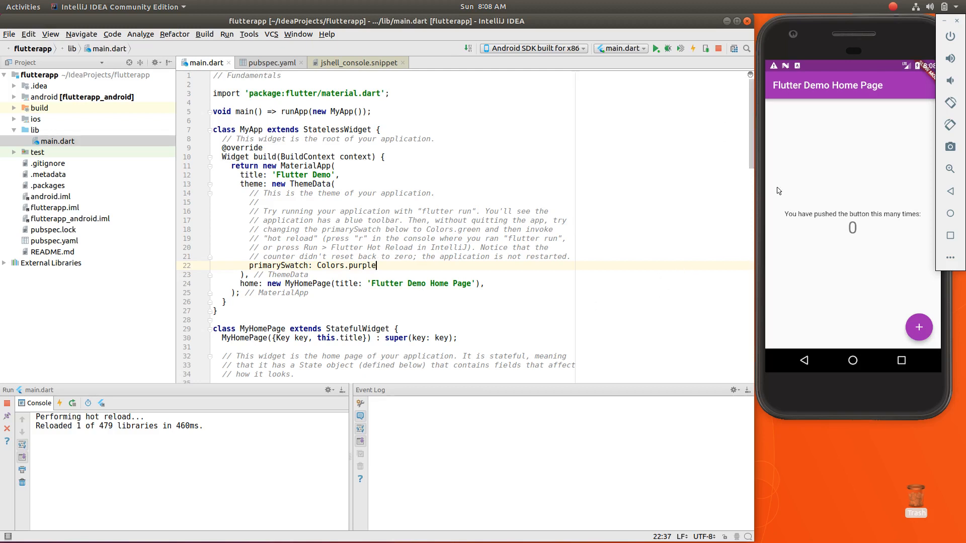
{"action": "mouse_move", "coordinate": [399, 191]}
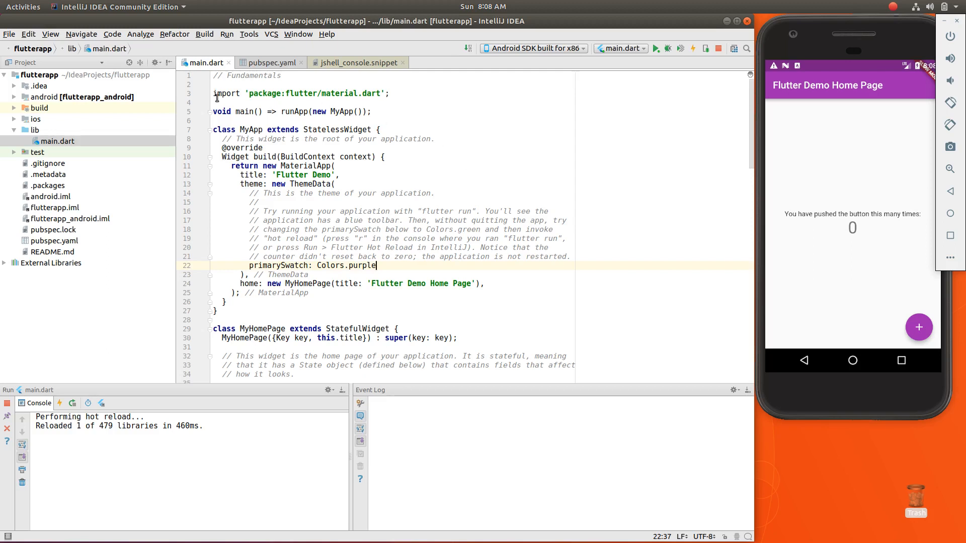
{"action": "mouse_move", "coordinate": [420, 102]}
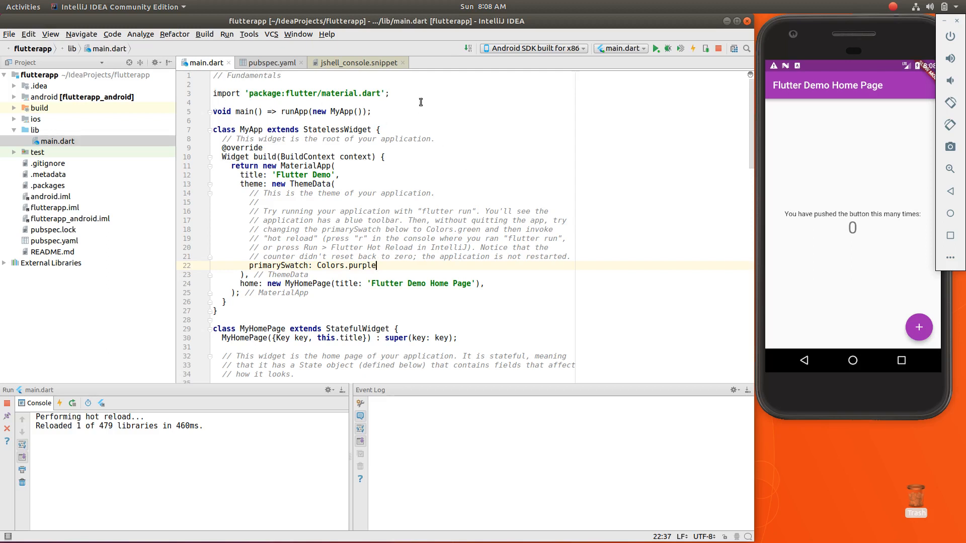
{"action": "left_click", "coordinate": [214, 120]}
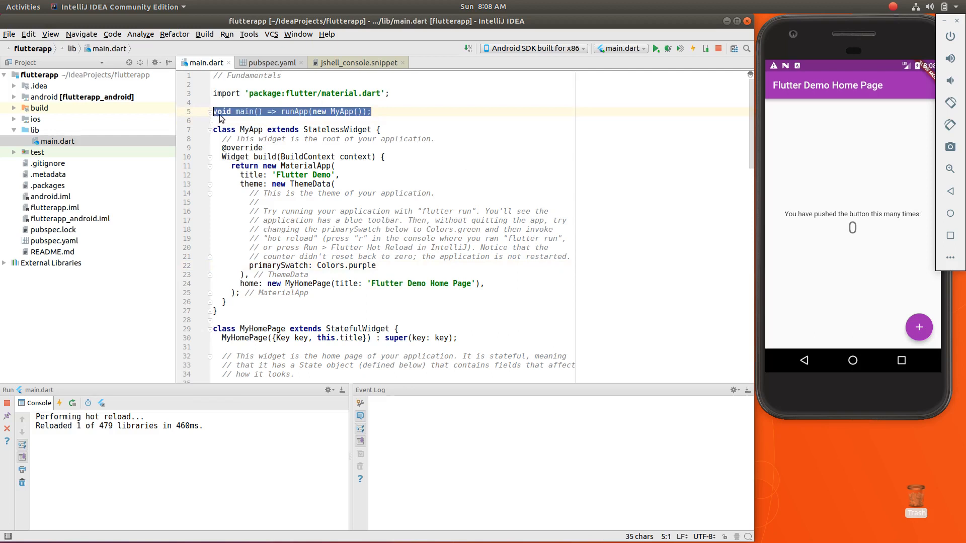
{"action": "mouse_move", "coordinate": [273, 120]}
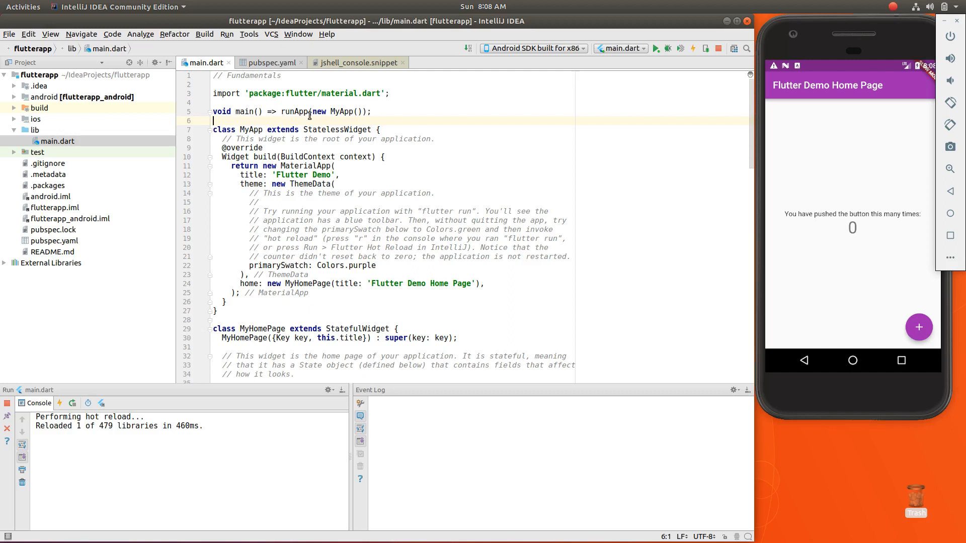
{"action": "double_click", "coordinate": [249, 130]}
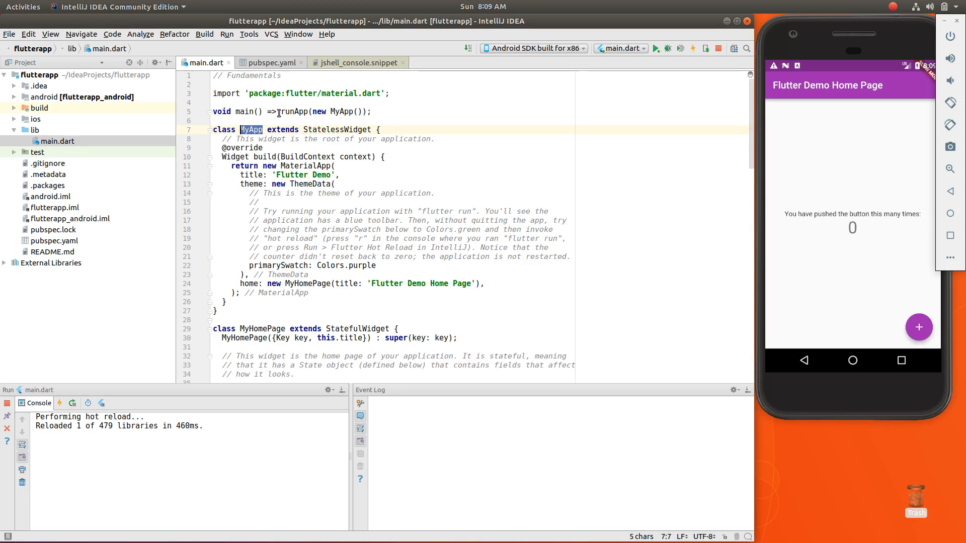
{"action": "double_click", "coordinate": [290, 112]}
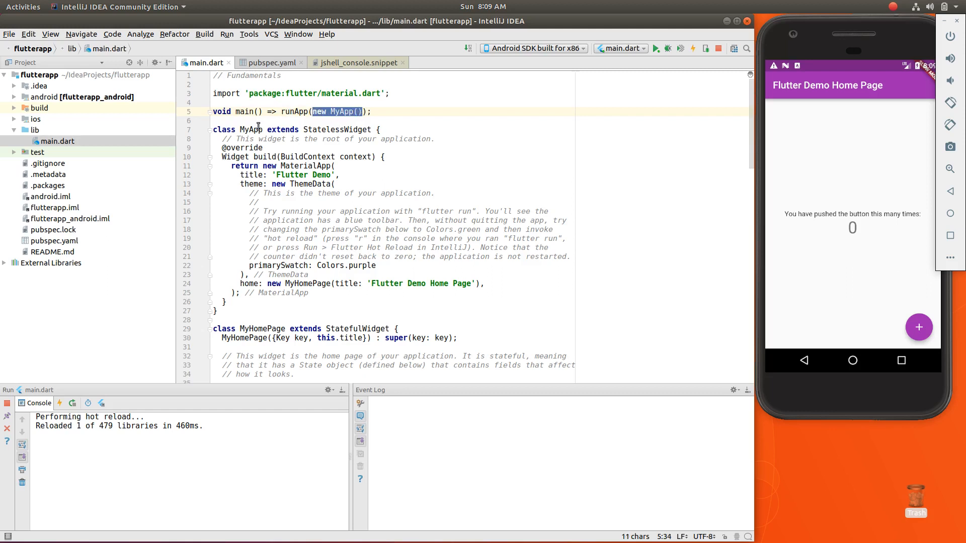
{"action": "mouse_move", "coordinate": [435, 170]}
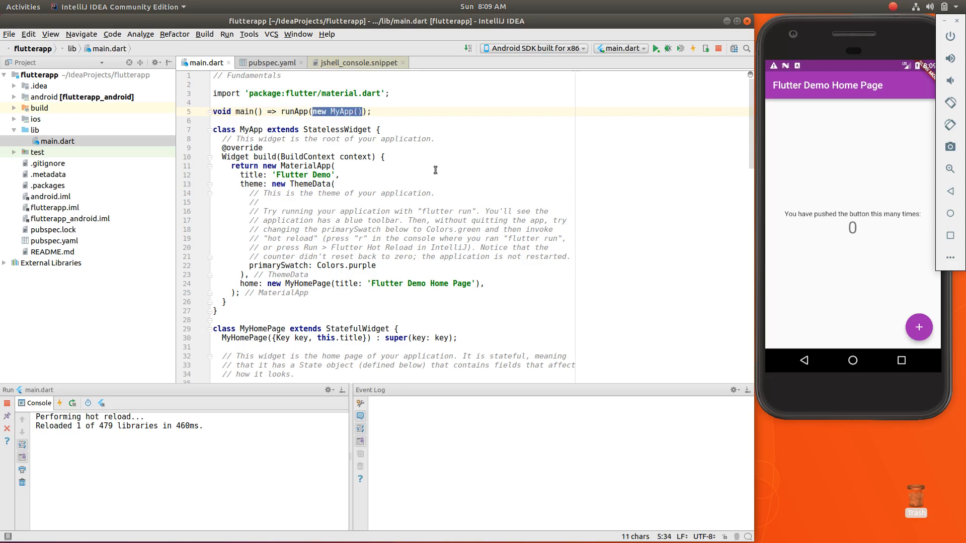
{"action": "mouse_move", "coordinate": [351, 137]}
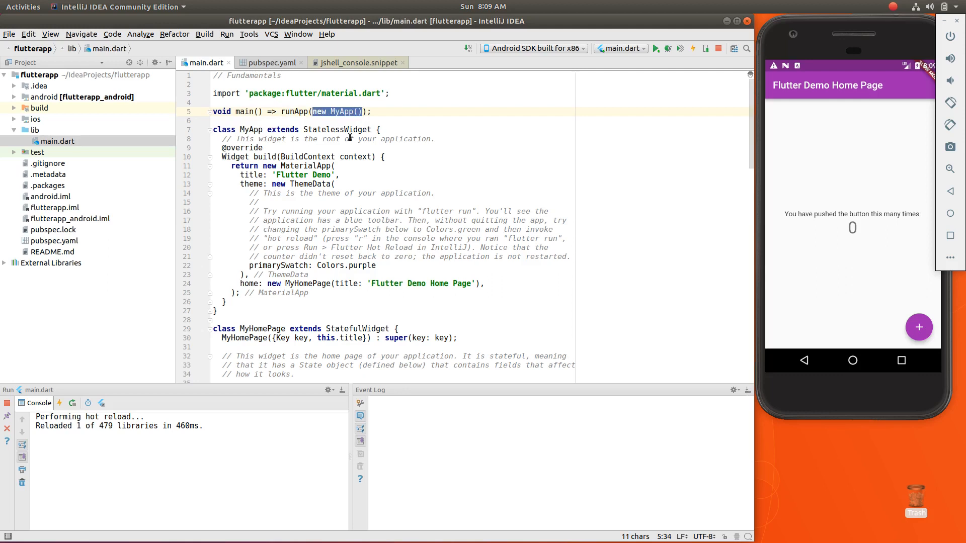
{"action": "mouse_move", "coordinate": [282, 134]}
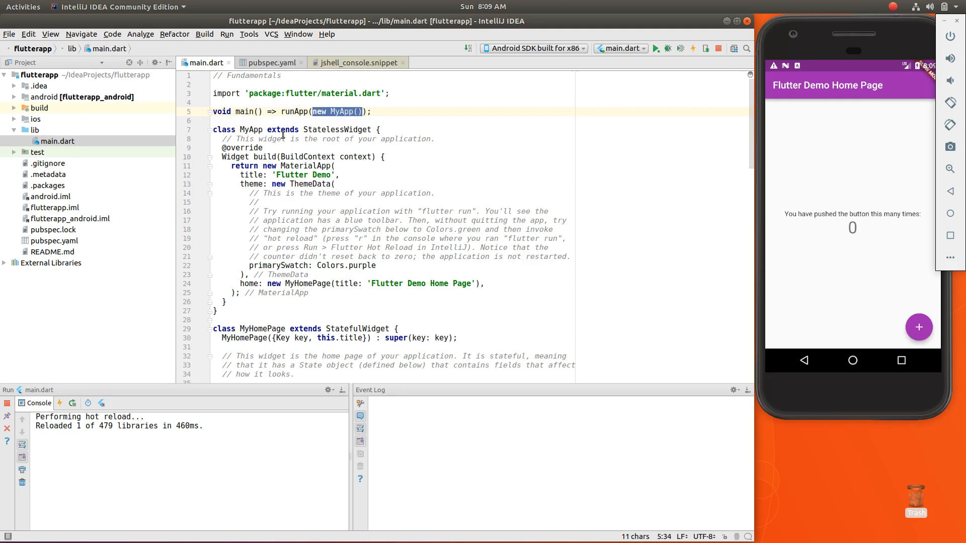
{"action": "double_click", "coordinate": [337, 130]}
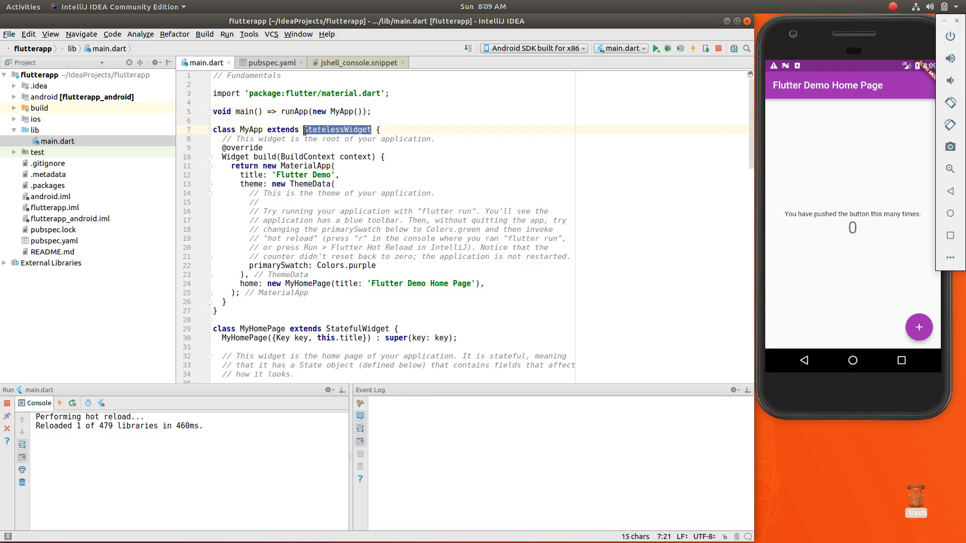
{"action": "double_click", "coordinate": [283, 129]}
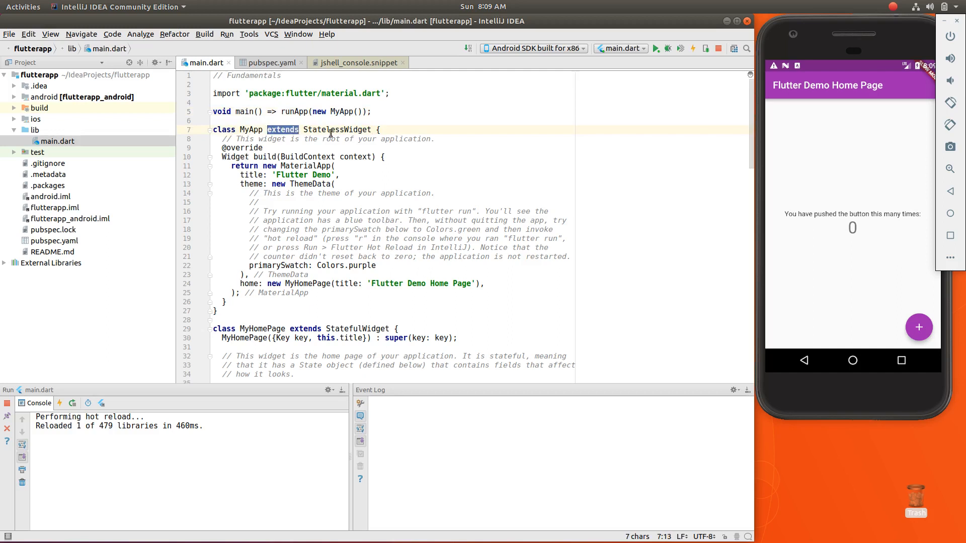
{"action": "double_click", "coordinate": [223, 130]}
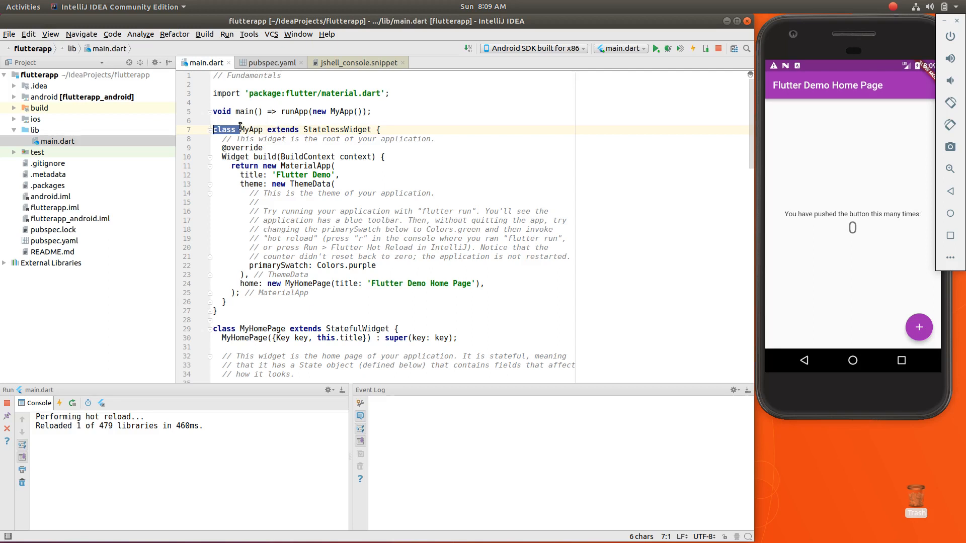
{"action": "left_click", "coordinate": [370, 112]}
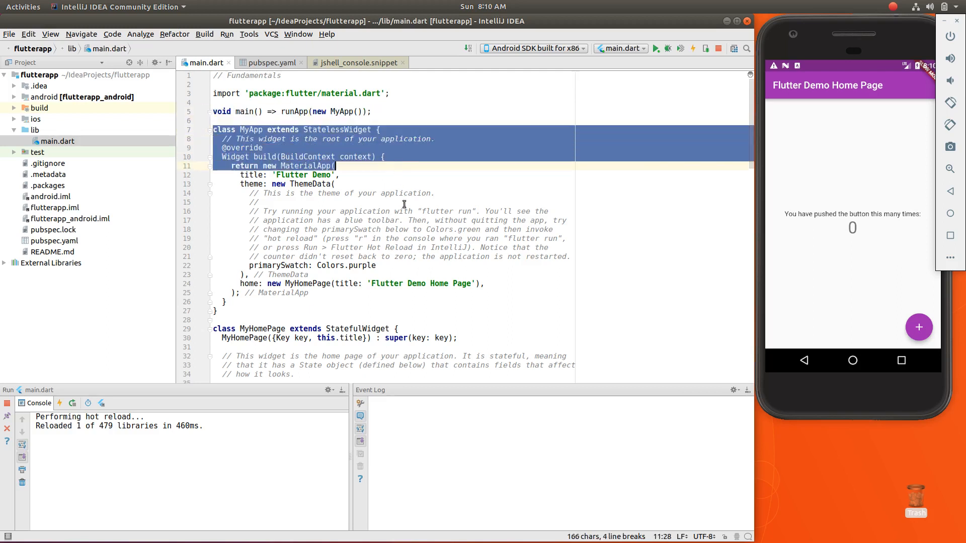
{"action": "mouse_move", "coordinate": [424, 184]}
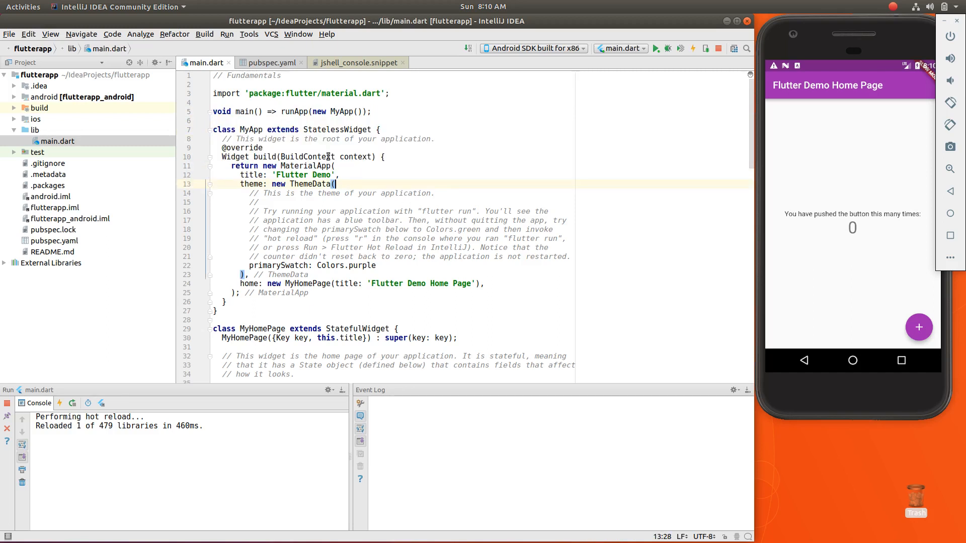
{"action": "mouse_move", "coordinate": [296, 145]}
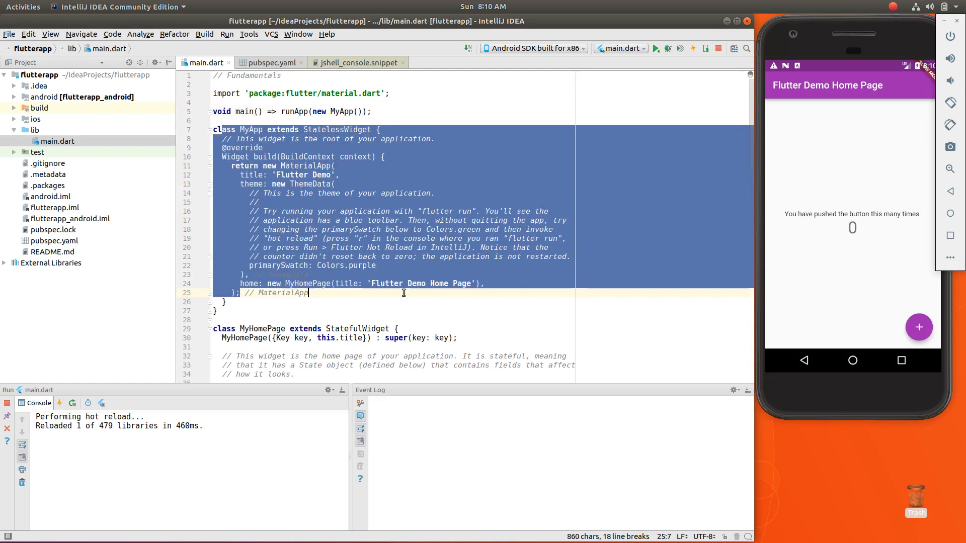
{"action": "left_click", "coordinate": [360, 210]}
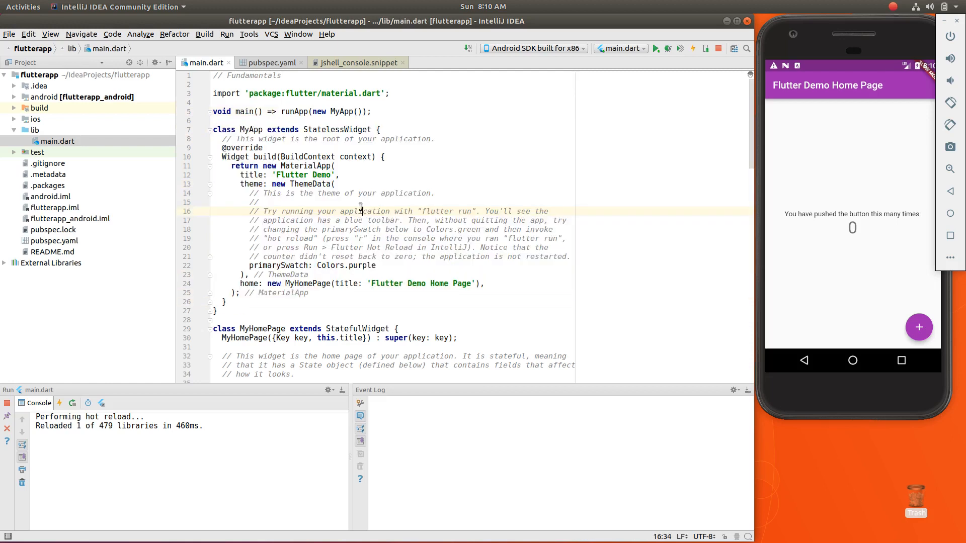
{"action": "scroll", "scroll_direction": "down", "scroll_amount": 3}
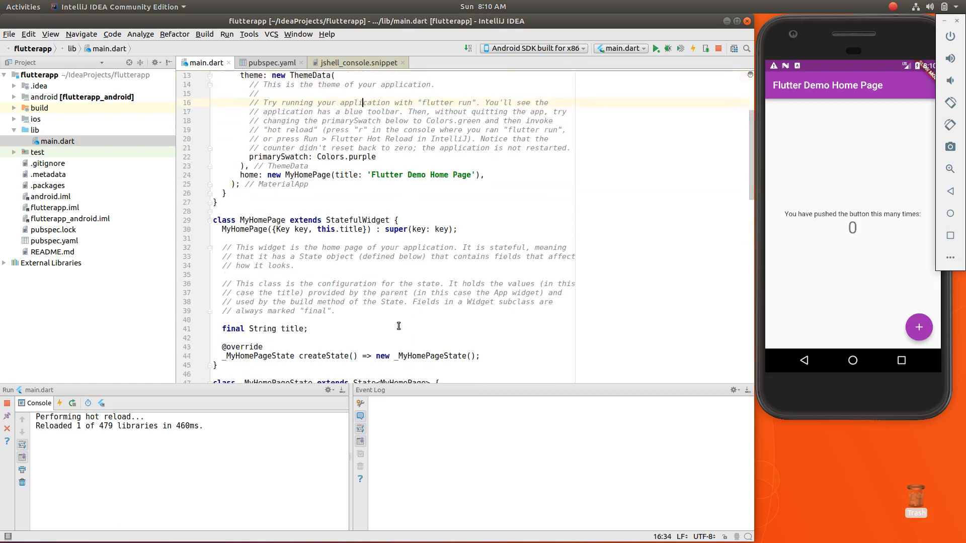
{"action": "scroll", "scroll_direction": "up", "scroll_amount": 3}
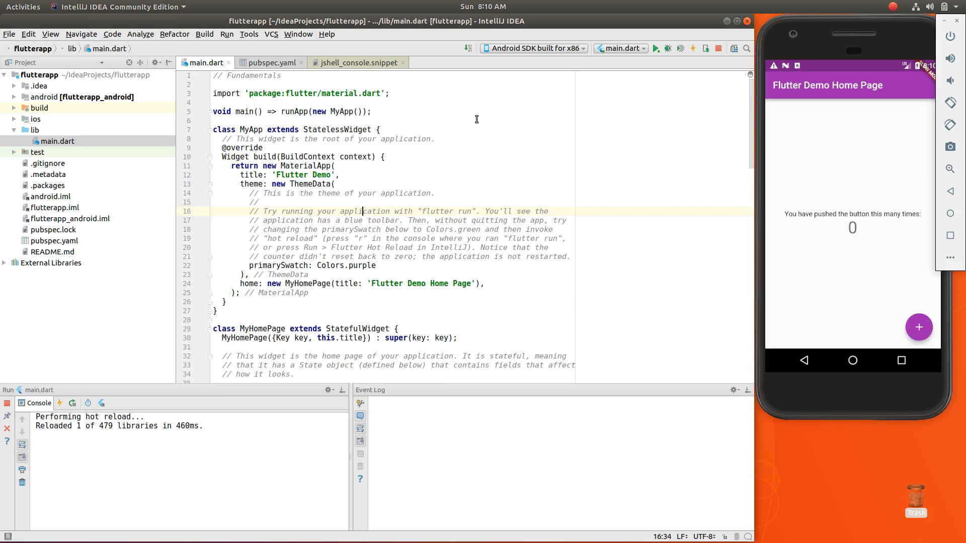
{"action": "mouse_move", "coordinate": [455, 108]}
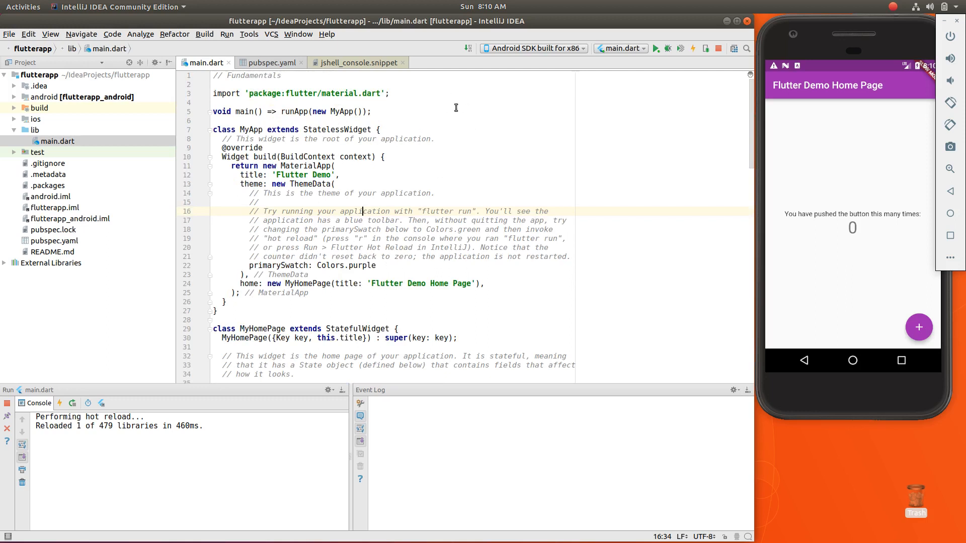
{"action": "mouse_move", "coordinate": [478, 110]}
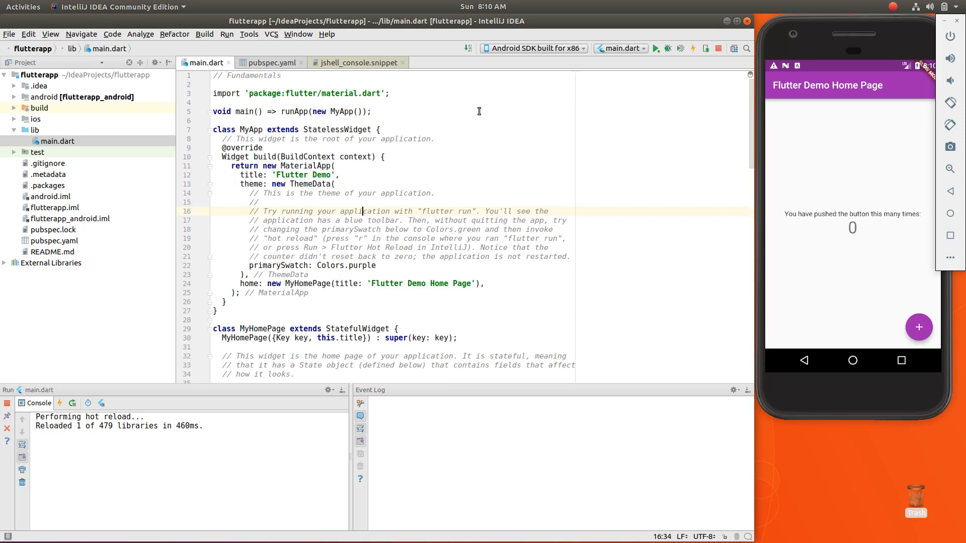
{"action": "mouse_move", "coordinate": [624, 286]}
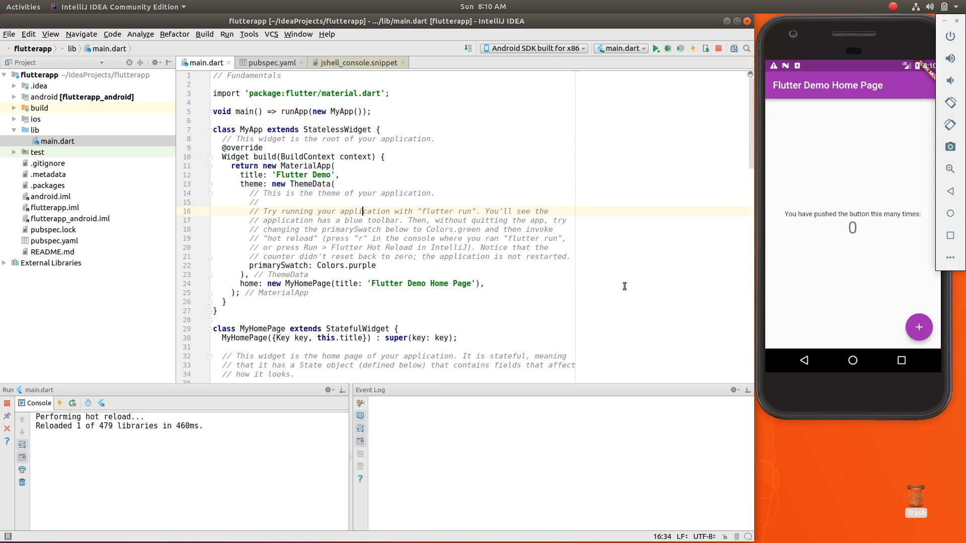
{"action": "mouse_move", "coordinate": [586, 346]}
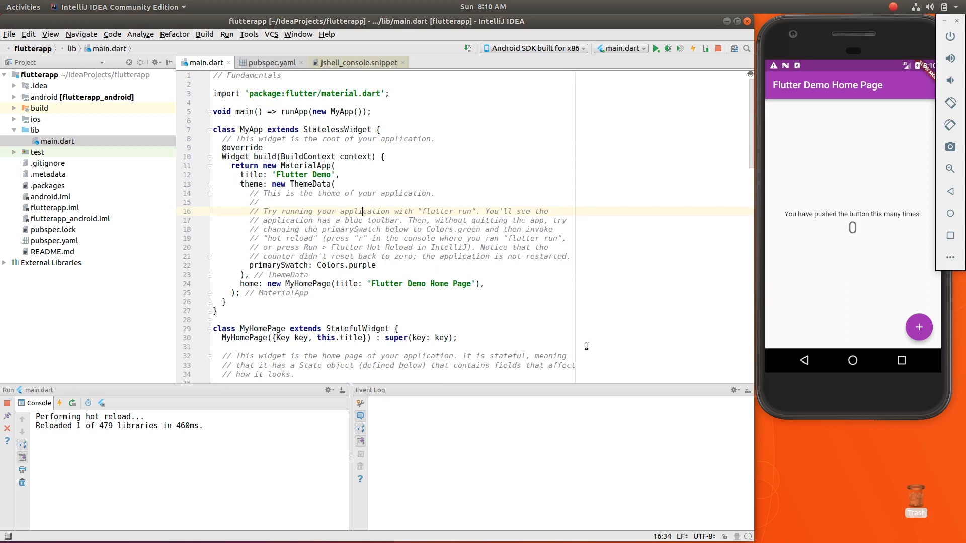
{"action": "mouse_move", "coordinate": [273, 167]}
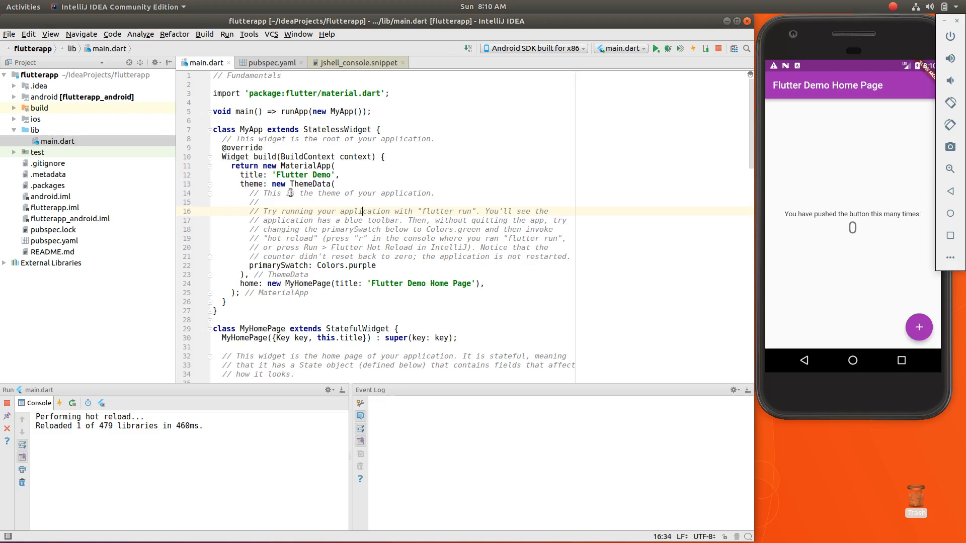
{"action": "mouse_move", "coordinate": [342, 196]}
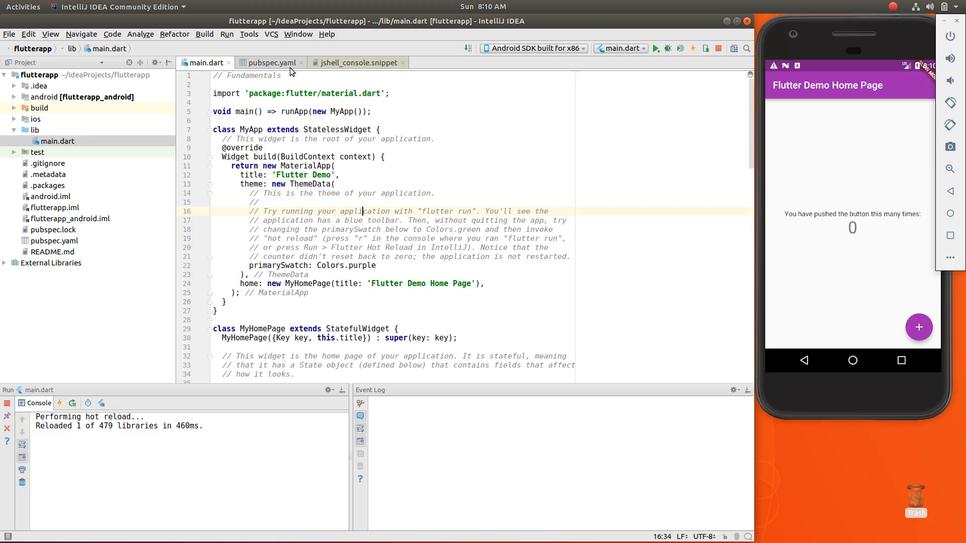
{"action": "mouse_move", "coordinate": [398, 196]}
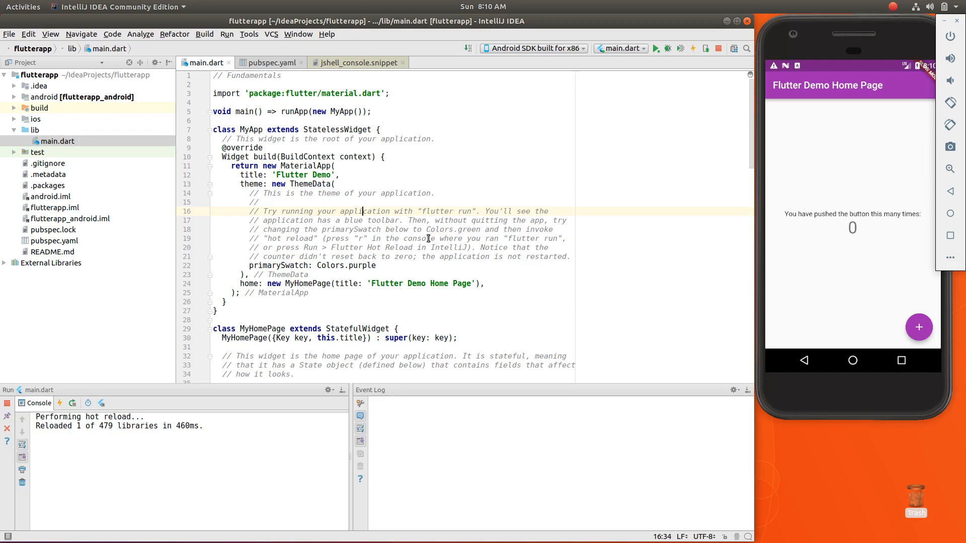
{"action": "mouse_move", "coordinate": [336, 148]}
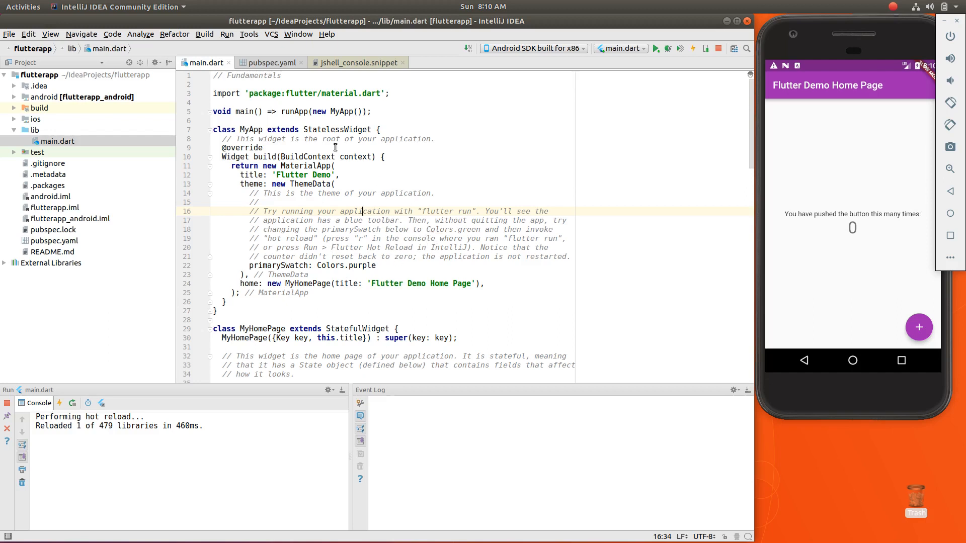
{"action": "mouse_move", "coordinate": [349, 216]}
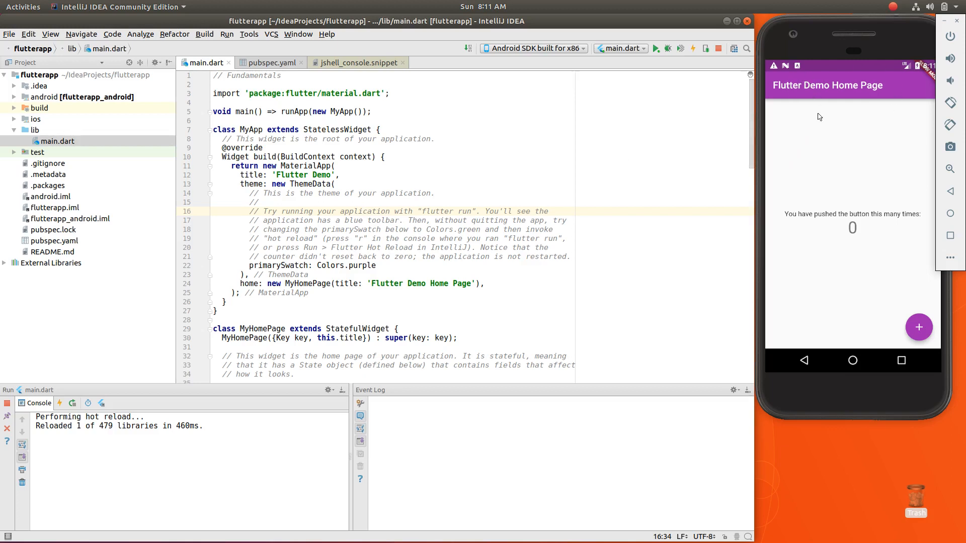
{"action": "mouse_move", "coordinate": [848, 108]}
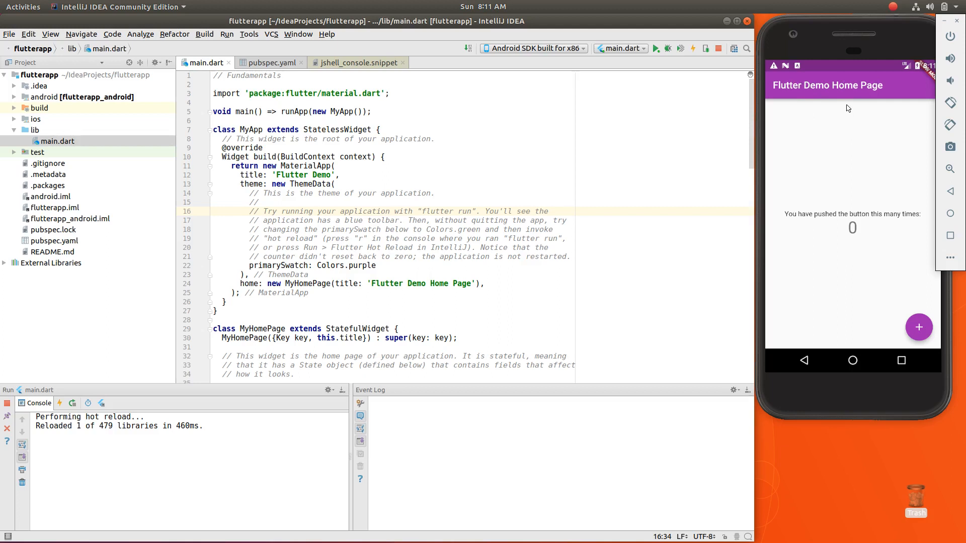
{"action": "mouse_move", "coordinate": [844, 91]}
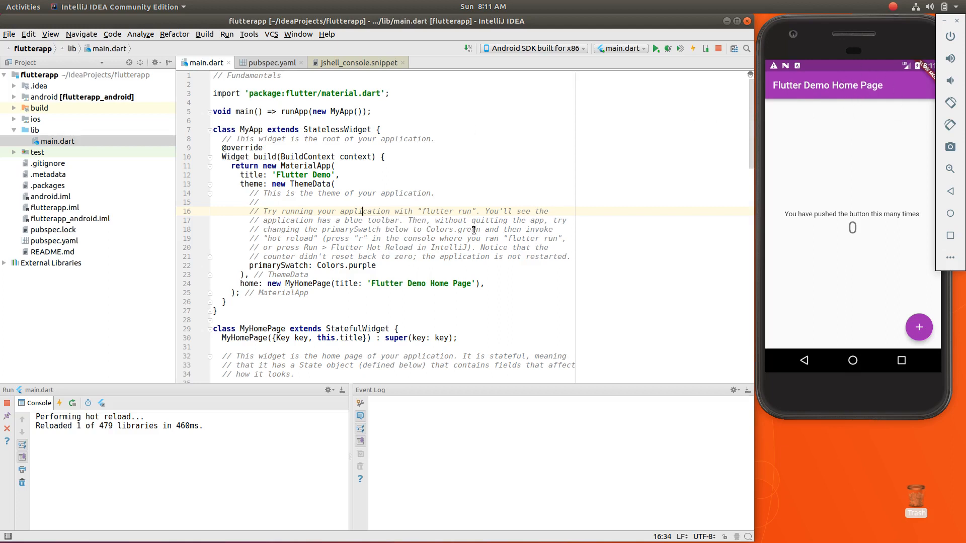
{"action": "mouse_move", "coordinate": [859, 99]}
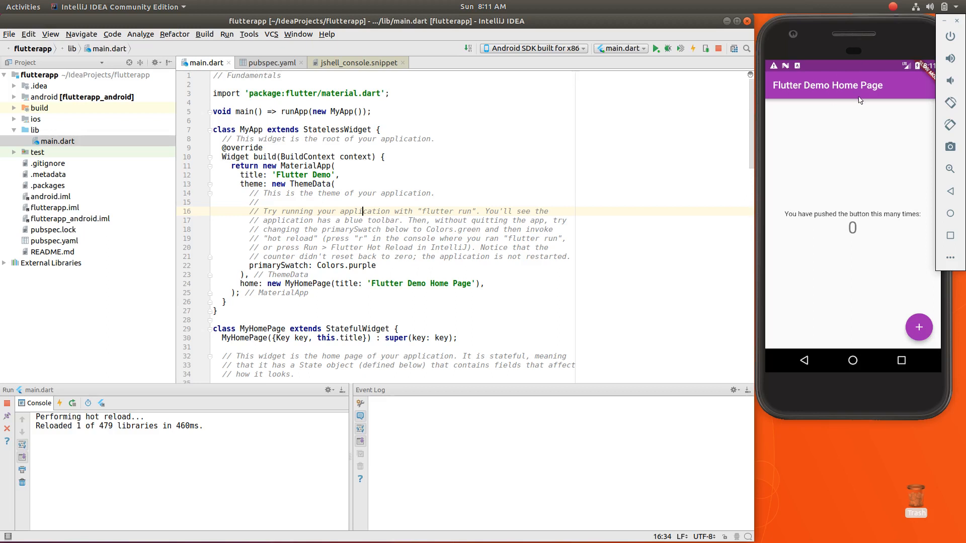
{"action": "mouse_move", "coordinate": [819, 234]}
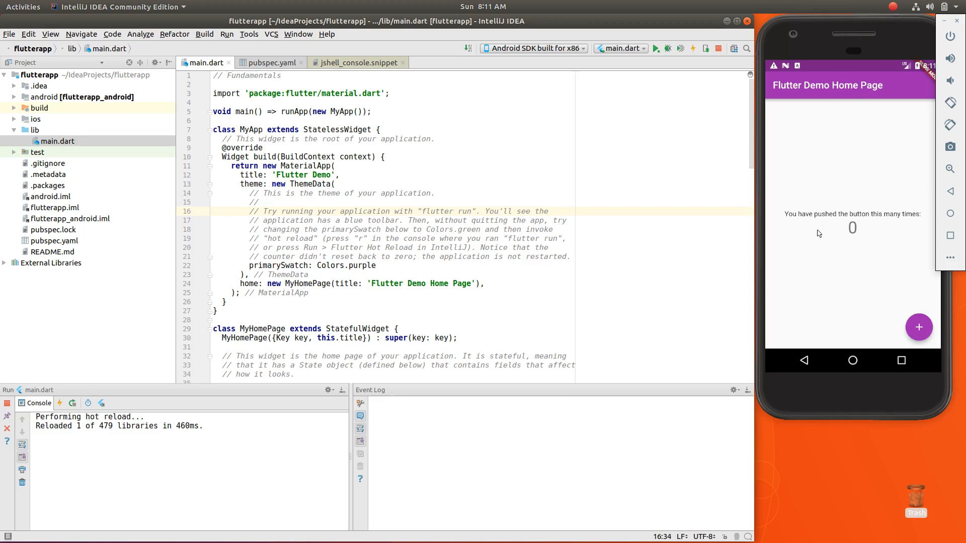
{"action": "mouse_move", "coordinate": [888, 255]}
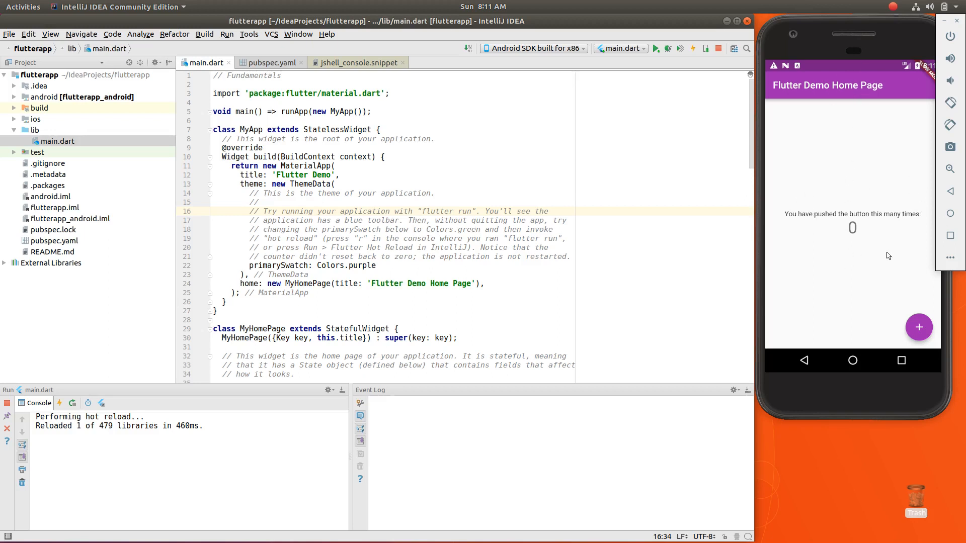
{"action": "mouse_move", "coordinate": [863, 99]}
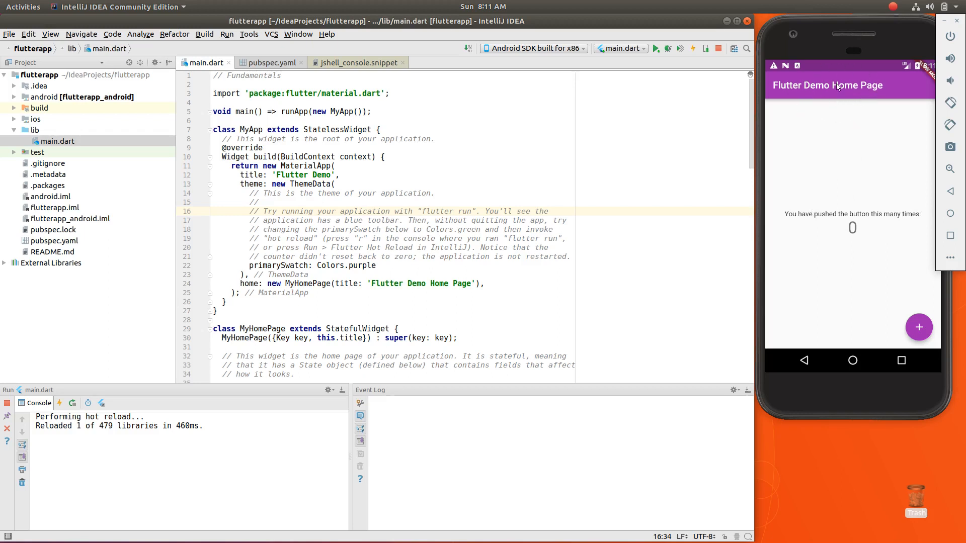
{"action": "mouse_move", "coordinate": [916, 506]}
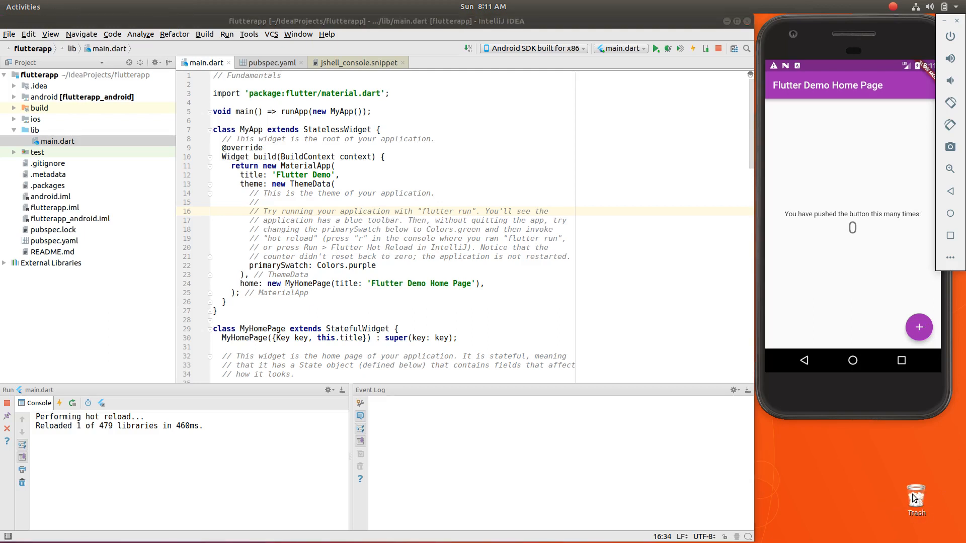
{"action": "mouse_move", "coordinate": [911, 325]}
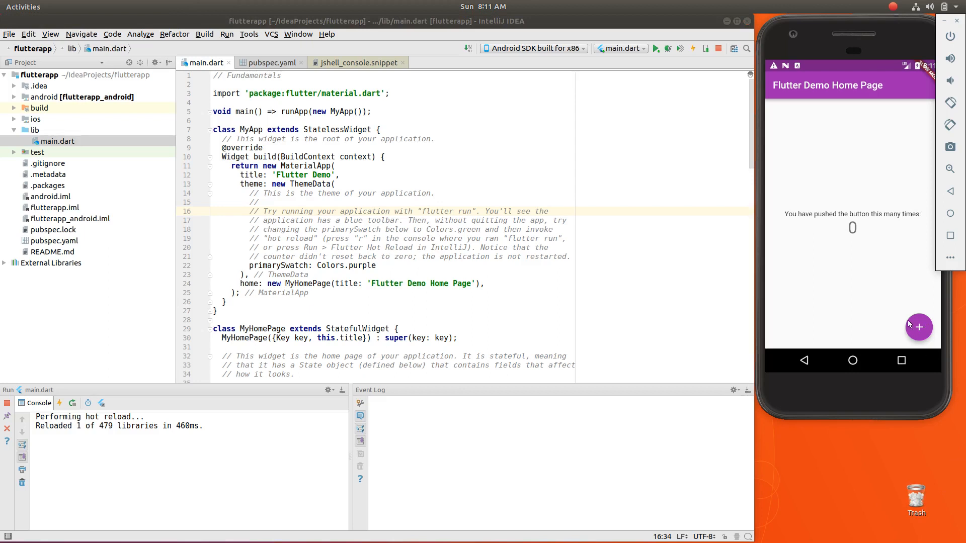
{"action": "mouse_move", "coordinate": [927, 364]}
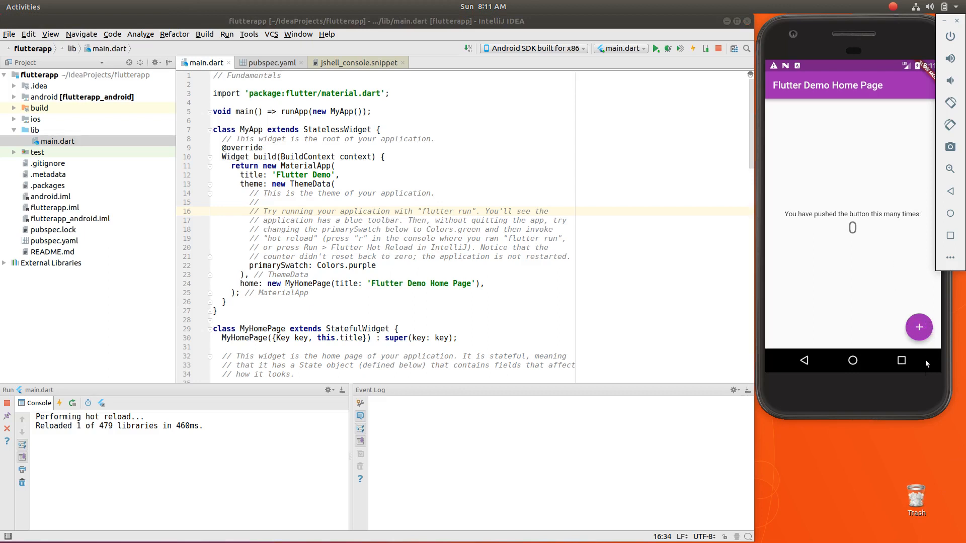
{"action": "mouse_move", "coordinate": [917, 499]}
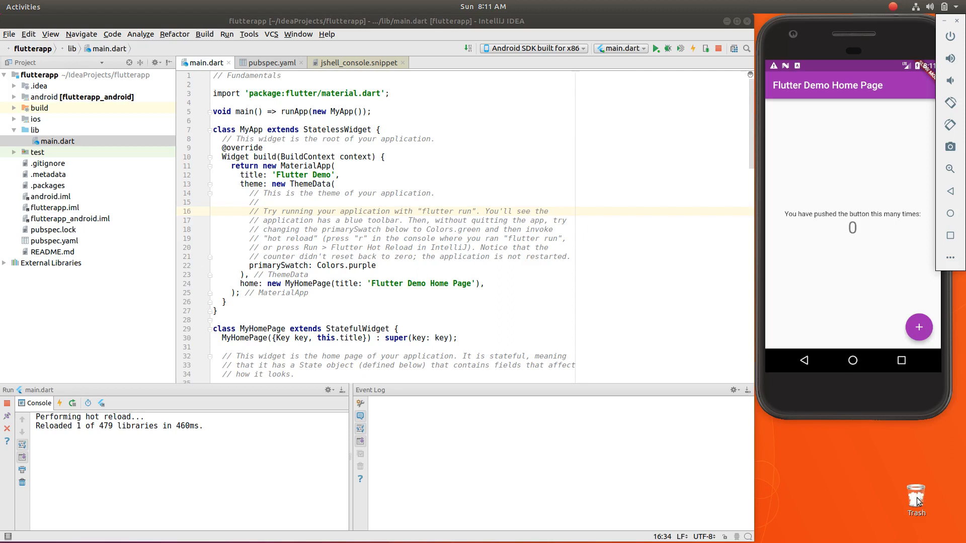
{"action": "mouse_move", "coordinate": [924, 337]}
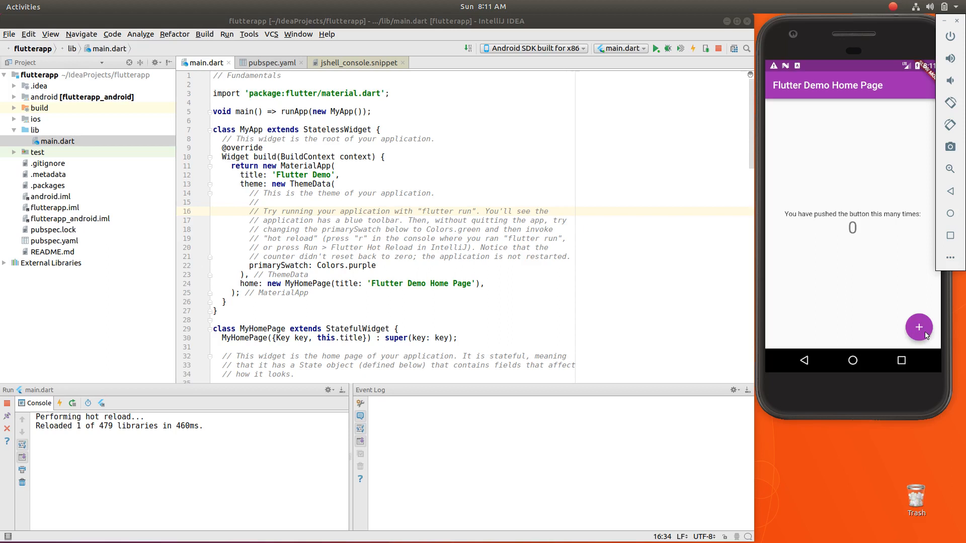
{"action": "mouse_move", "coordinate": [892, 222]}
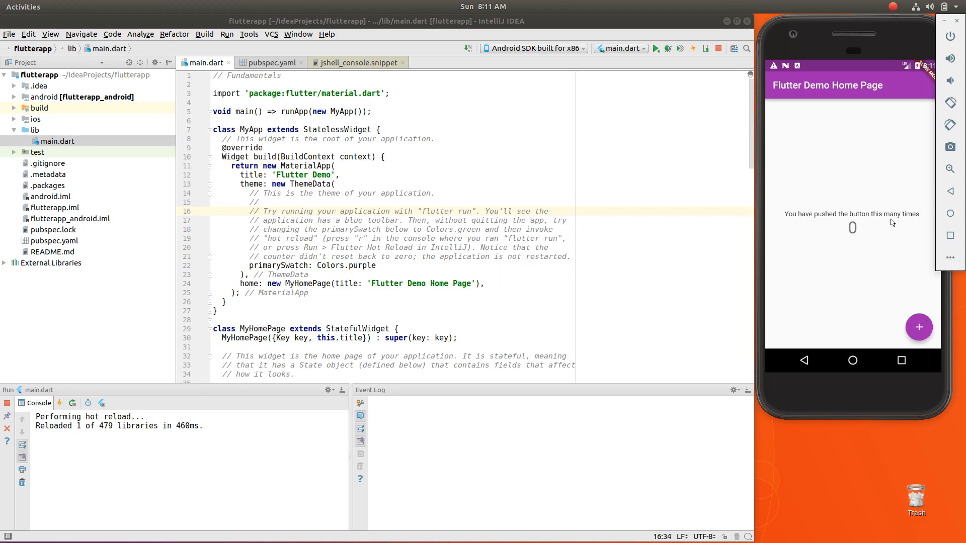
{"action": "mouse_move", "coordinate": [893, 234]}
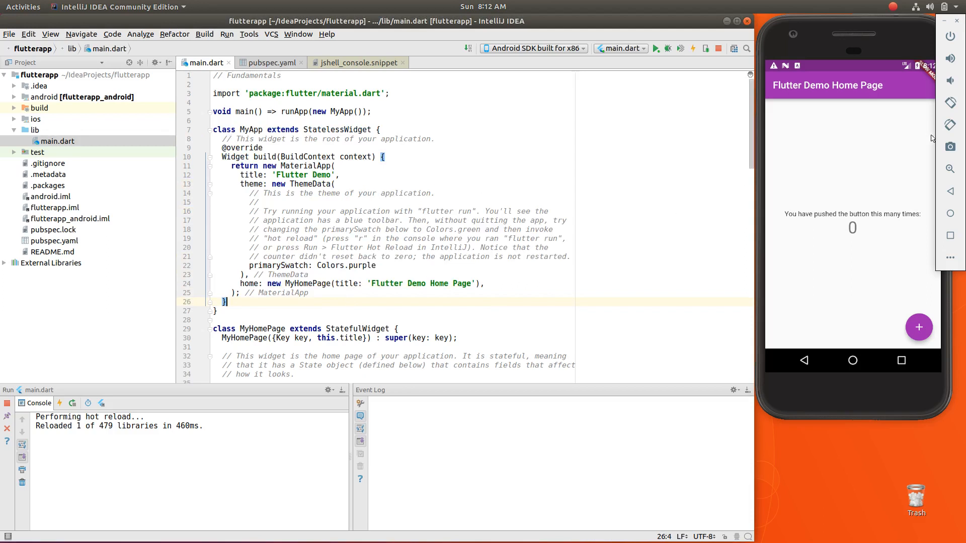
{"action": "mouse_move", "coordinate": [793, 114]}
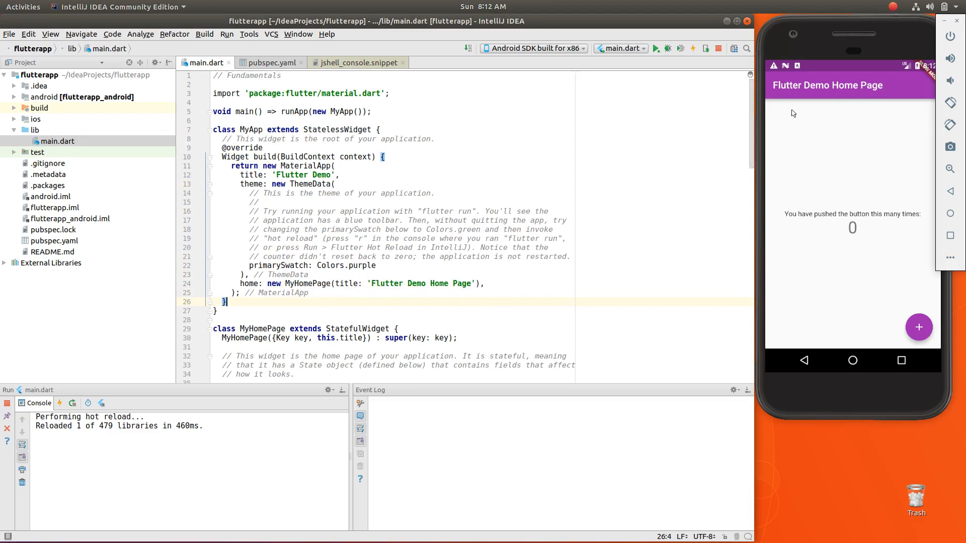
{"action": "mouse_move", "coordinate": [787, 140]}
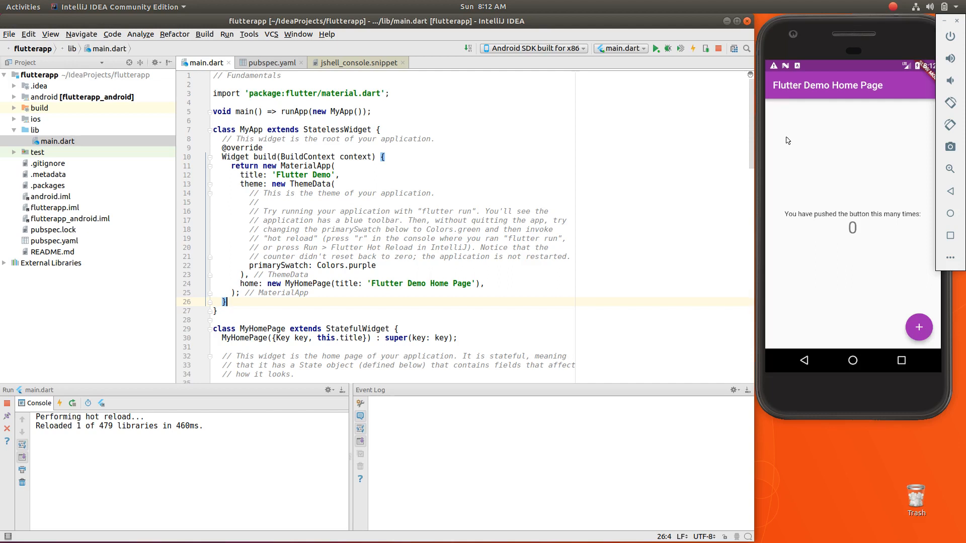
{"action": "mouse_move", "coordinate": [848, 137]}
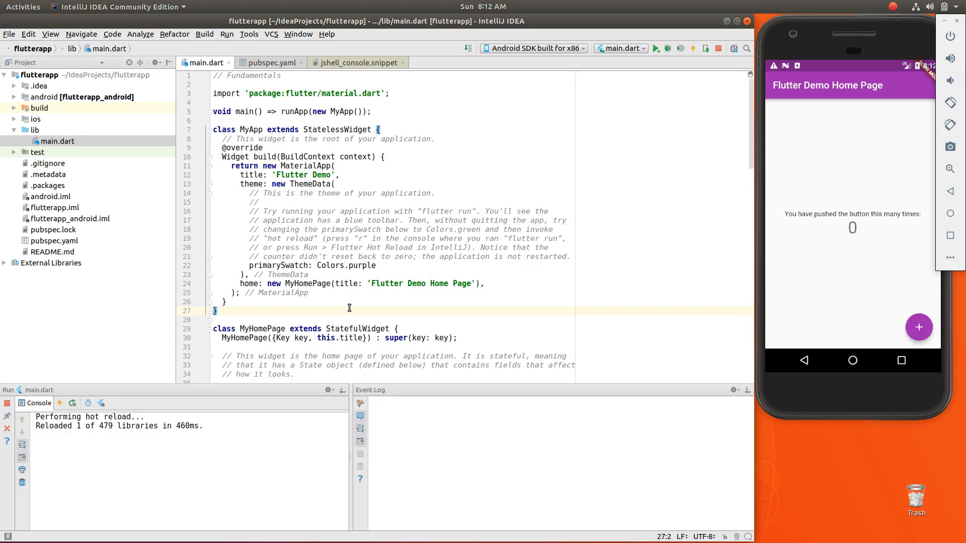
{"action": "mouse_move", "coordinate": [417, 175]}
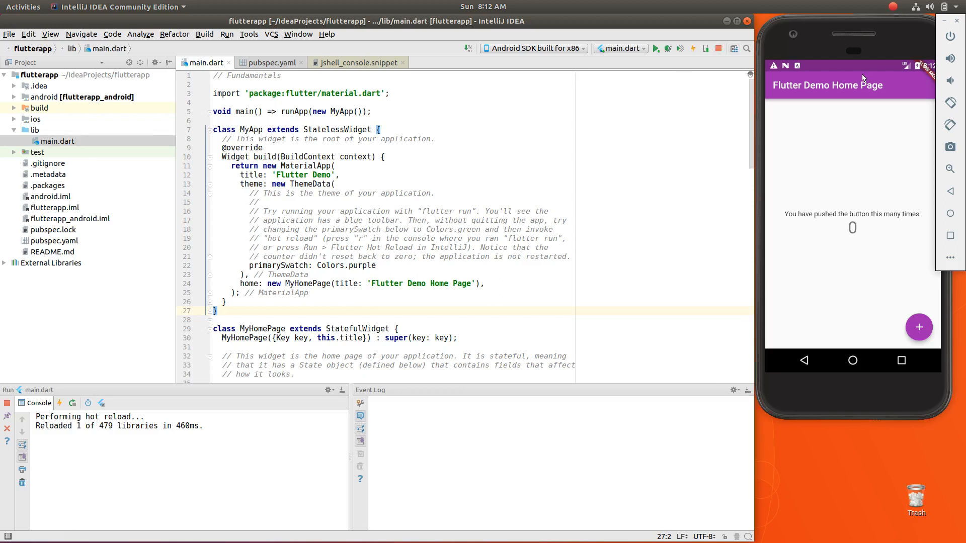
{"action": "mouse_move", "coordinate": [950, 137]}
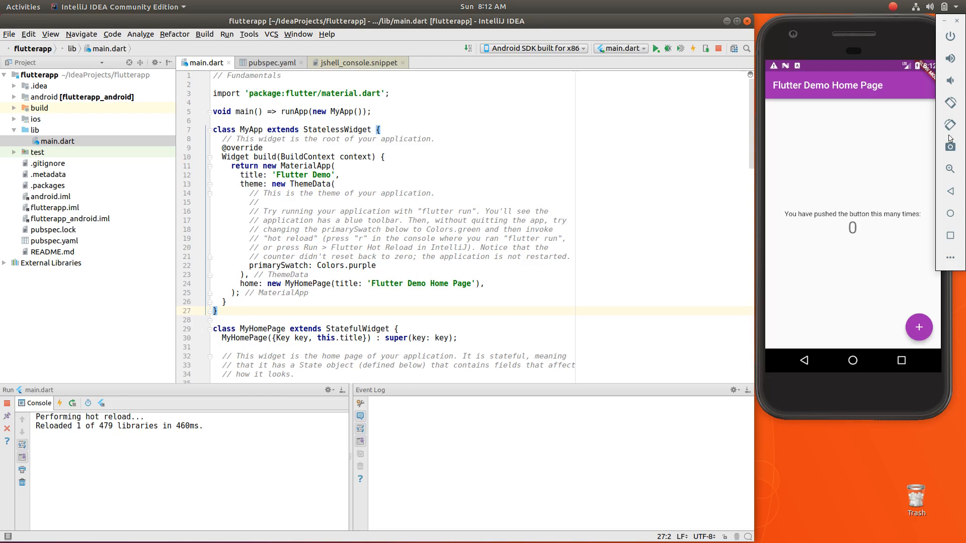
{"action": "mouse_move", "coordinate": [881, 166]}
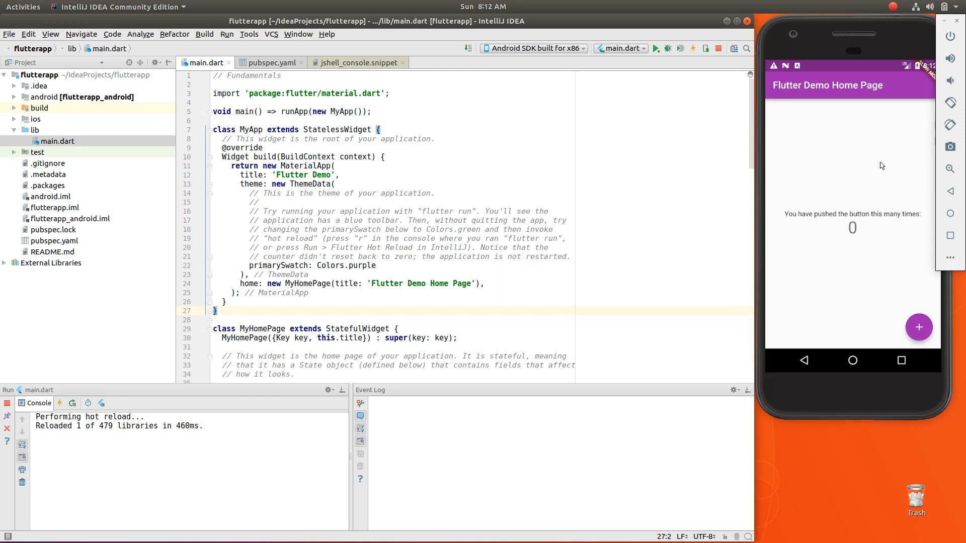
{"action": "mouse_move", "coordinate": [953, 257]}
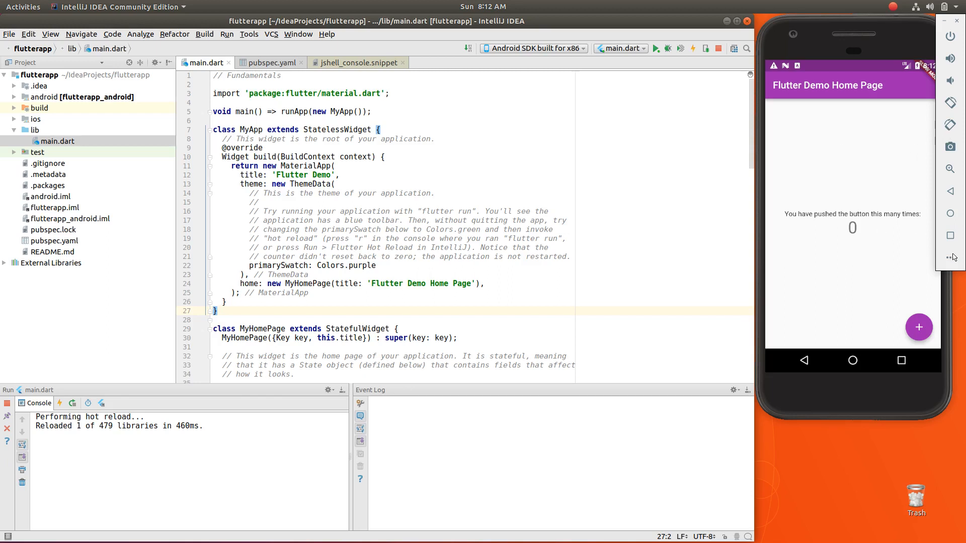
From the emulator home screen, briefly open Phone, then Gmail, returning Home after each.
{"action": "left_click", "coordinate": [853, 361]}
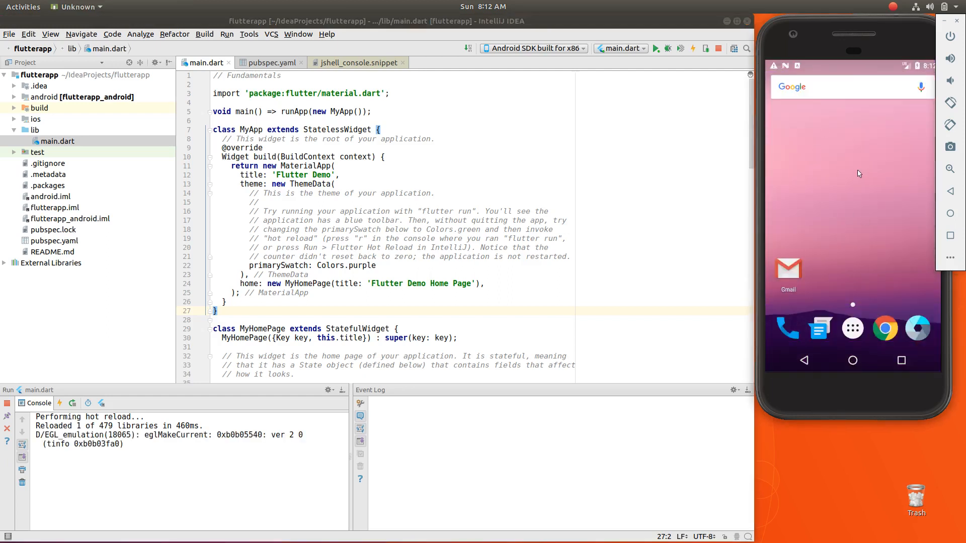
{"action": "mouse_move", "coordinate": [791, 330]}
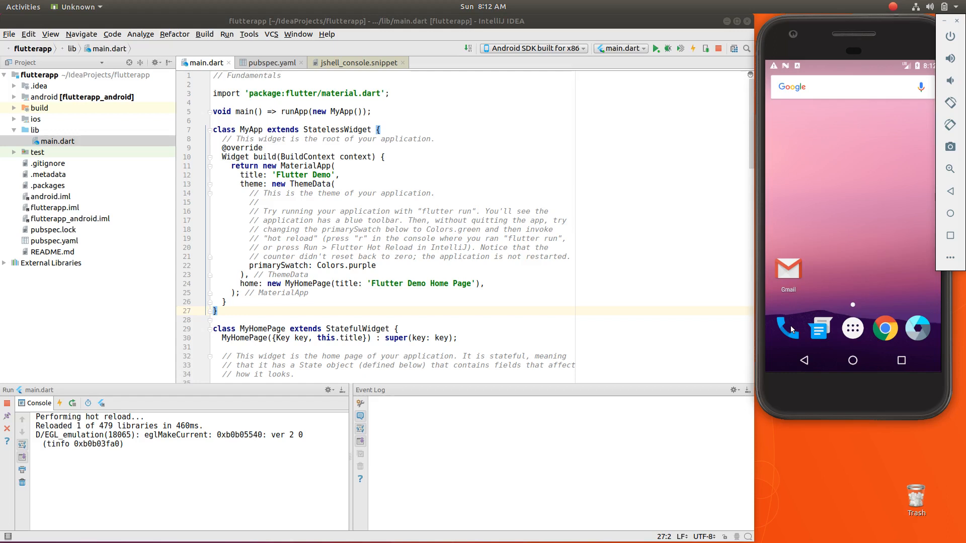
{"action": "left_click", "coordinate": [788, 327]}
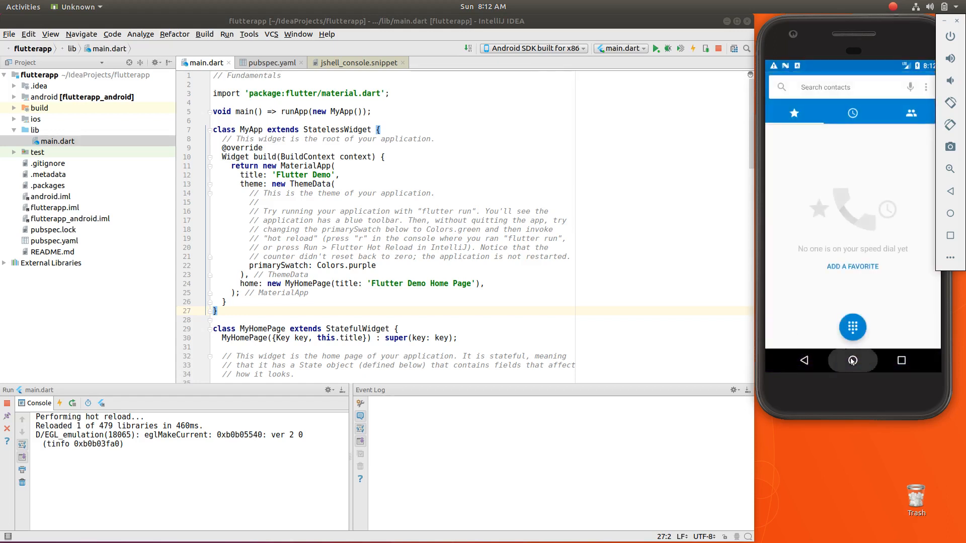
{"action": "left_click", "coordinate": [852, 360]}
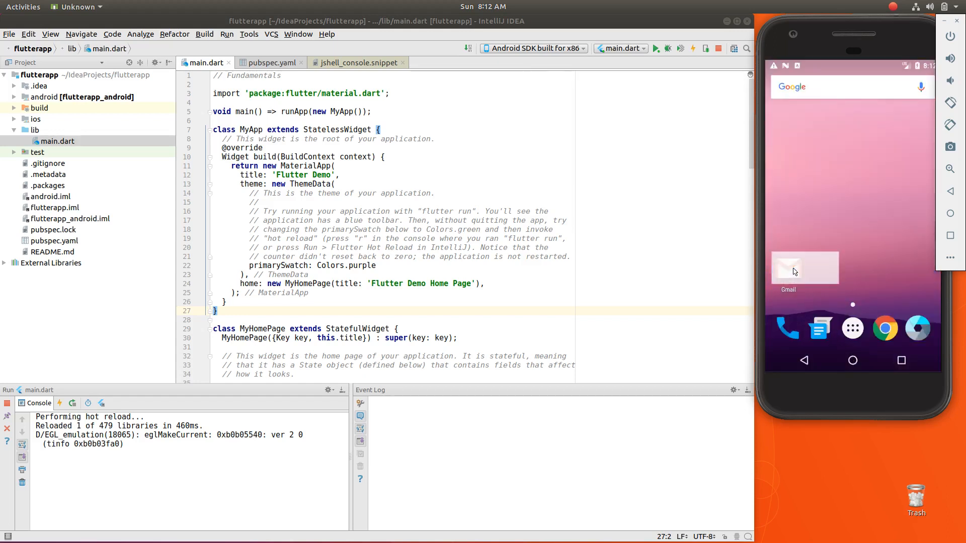
{"action": "left_click", "coordinate": [804, 268]}
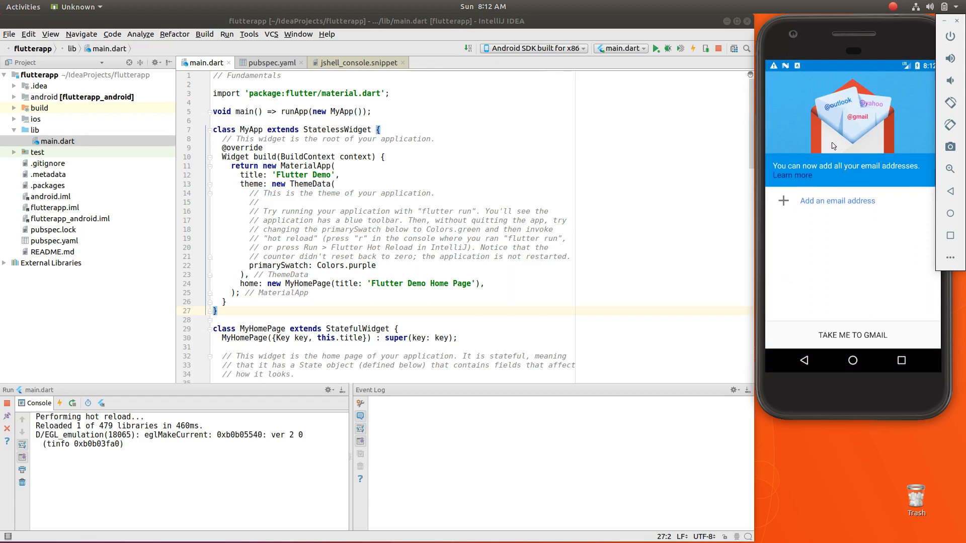
{"action": "left_click", "coordinate": [853, 360]}
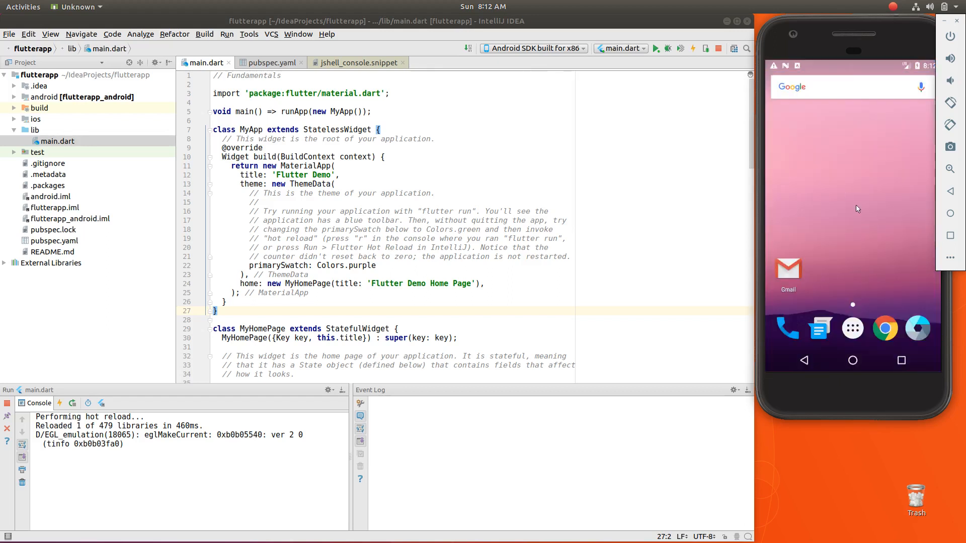
{"action": "mouse_move", "coordinate": [866, 178]}
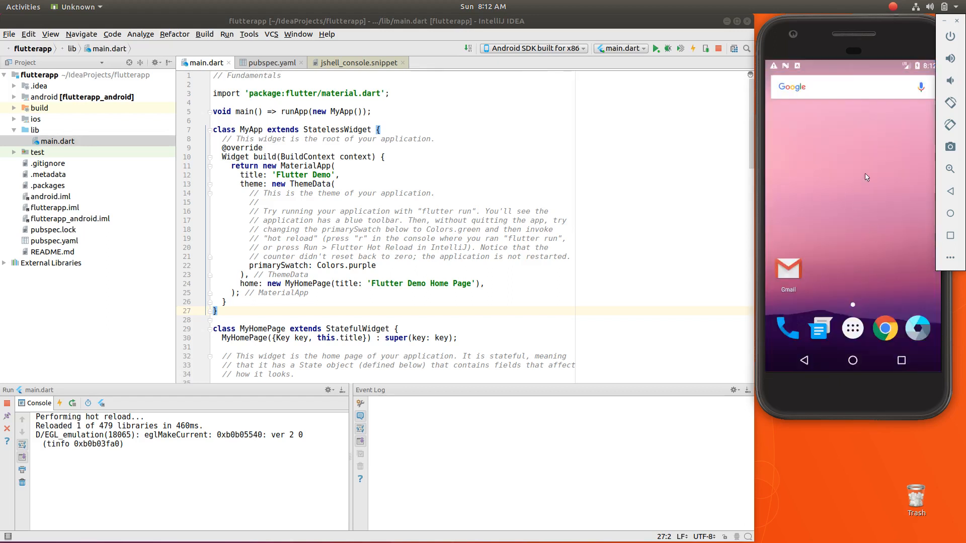